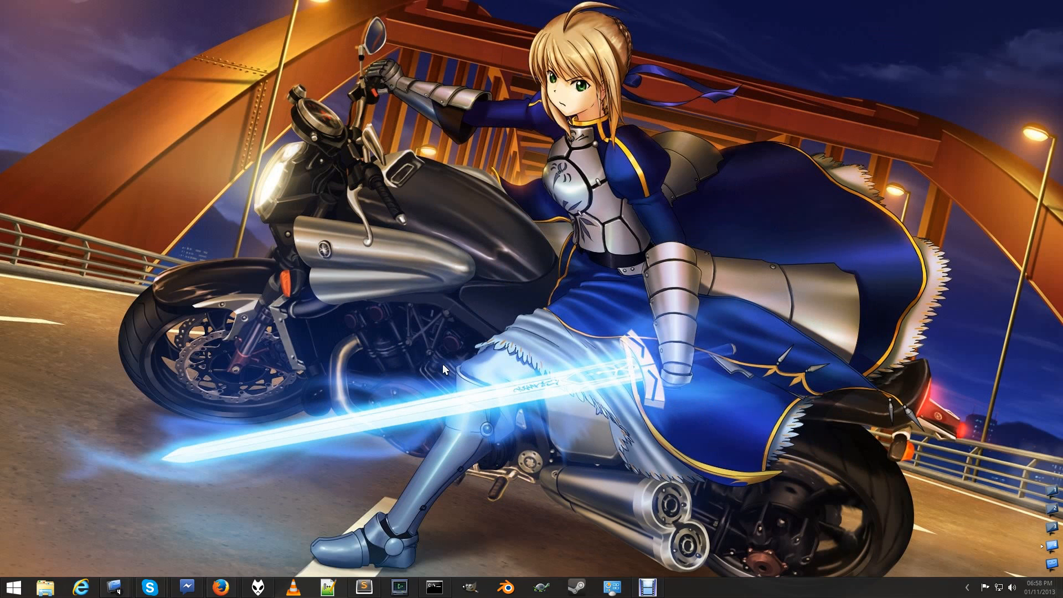
mouse_move(384, 345)
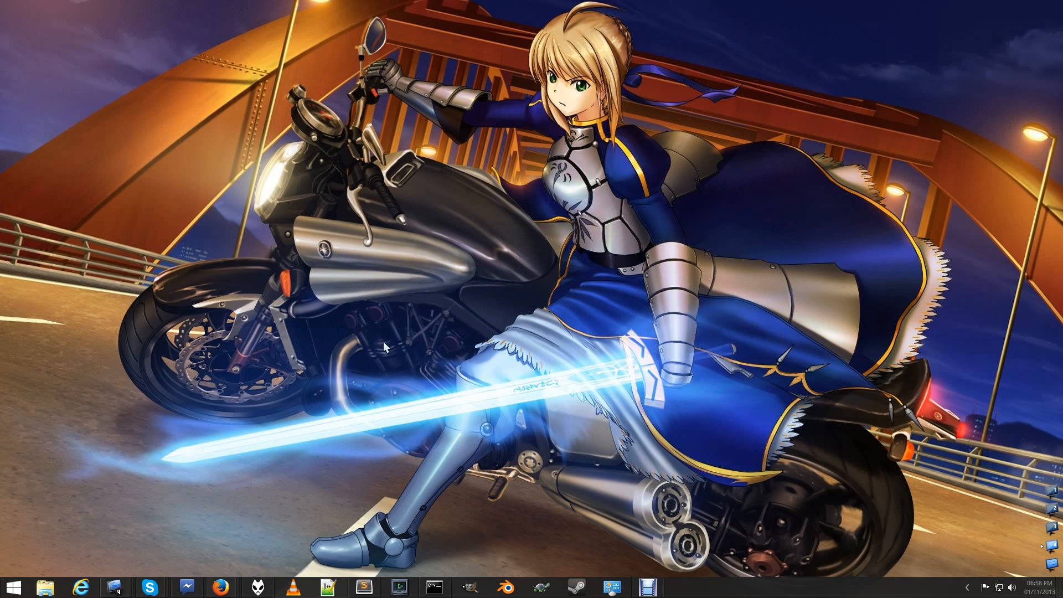
mouse_move(302, 485)
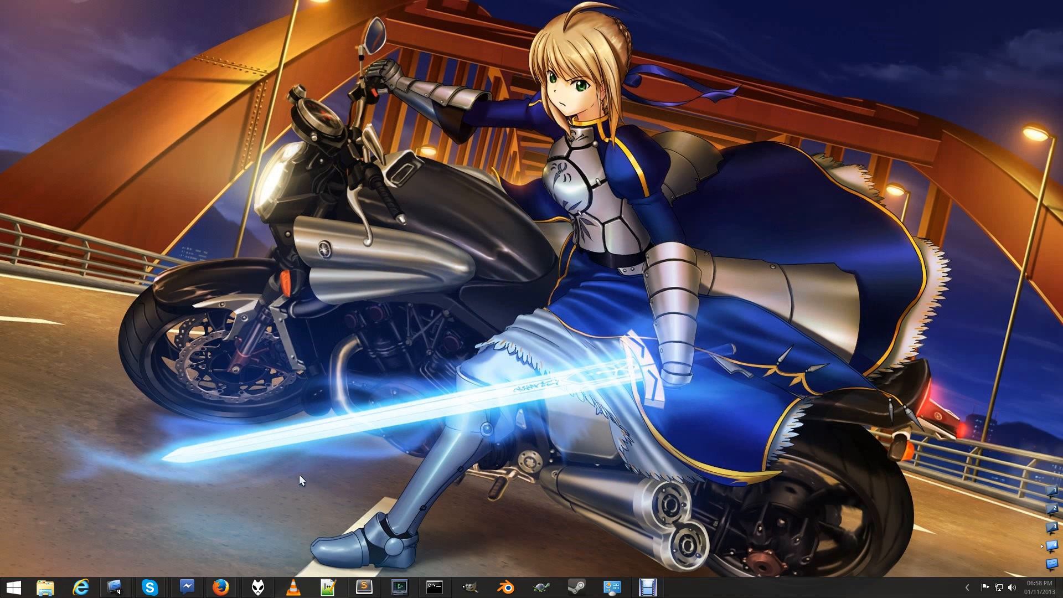
mouse_move(510, 579)
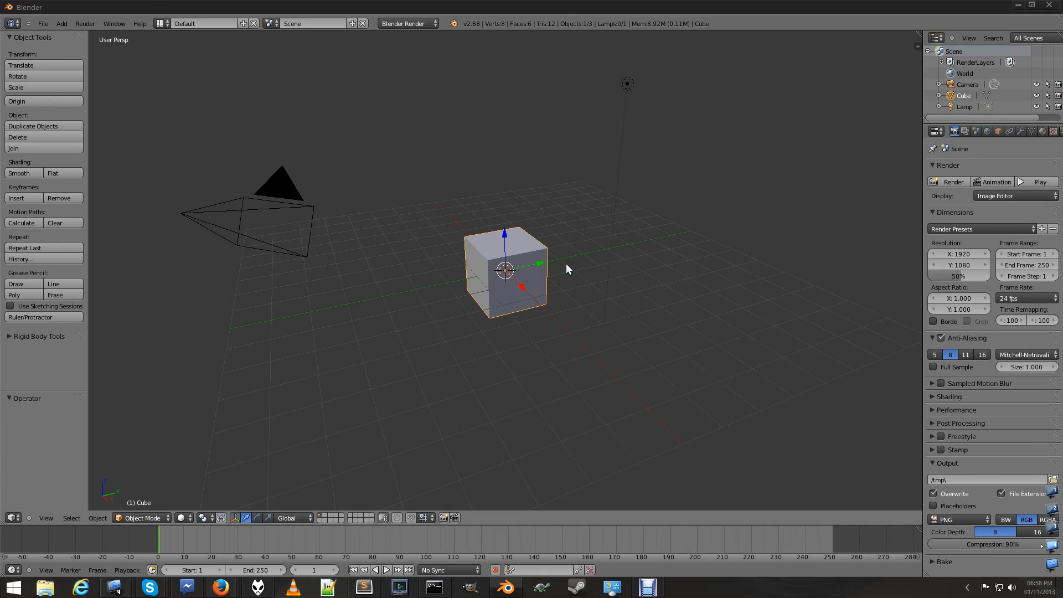
mouse_move(605, 290)
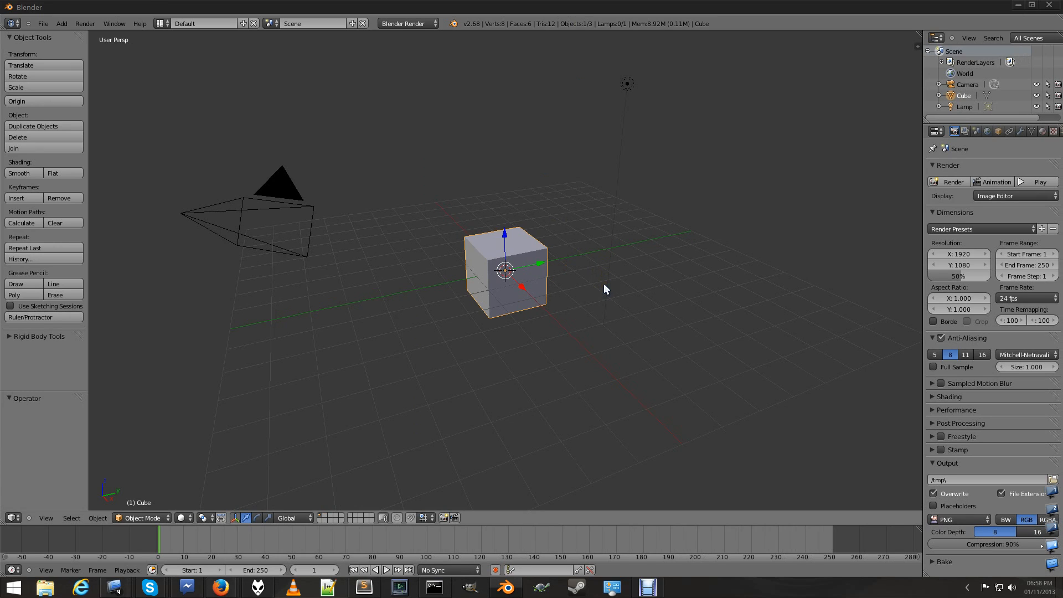
mouse_move(281, 206)
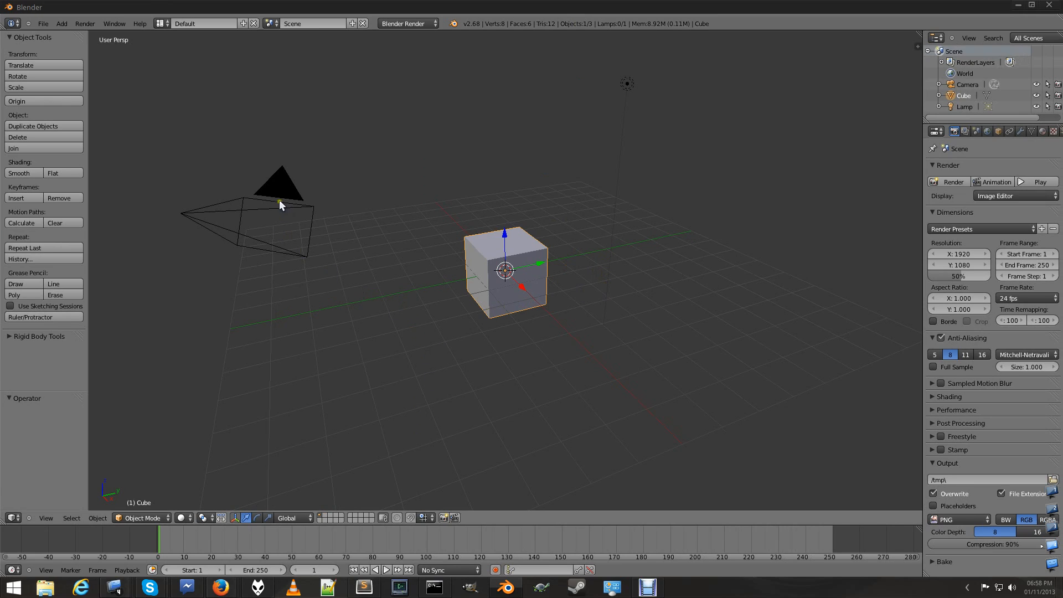
- Delete the cube and camera together, then delete the lamp
click(282, 193)
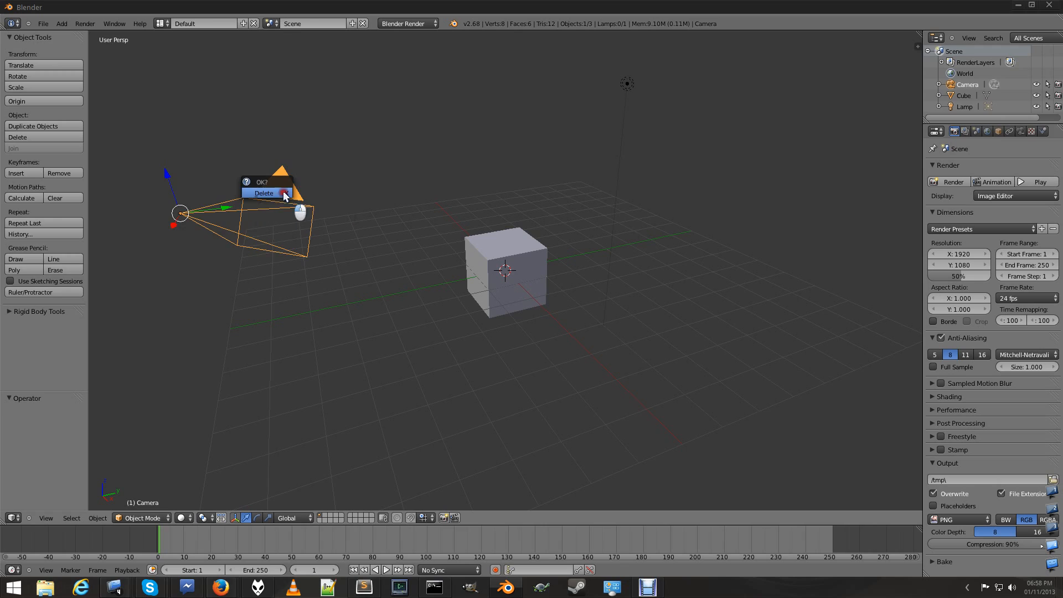
click(263, 193)
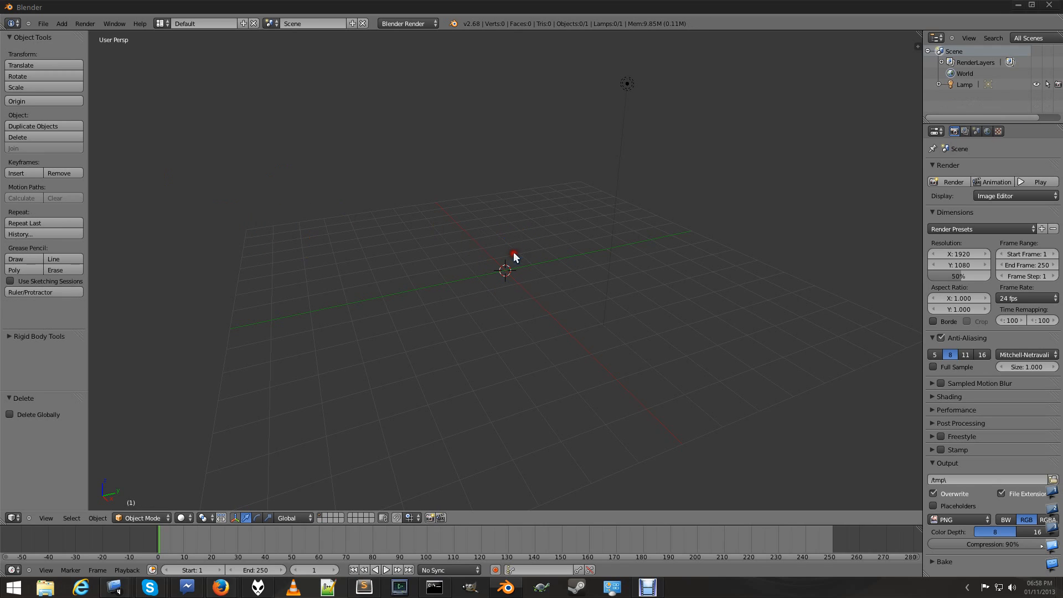
click(514, 257)
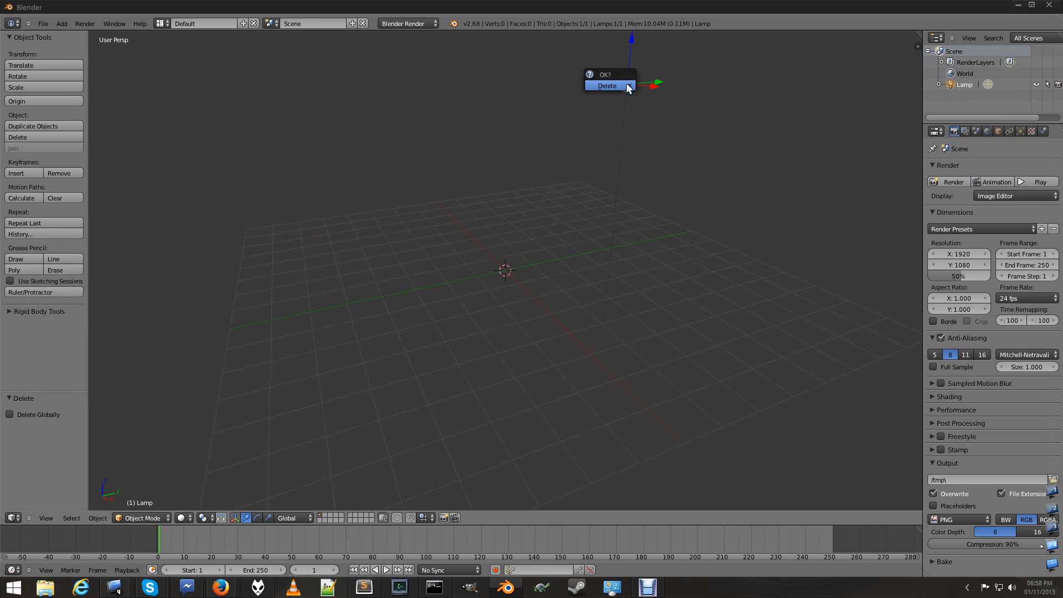
click(607, 85)
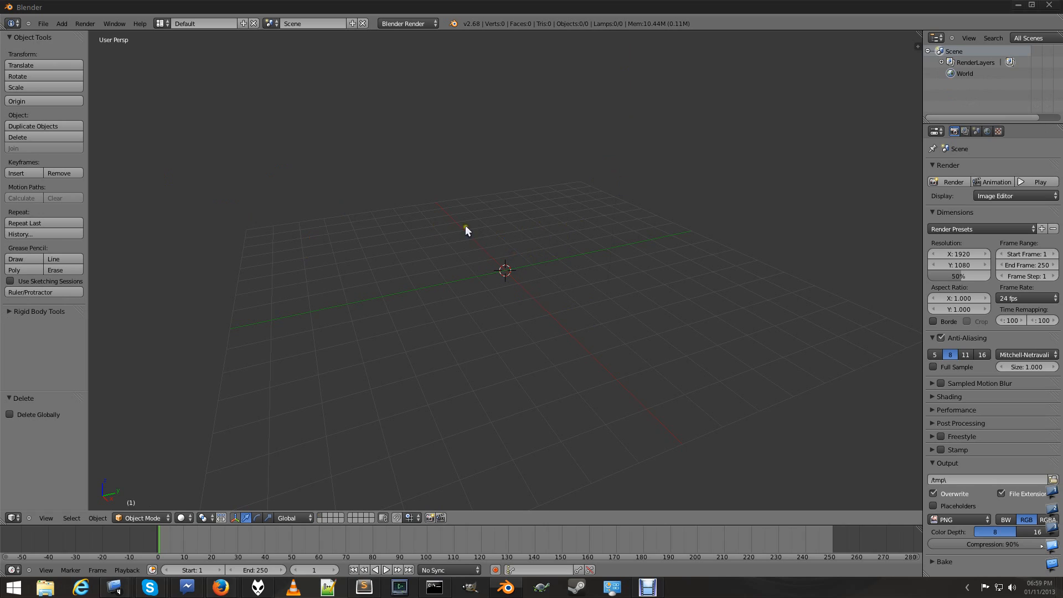
mouse_move(565, 346)
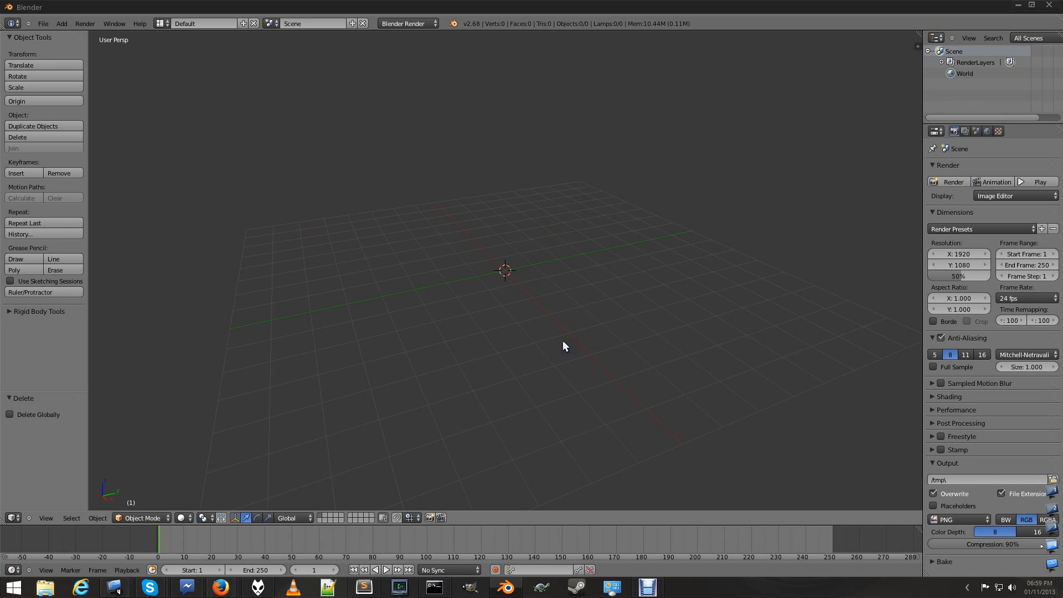
mouse_move(153, 28)
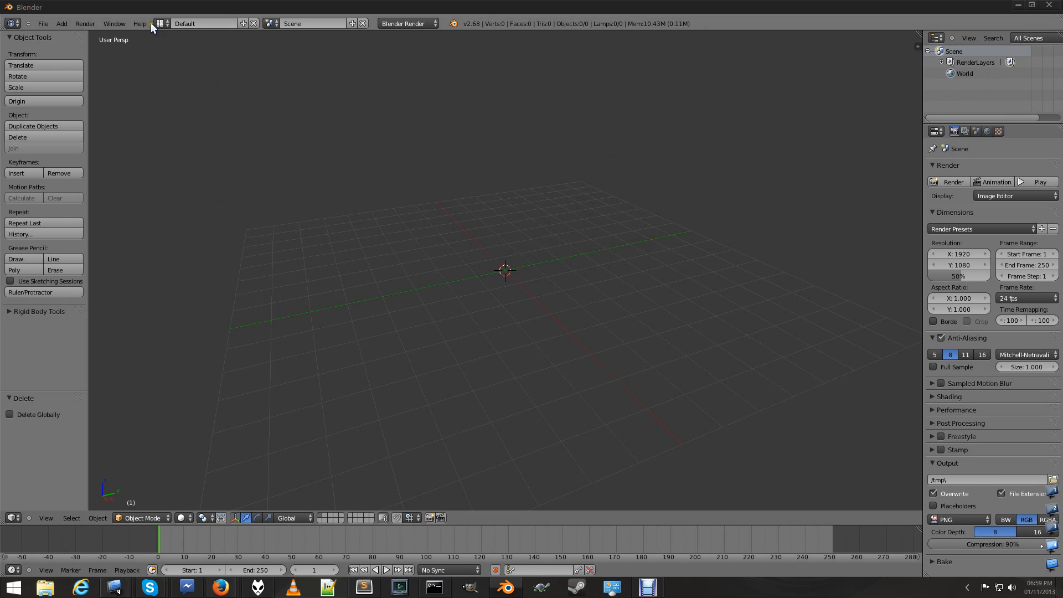
- Switch to the Video Editing layout and turn the two upper-left panels into File Browser and Properties
click(161, 23)
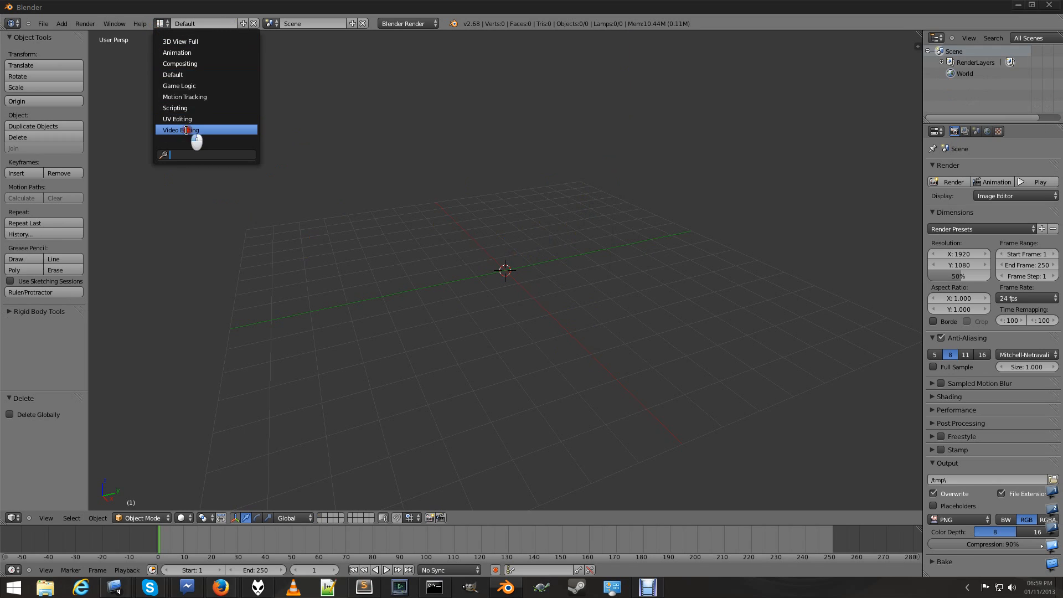
click(180, 130)
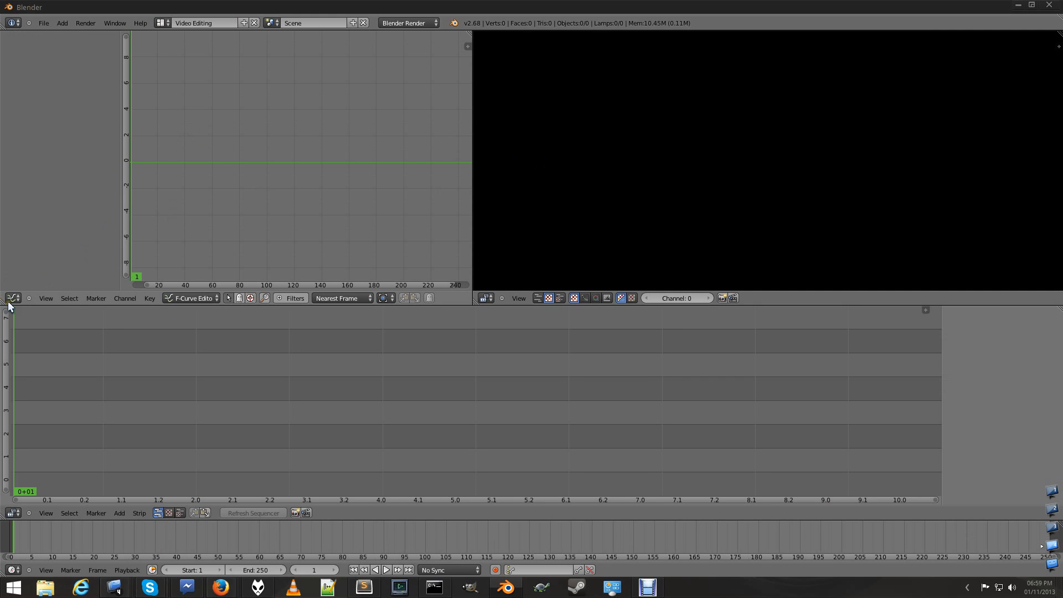
click(11, 299)
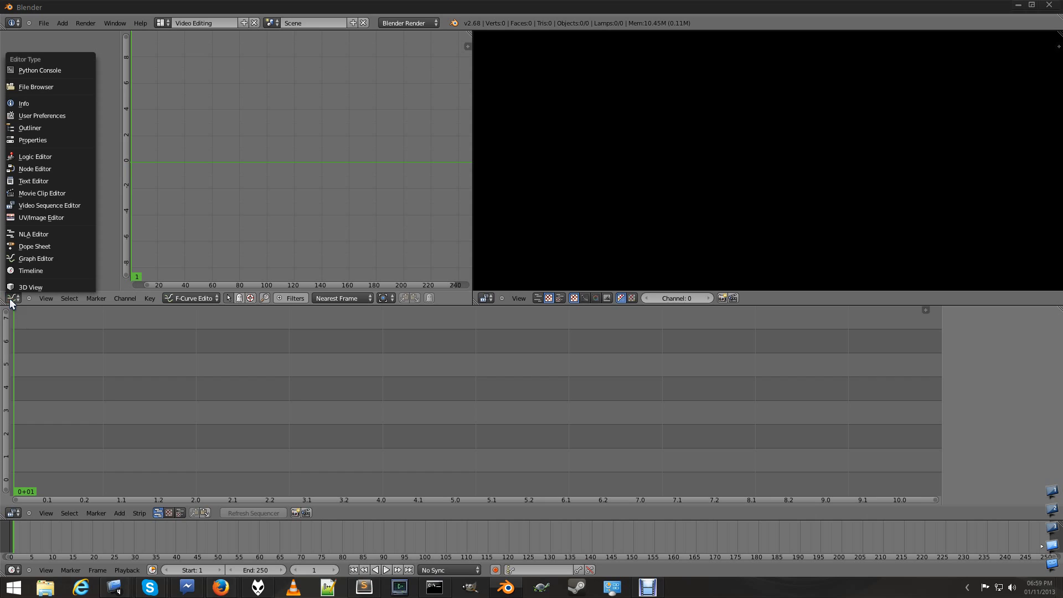
click(36, 87)
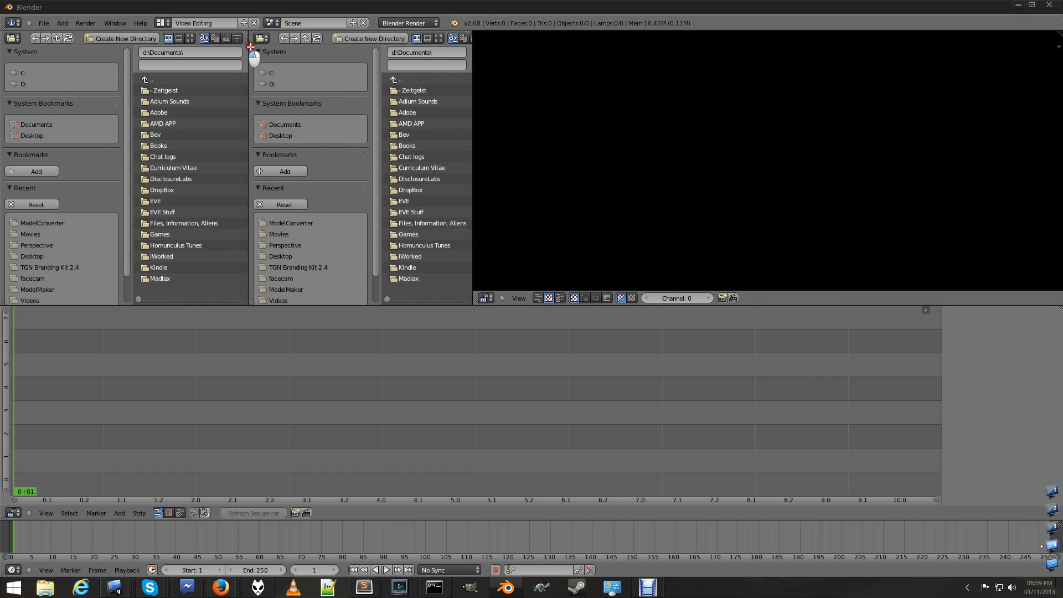
click(264, 38)
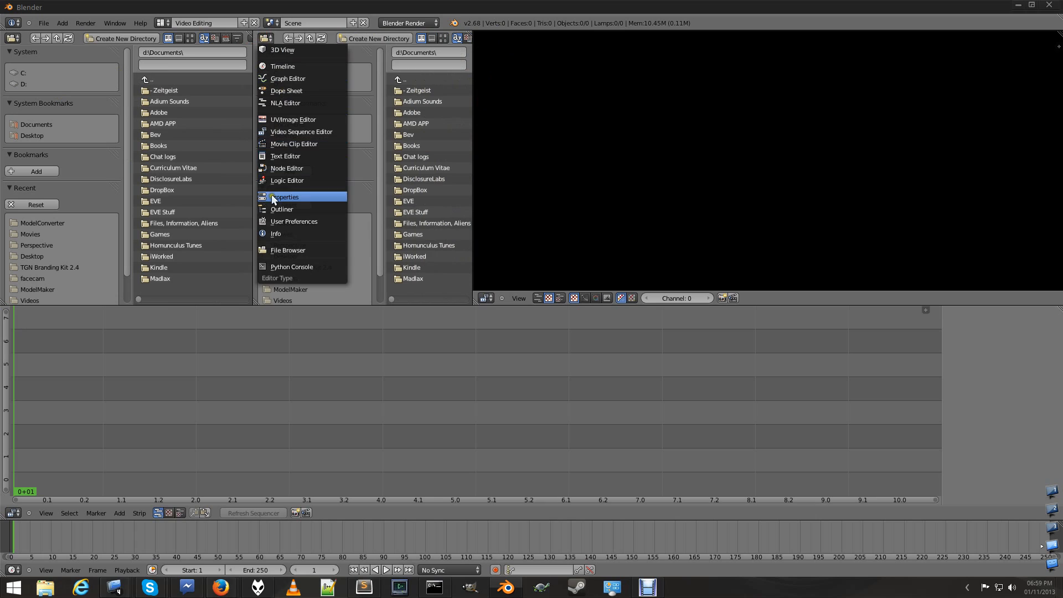
click(284, 197)
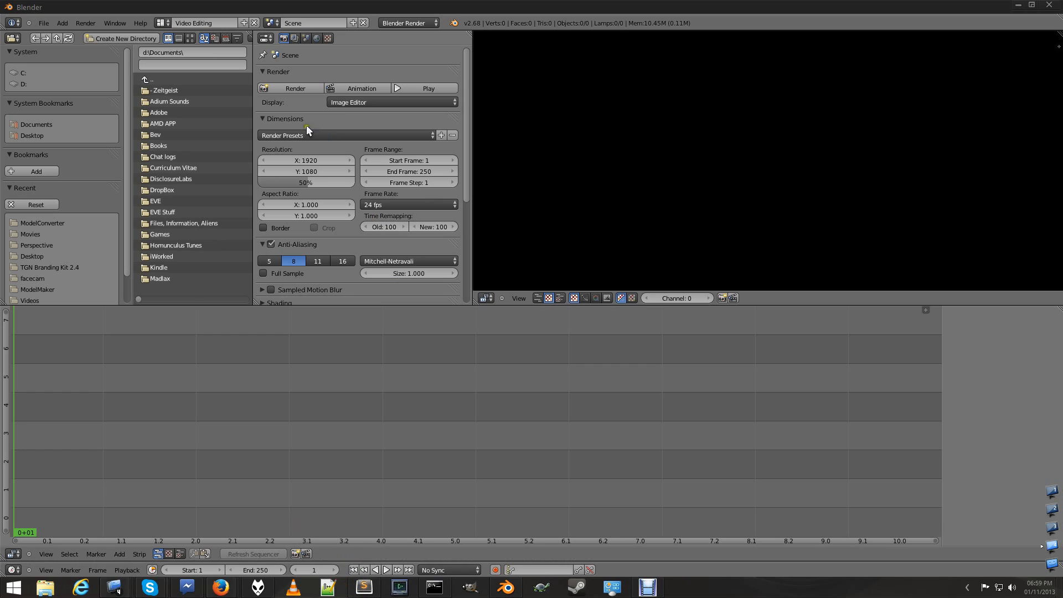
mouse_move(308, 130)
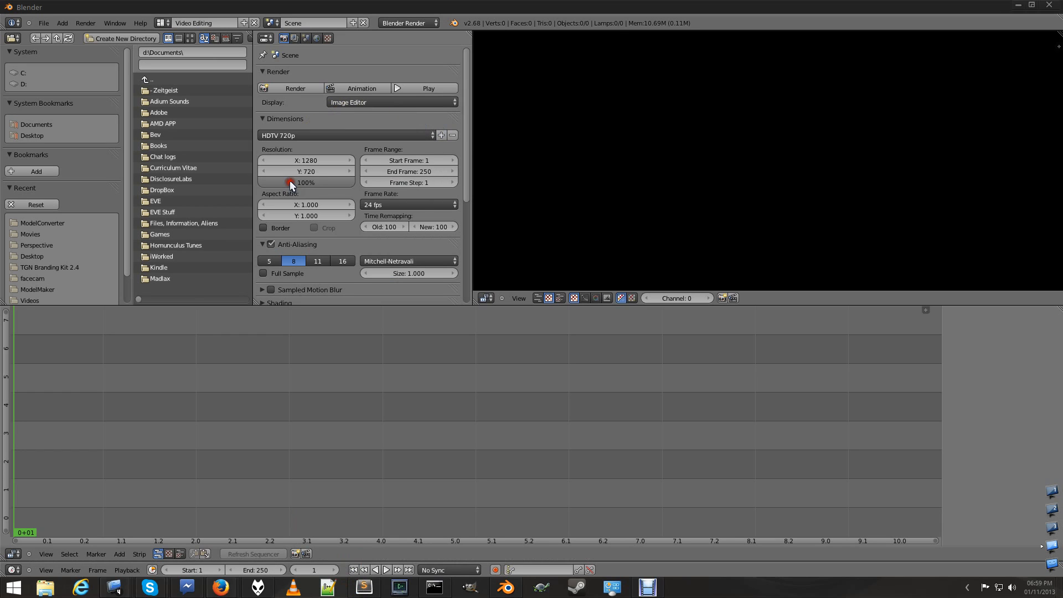
- Set the render frame rate to 25 fps and render display to Keep UI
scroll(down, 3)
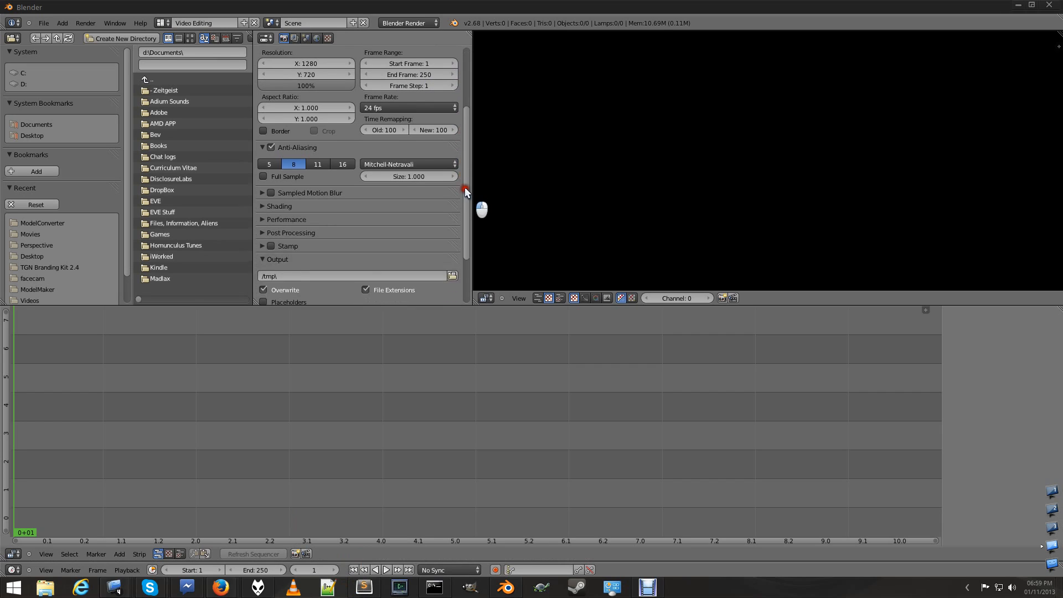
click(407, 108)
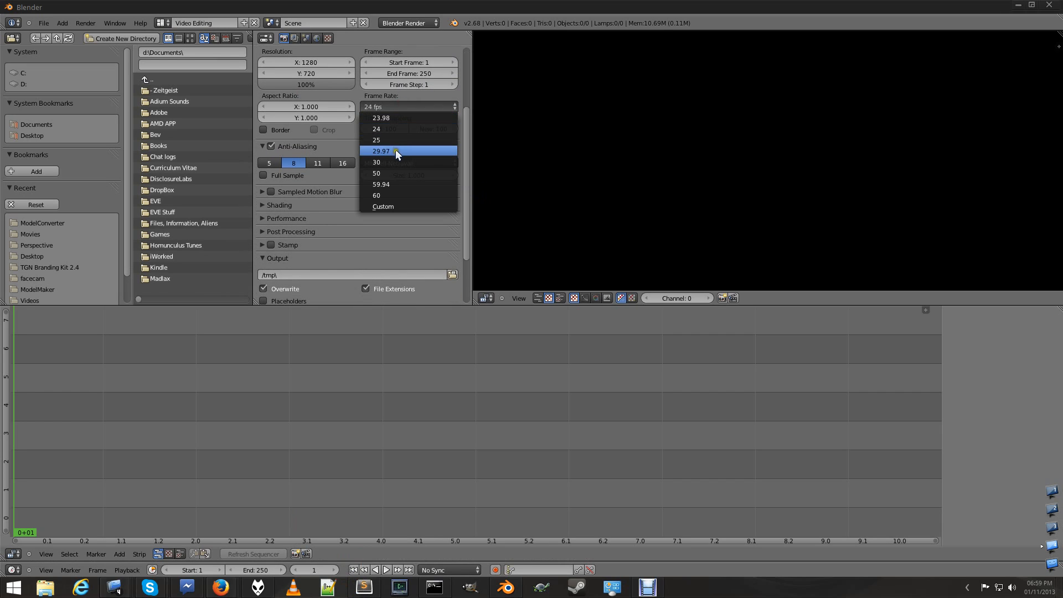
click(376, 140)
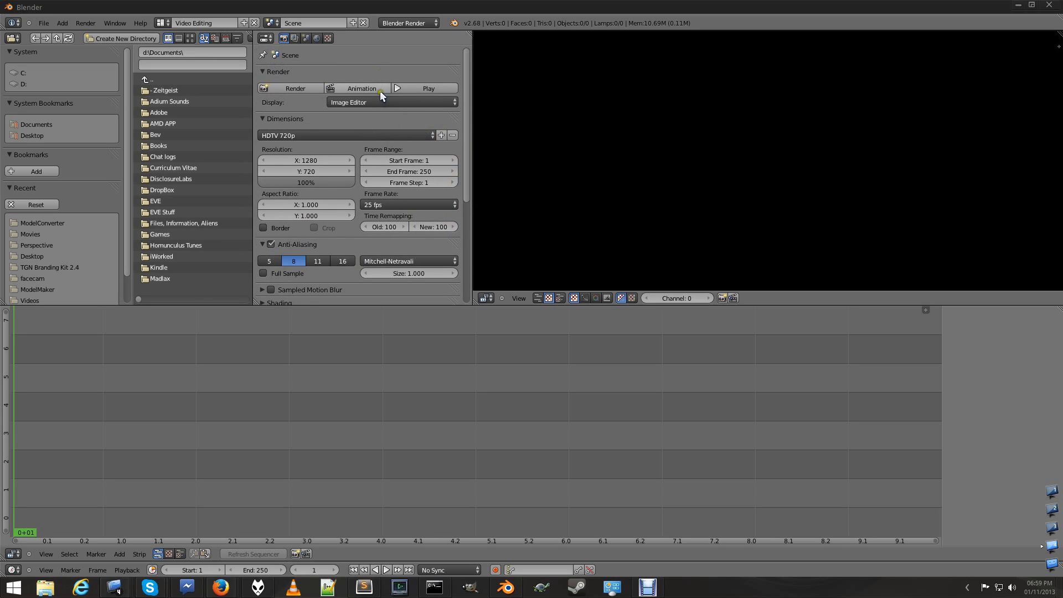
click(390, 102)
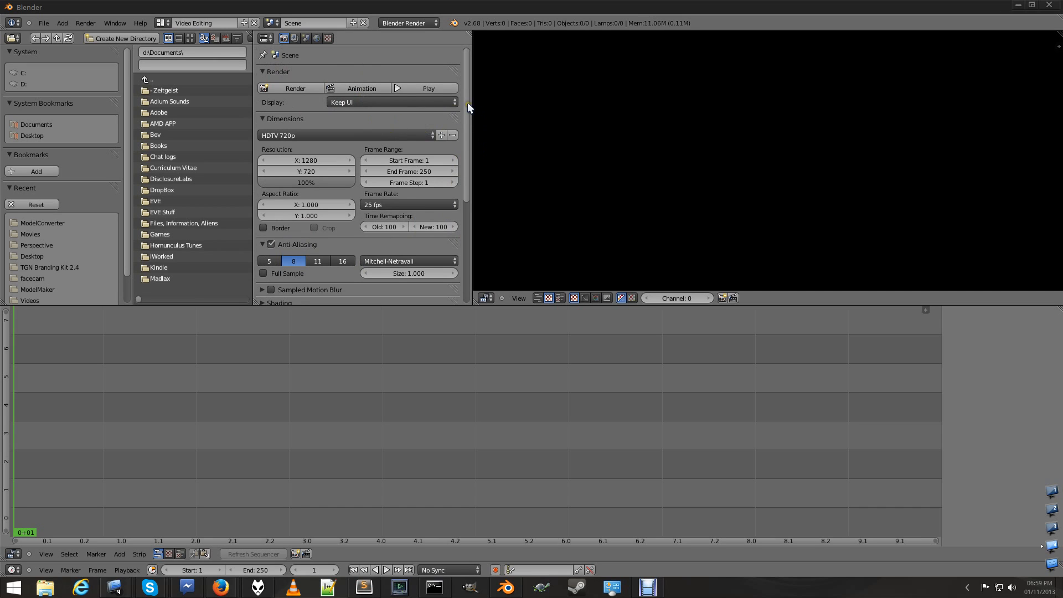
scroll(down, 3)
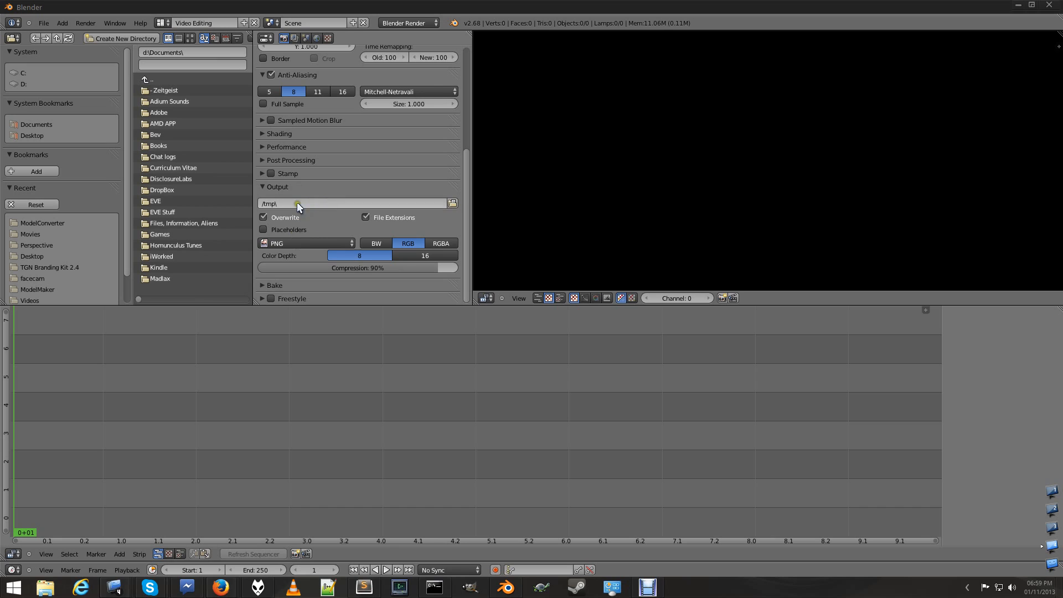
- Change the output format to Xvid movie and apply the H264 encoding preset
click(305, 242)
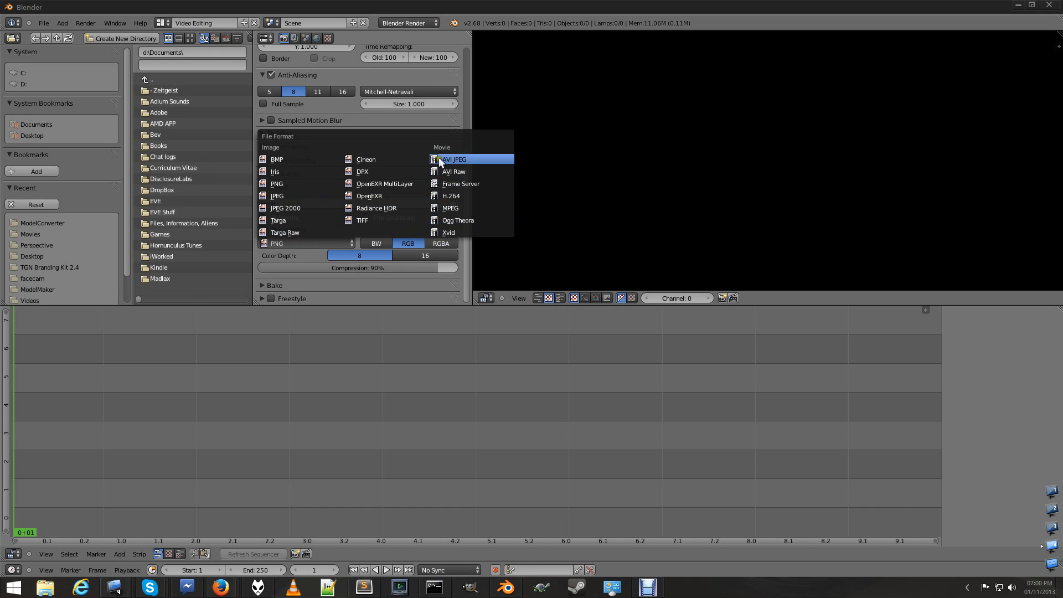
mouse_move(447, 232)
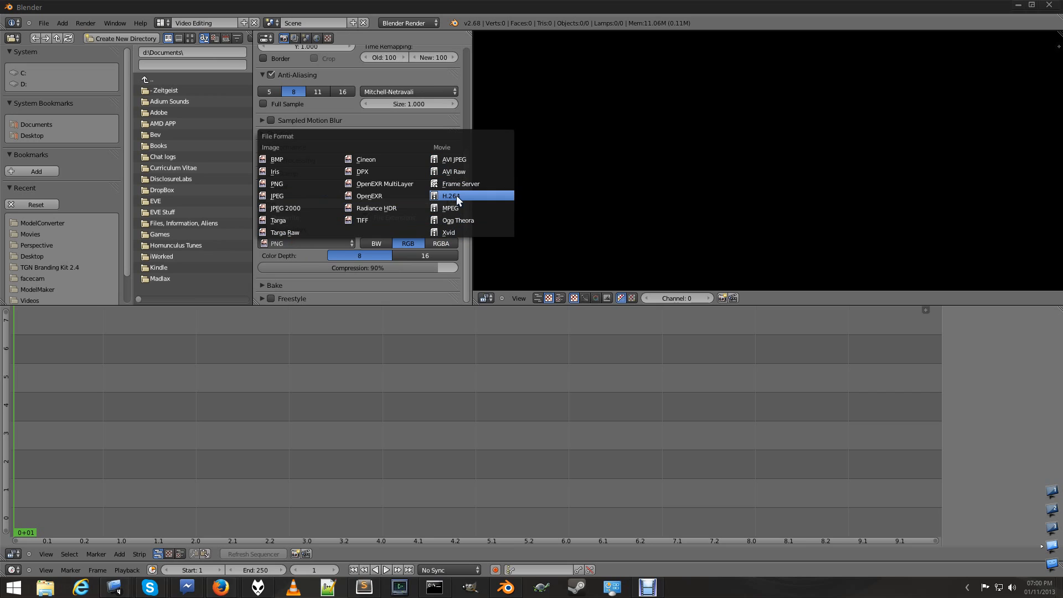
mouse_move(454, 197)
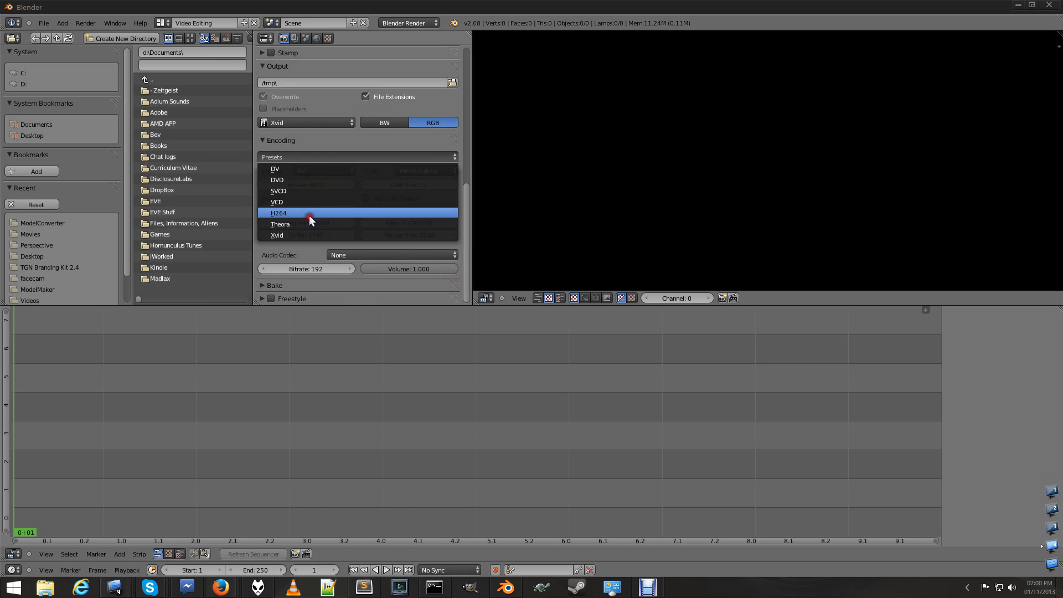
click(310, 213)
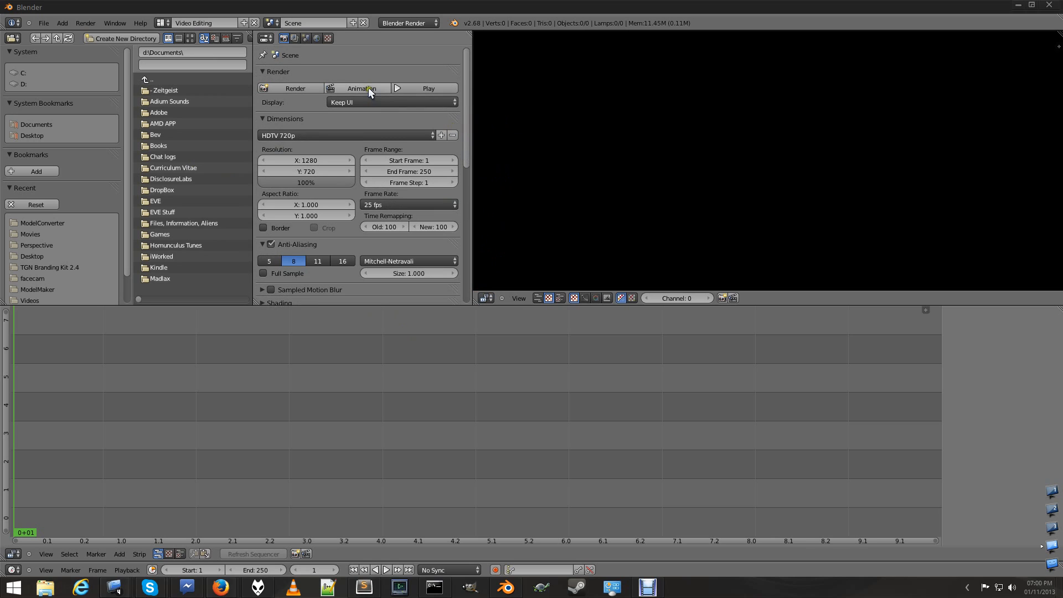
mouse_move(463, 136)
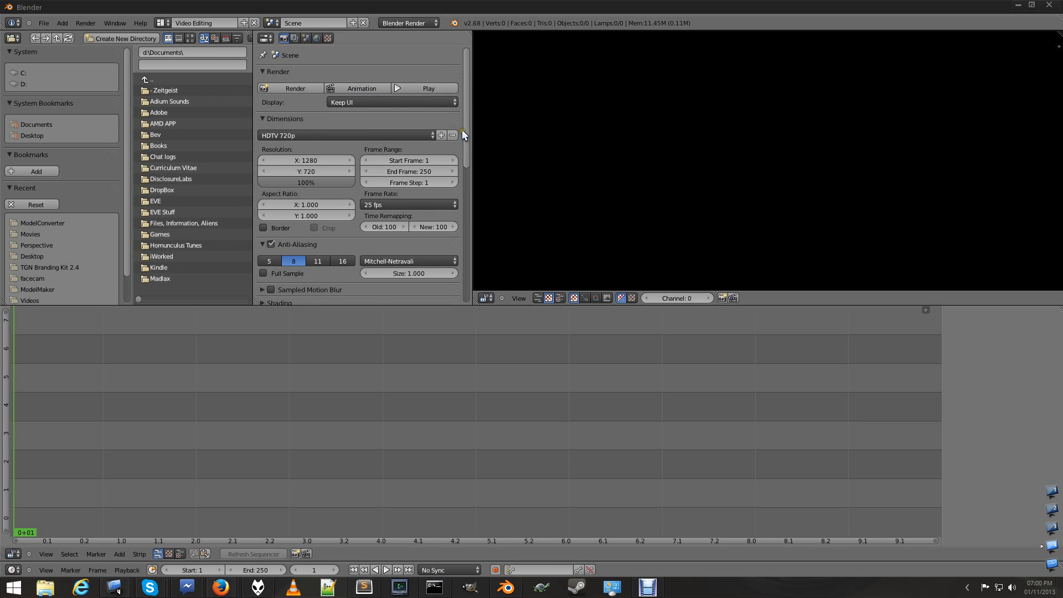
mouse_move(474, 61)
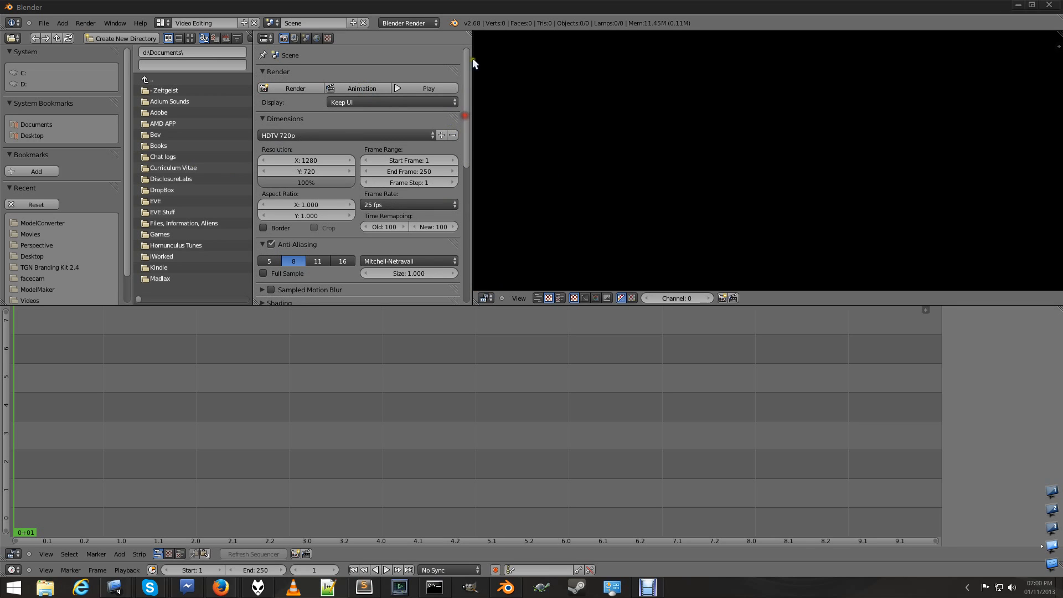
mouse_move(468, 86)
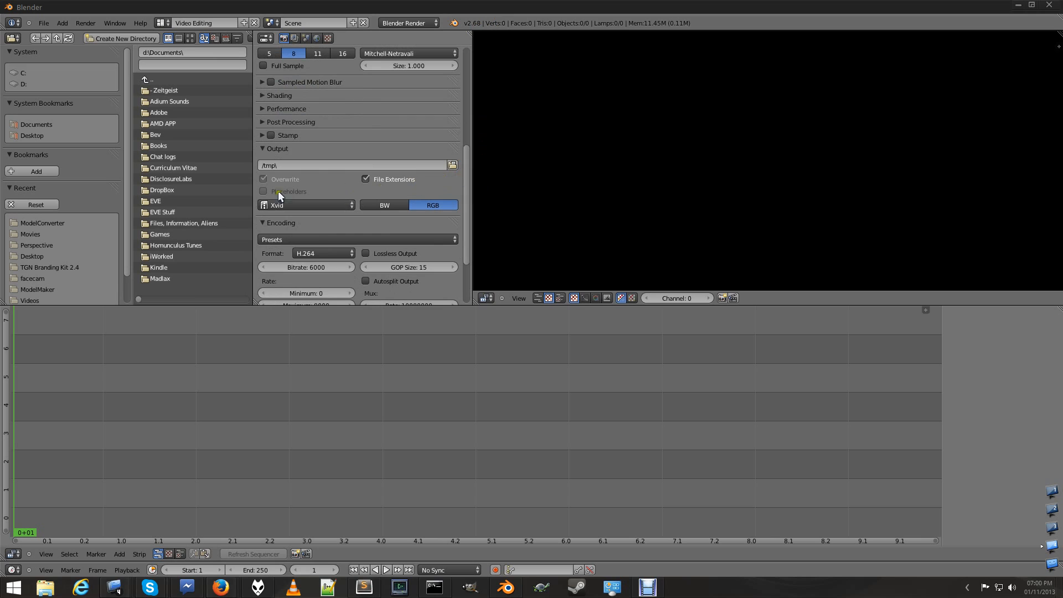
- Uncheck the remaining Shading options, including subsurface scattering and ray tracing
click(263, 223)
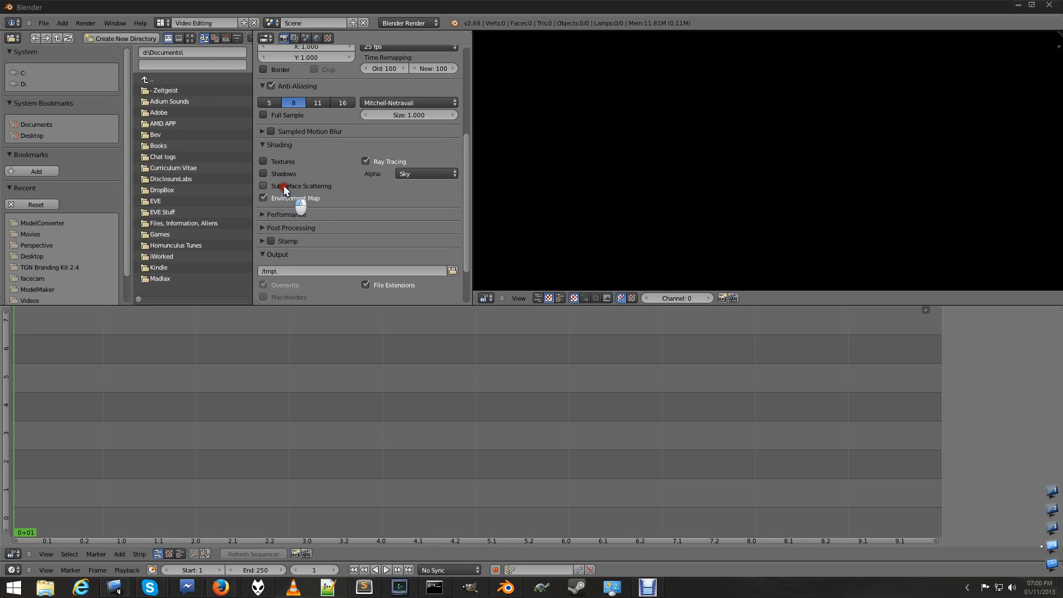
click(264, 199)
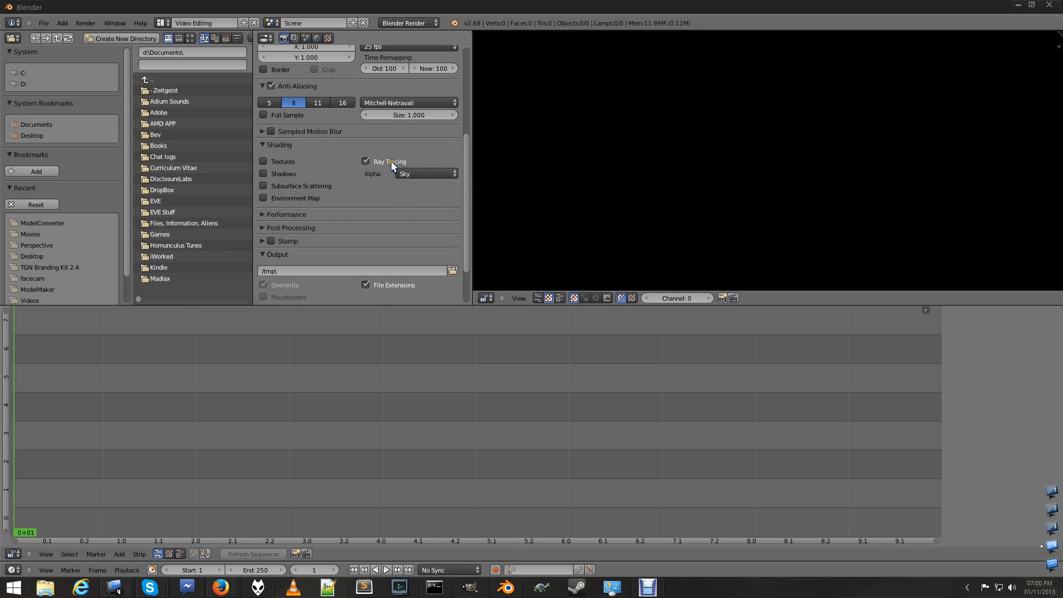
mouse_move(381, 166)
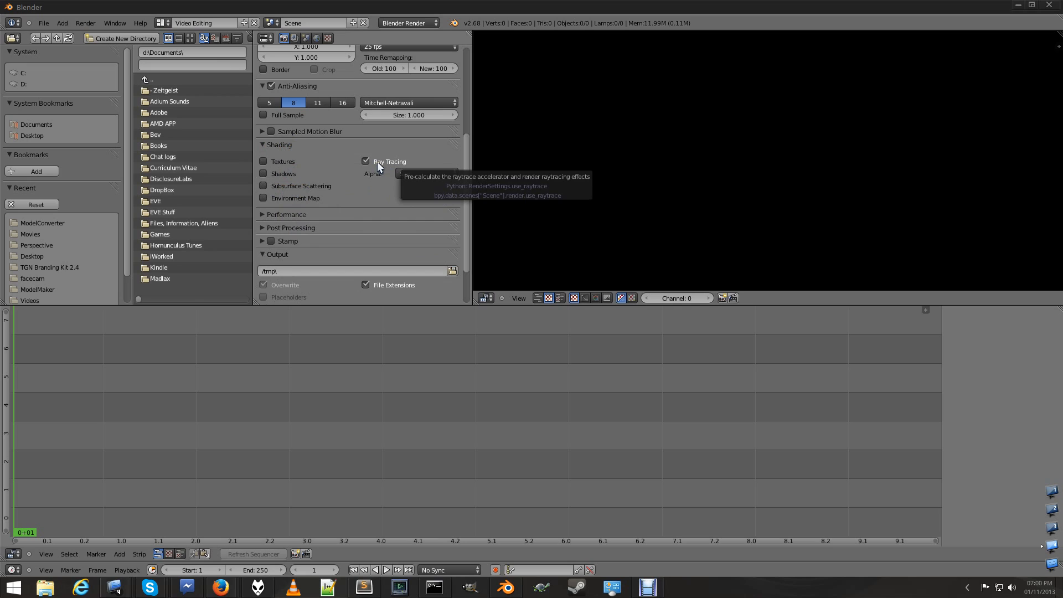
click(366, 161)
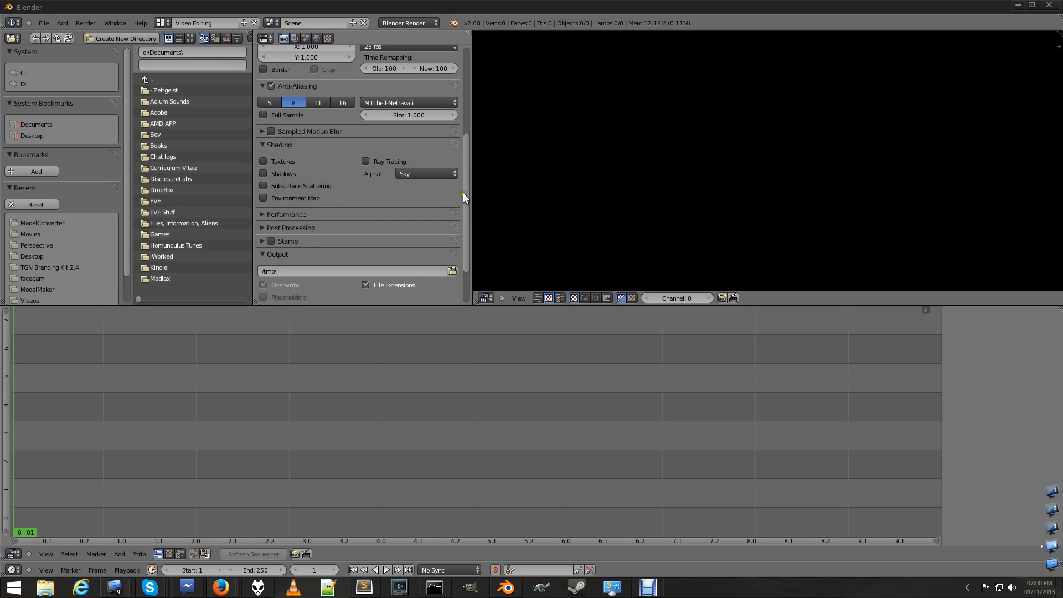
mouse_move(624, 205)
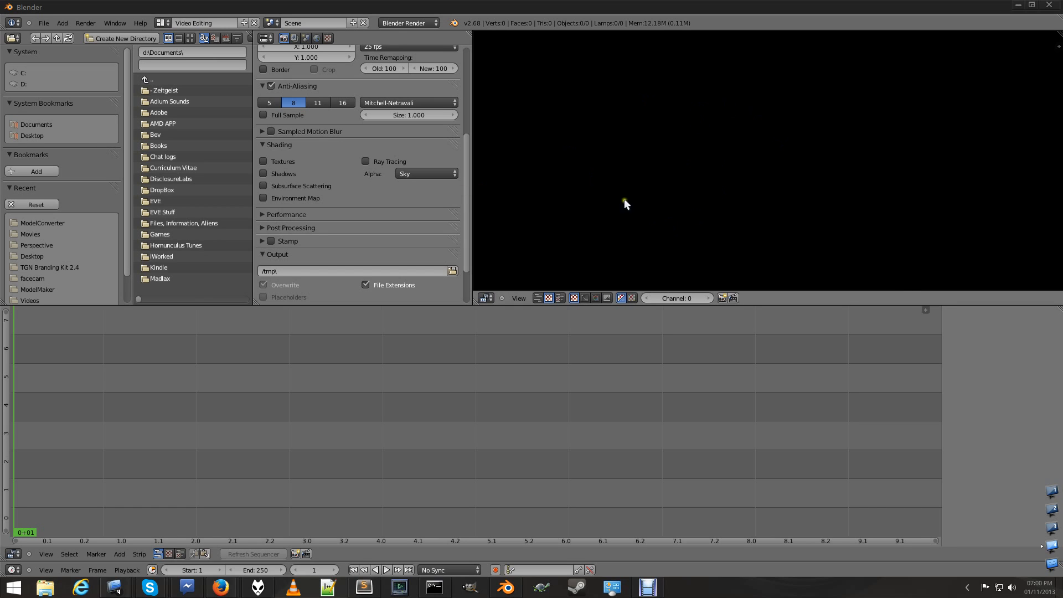
- Open the sequencer preview's Properties sidebar from its View menu
click(519, 299)
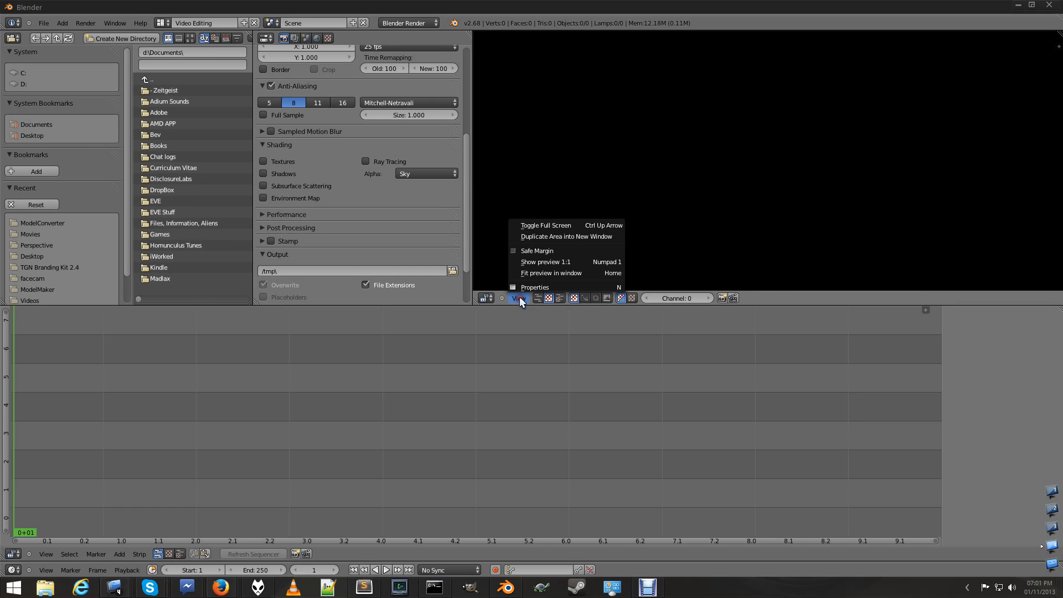
click(535, 287)
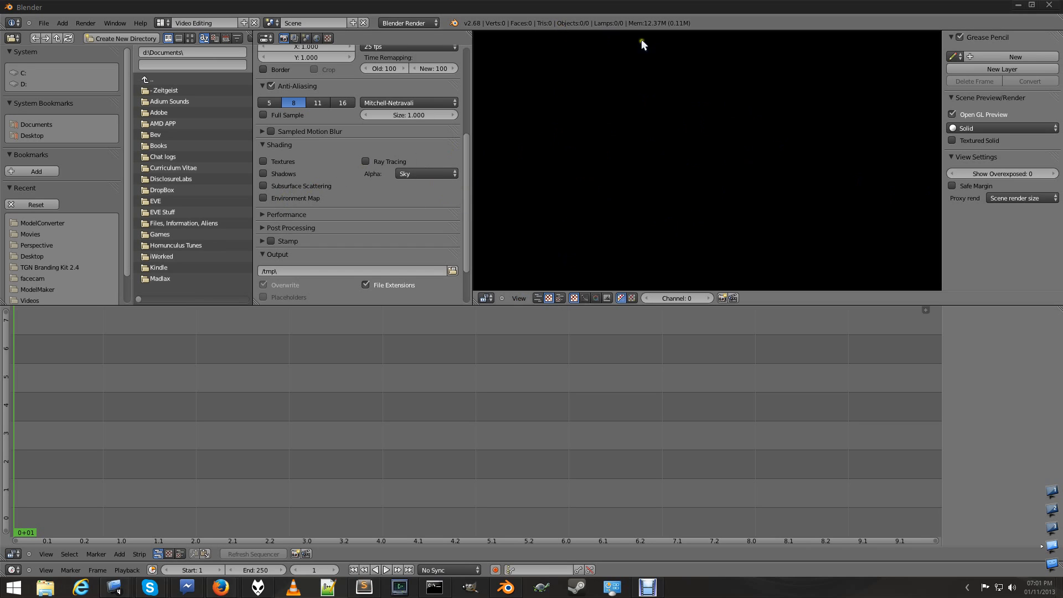
mouse_move(713, 220)
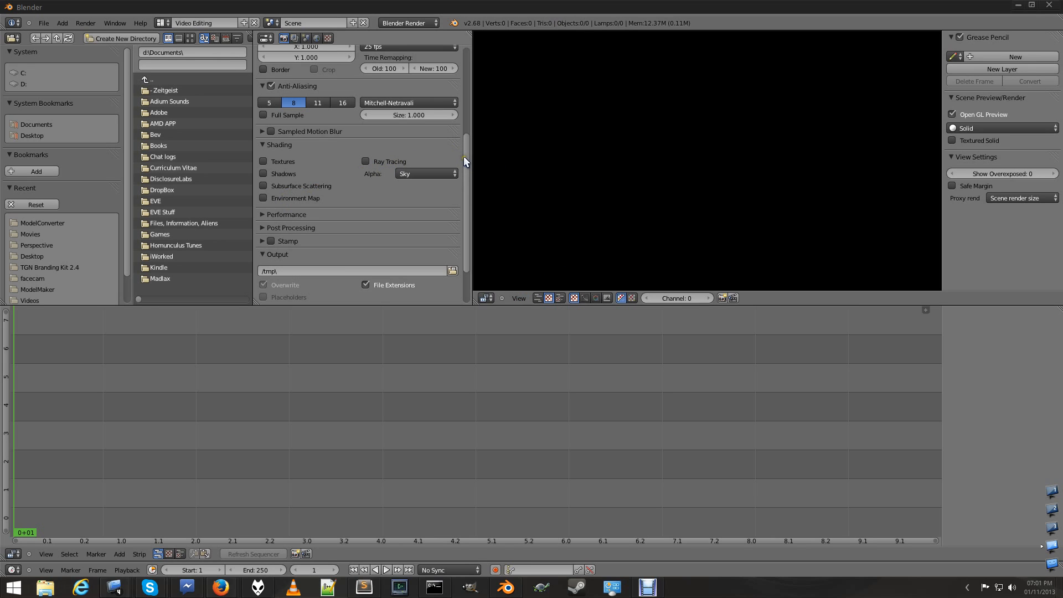
mouse_move(469, 159)
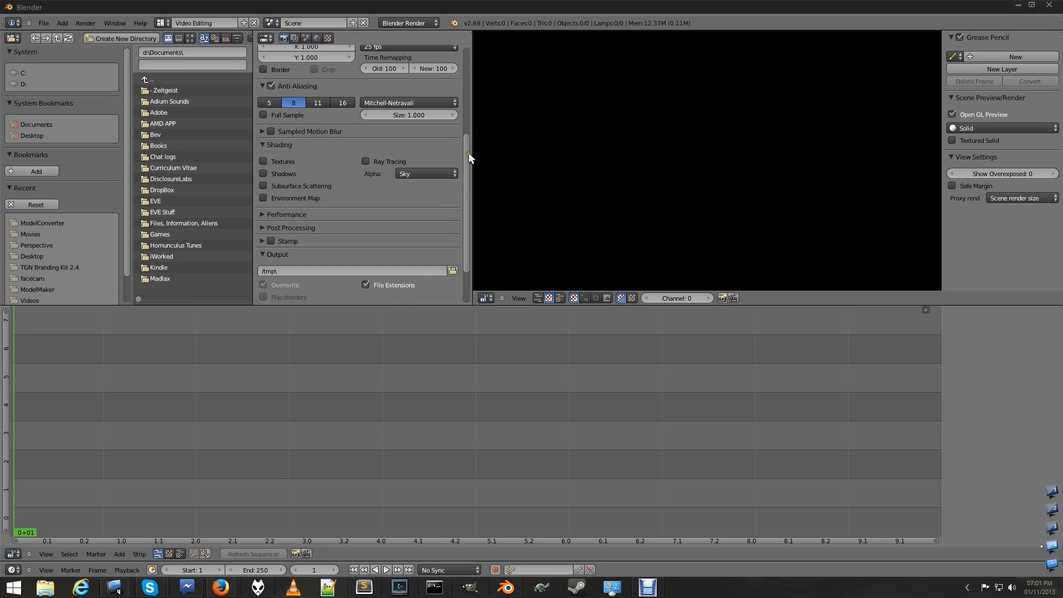
- Expand Performance and toggle threads to Fixed, then back to Auto-detect
scroll(down, 3)
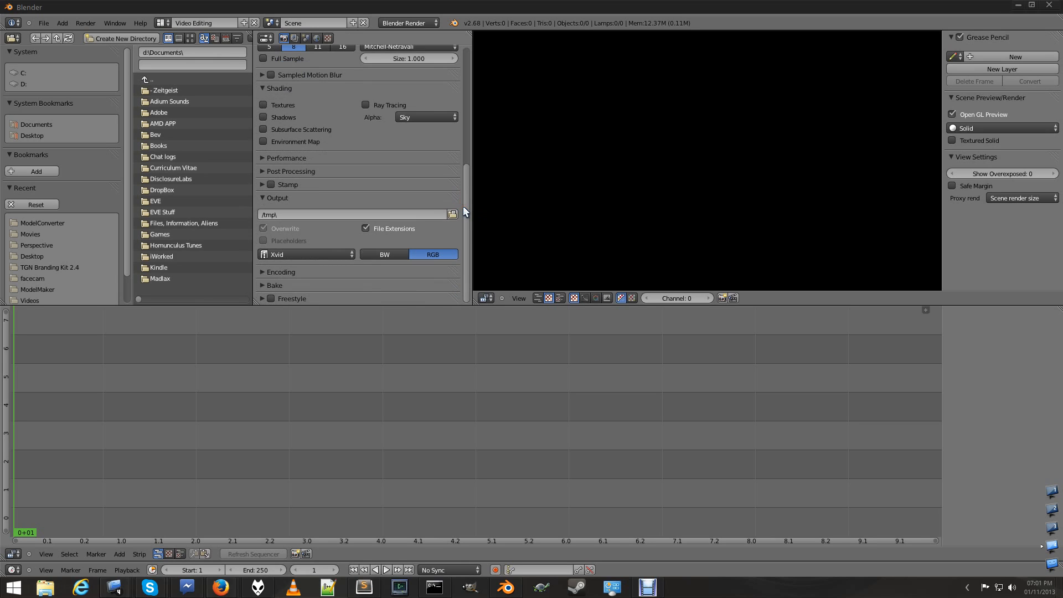
mouse_move(308, 178)
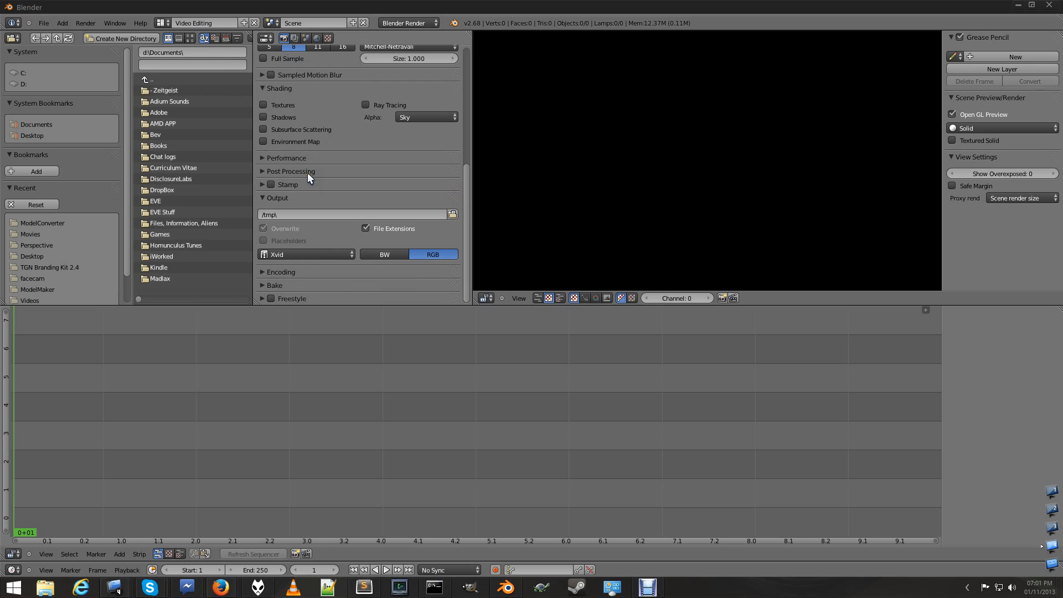
click(286, 158)
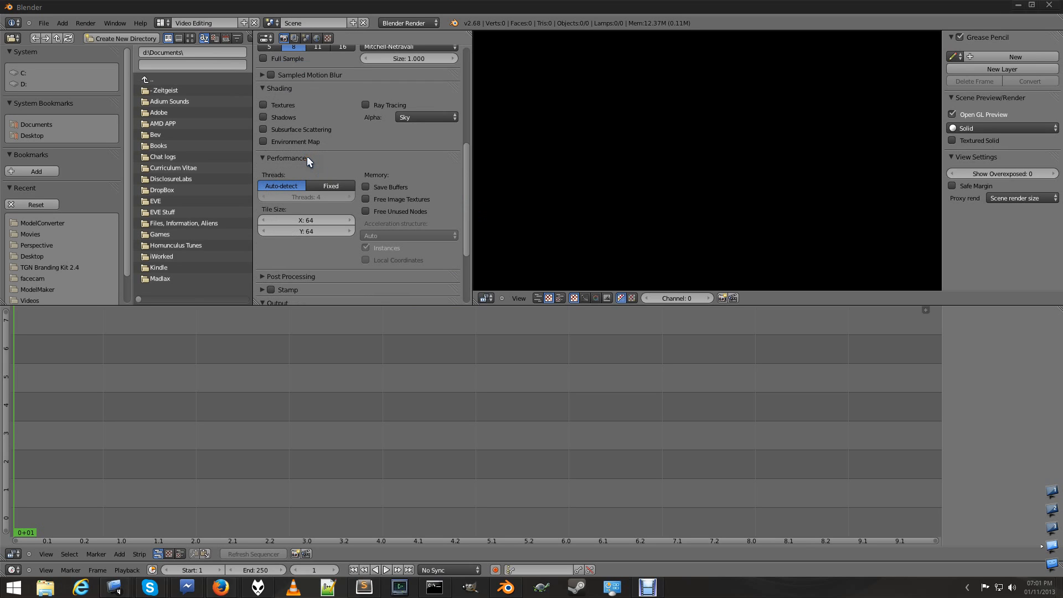
mouse_move(295, 194)
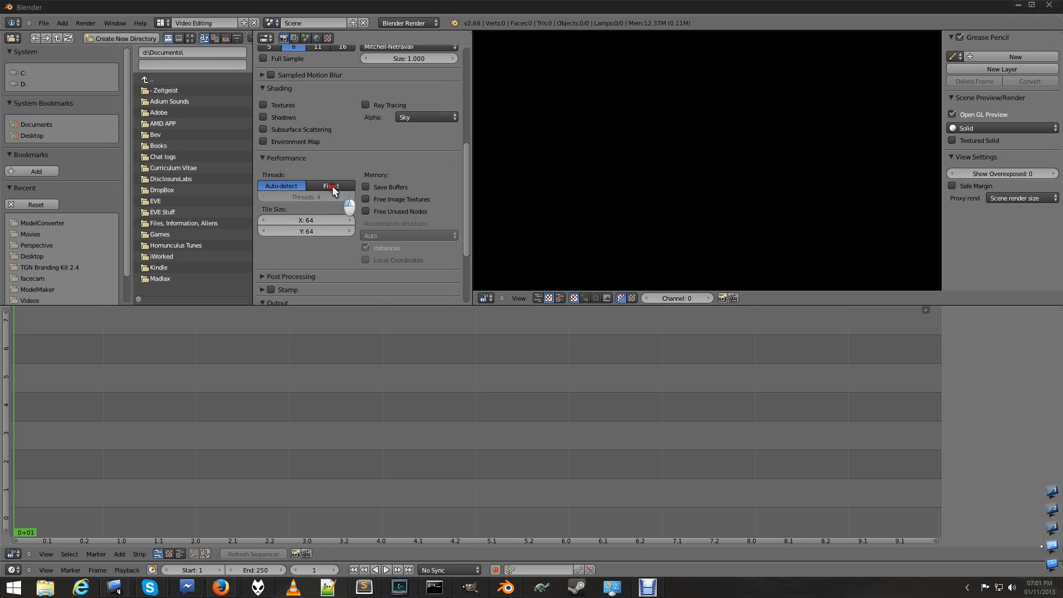
click(330, 187)
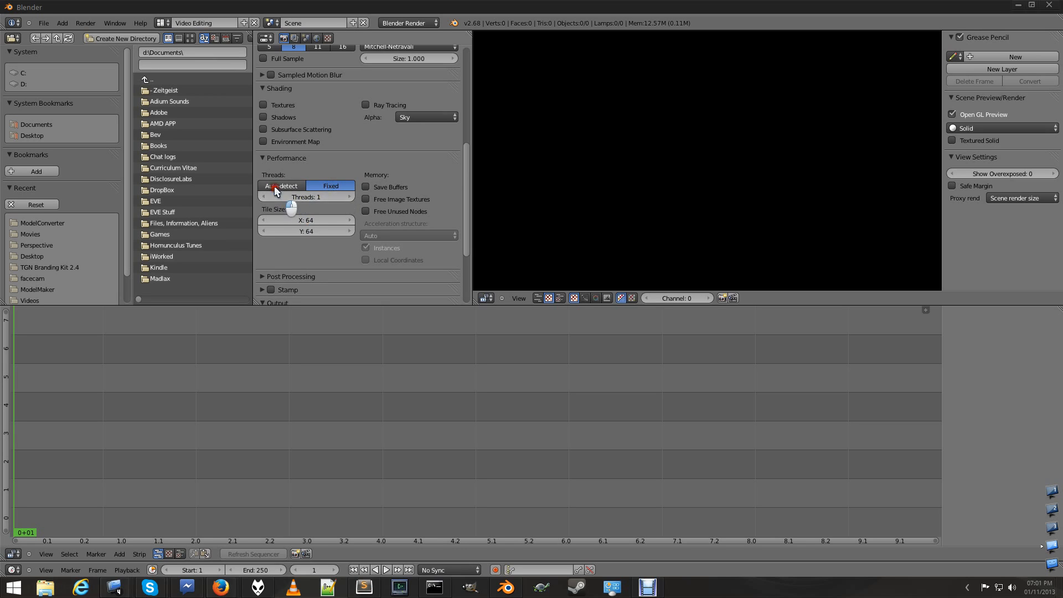
click(280, 186)
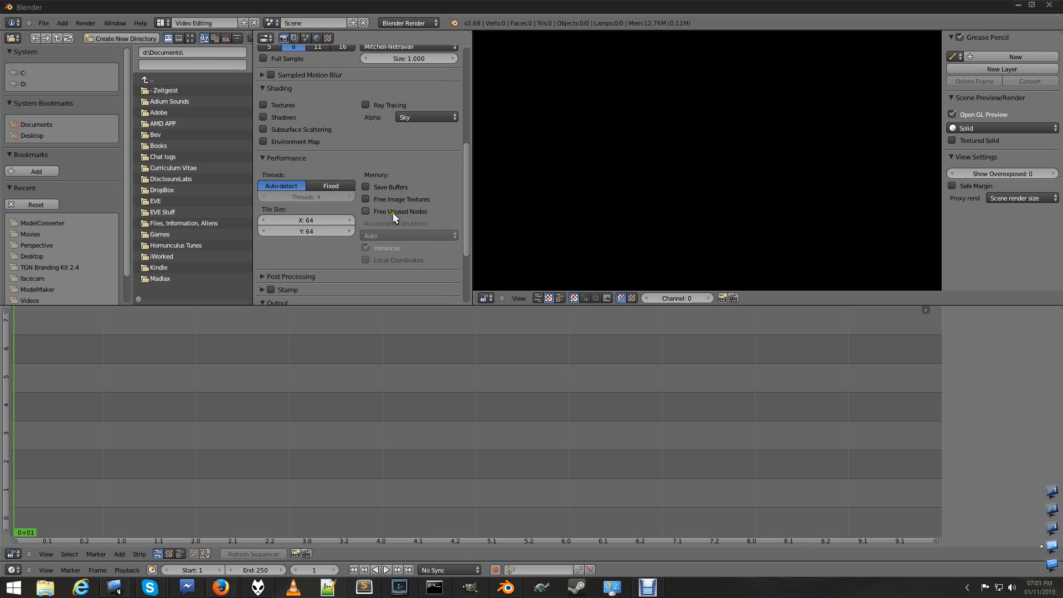
scroll(down, 3)
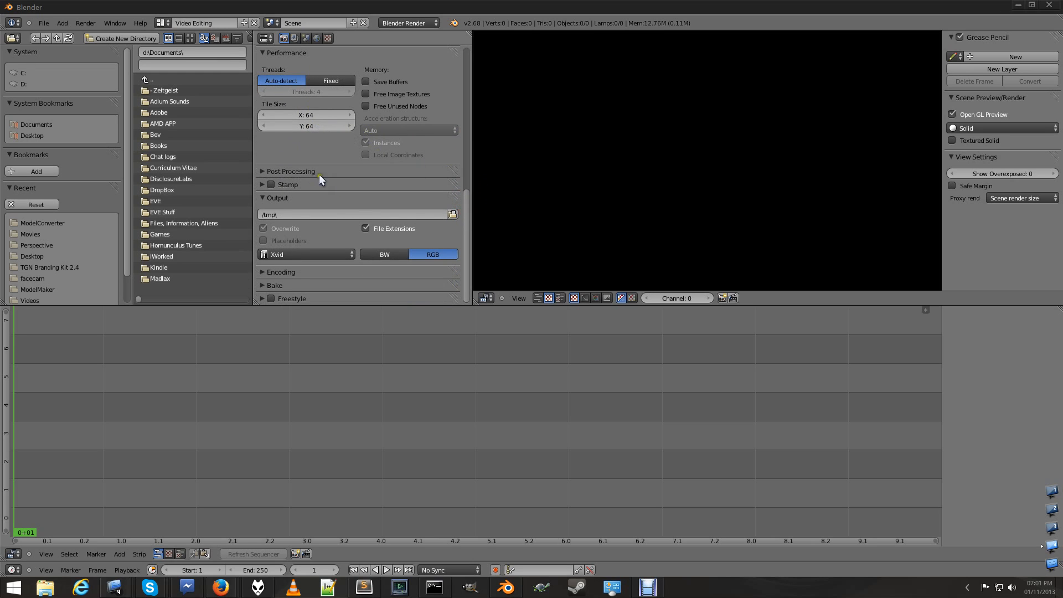
- Expand Post Processing and uncheck Compositing, keeping Sequencer on
click(290, 172)
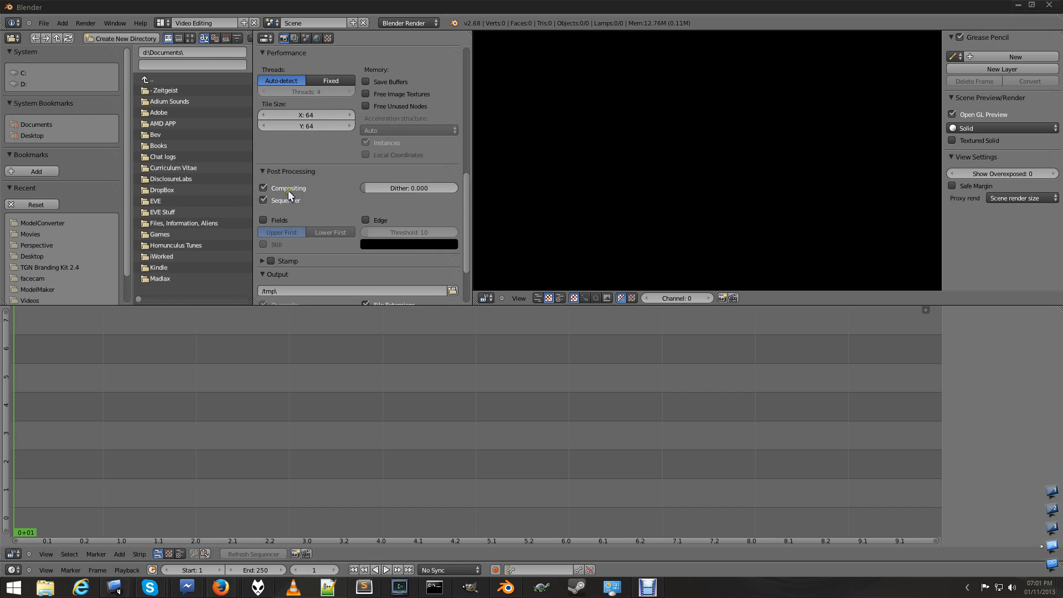
click(263, 188)
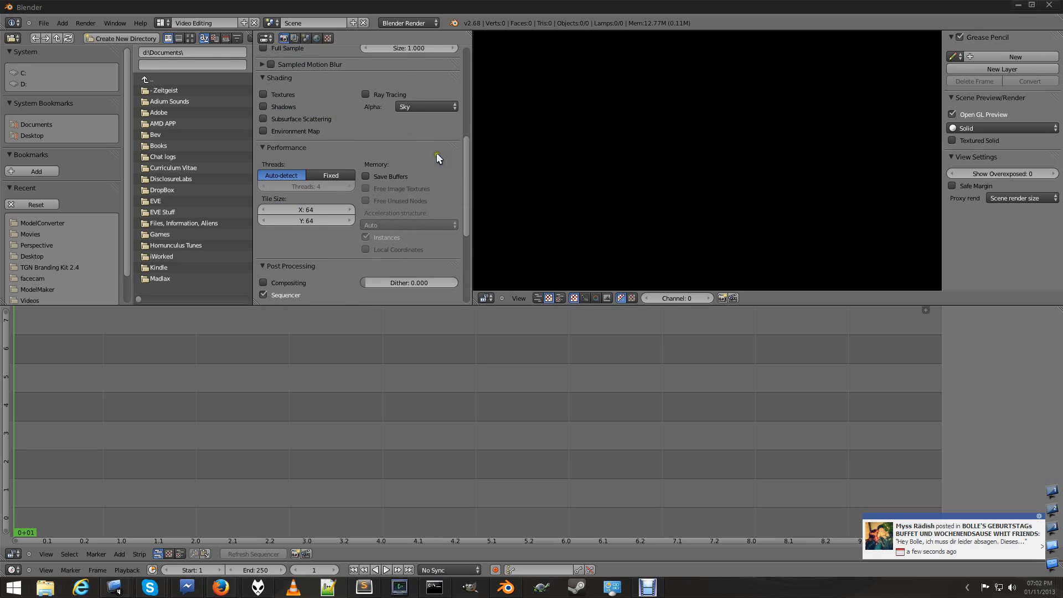
mouse_move(475, 230)
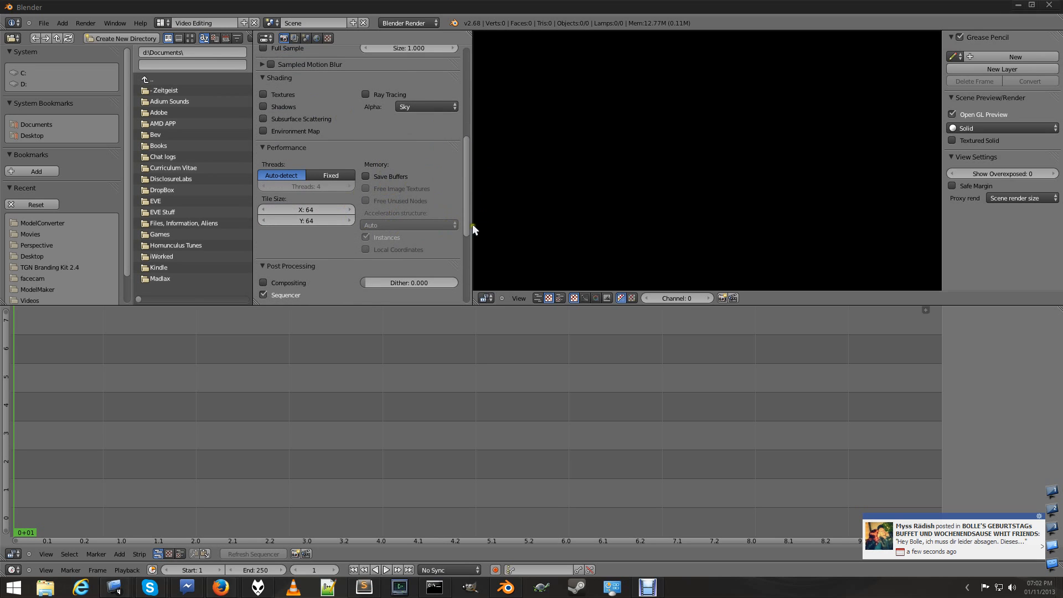
scroll(down, 3)
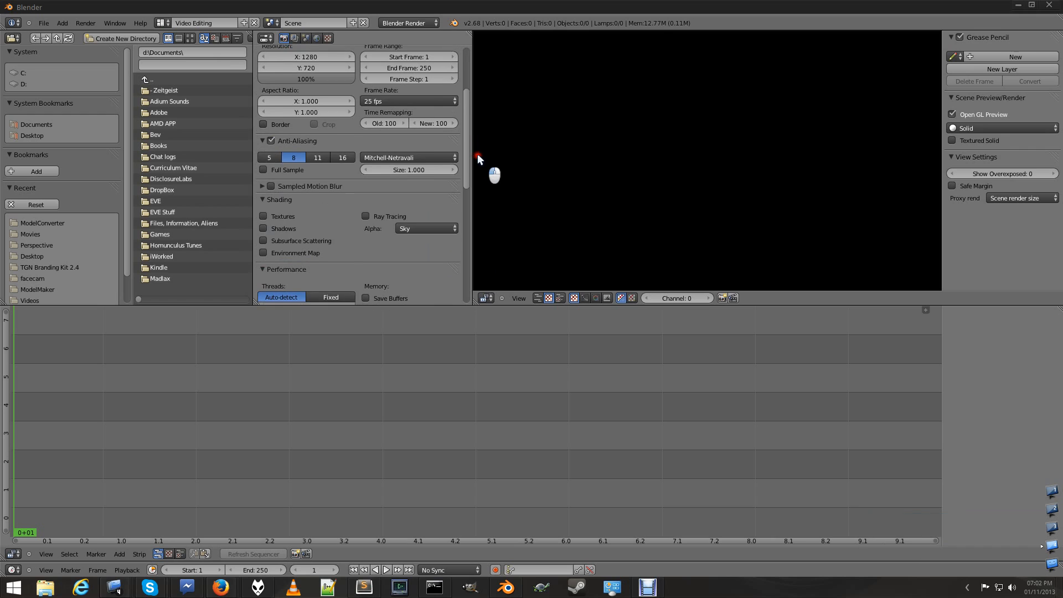
scroll(down, 3)
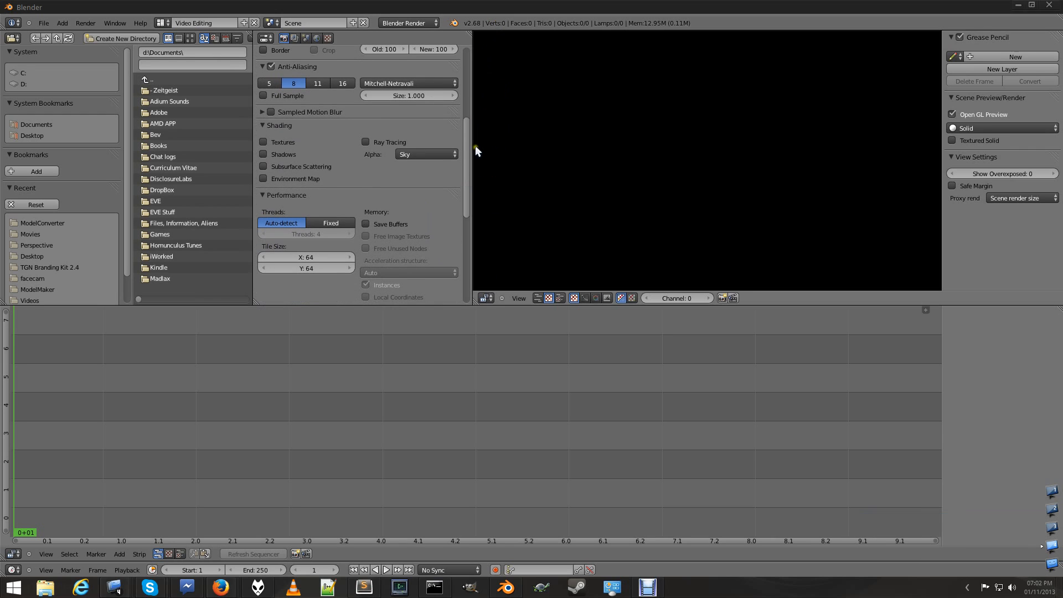
scroll(down, 3)
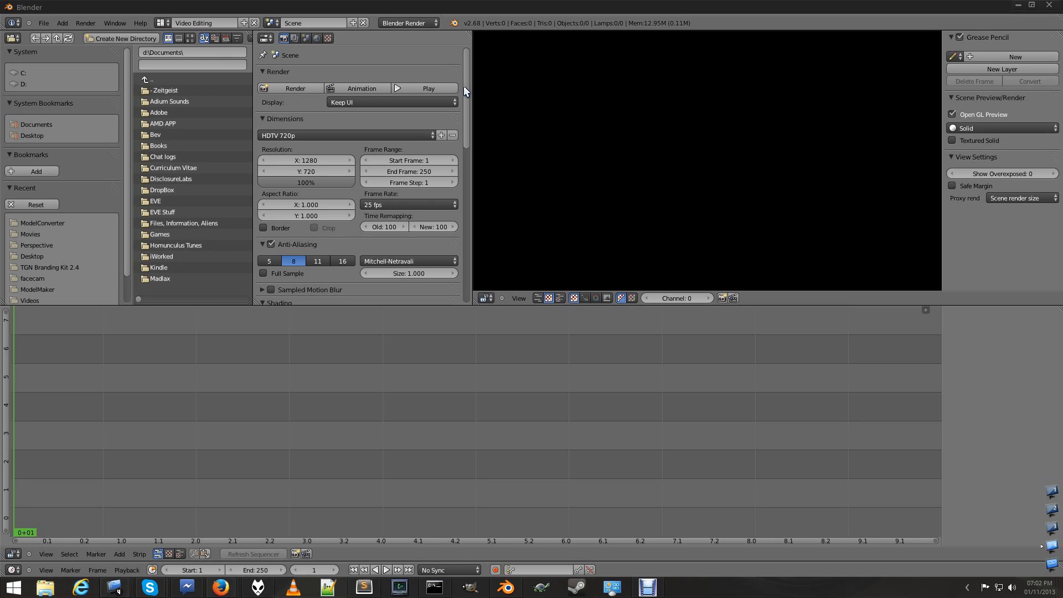
mouse_move(469, 87)
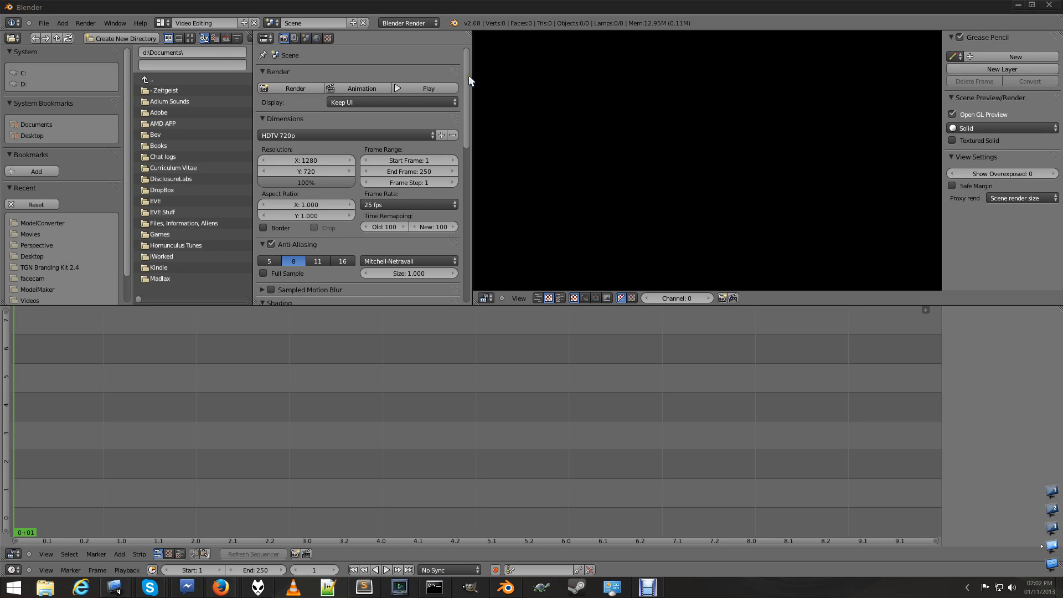
mouse_move(248, 345)
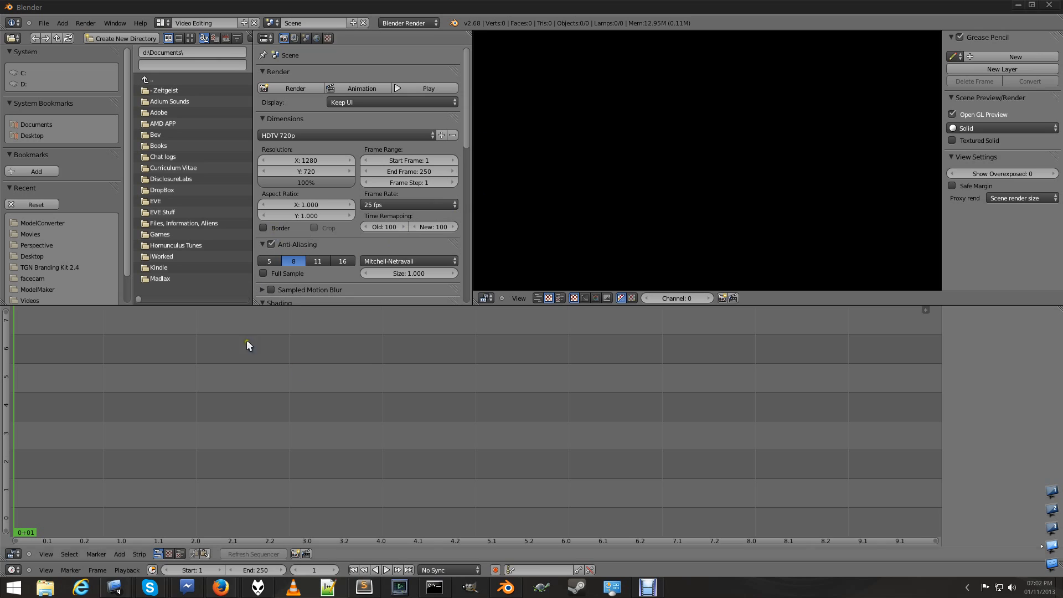
mouse_move(623, 446)
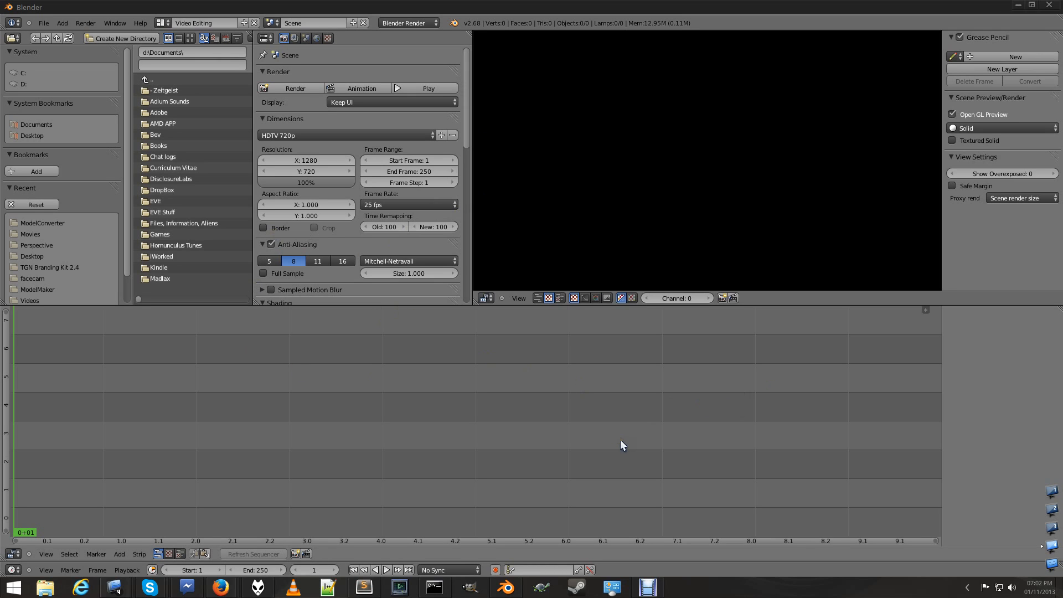
mouse_move(544, 312)
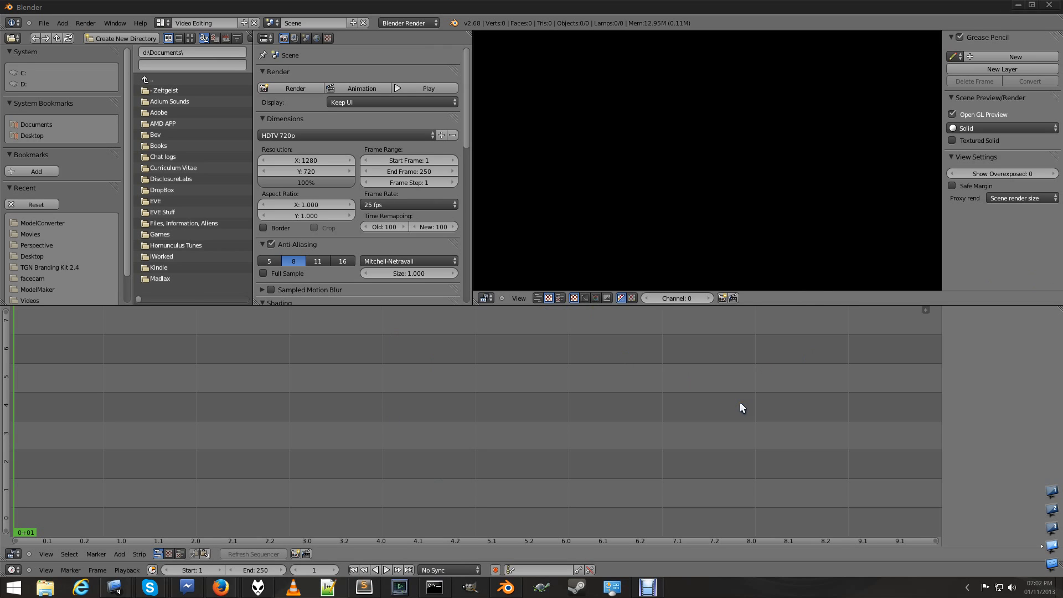
mouse_move(608, 357)
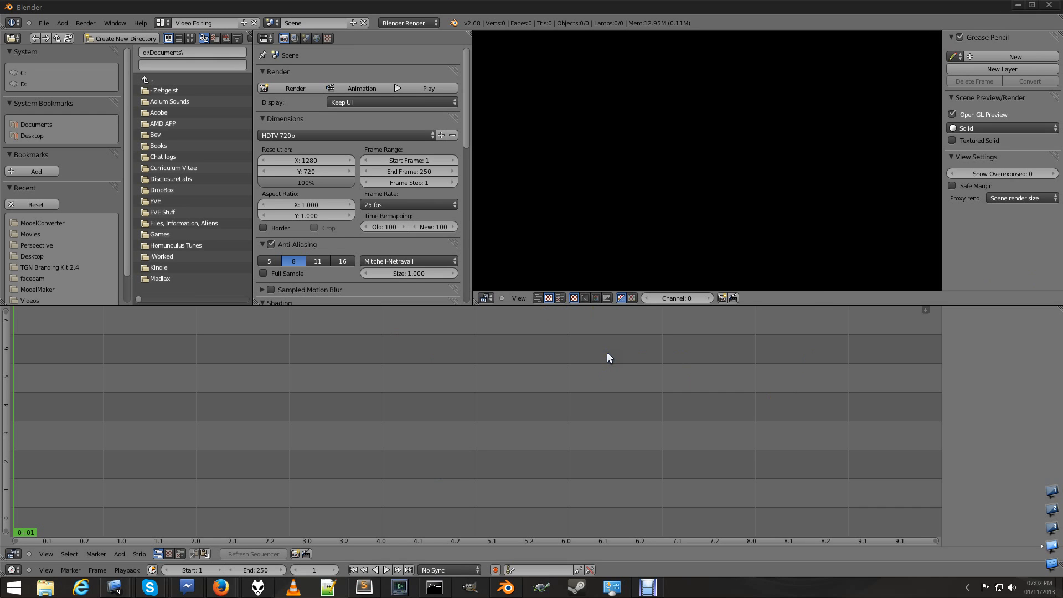
scroll(down, 3)
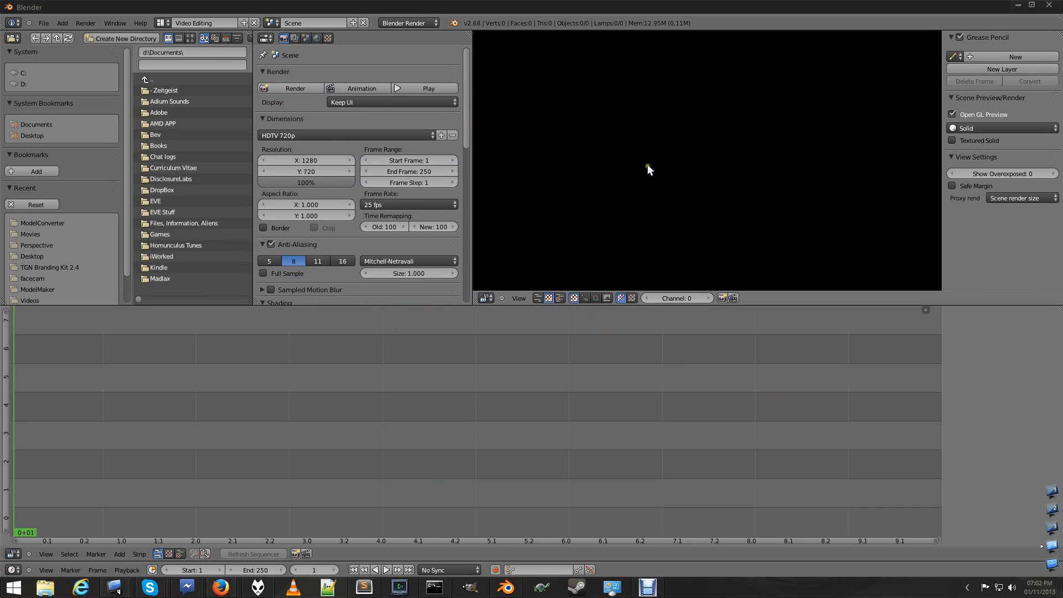
mouse_move(470, 183)
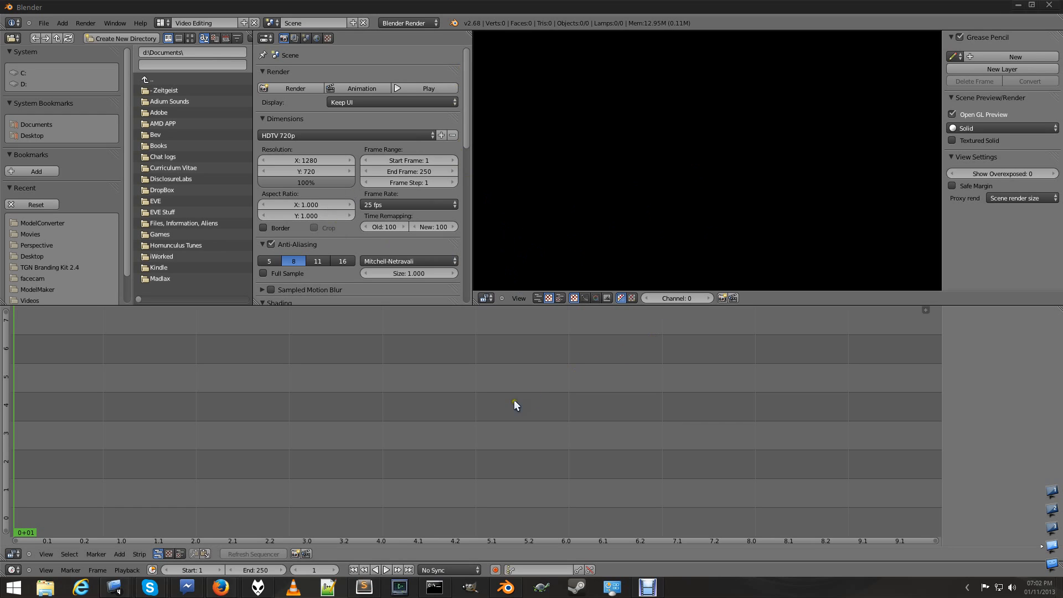
mouse_move(231, 99)
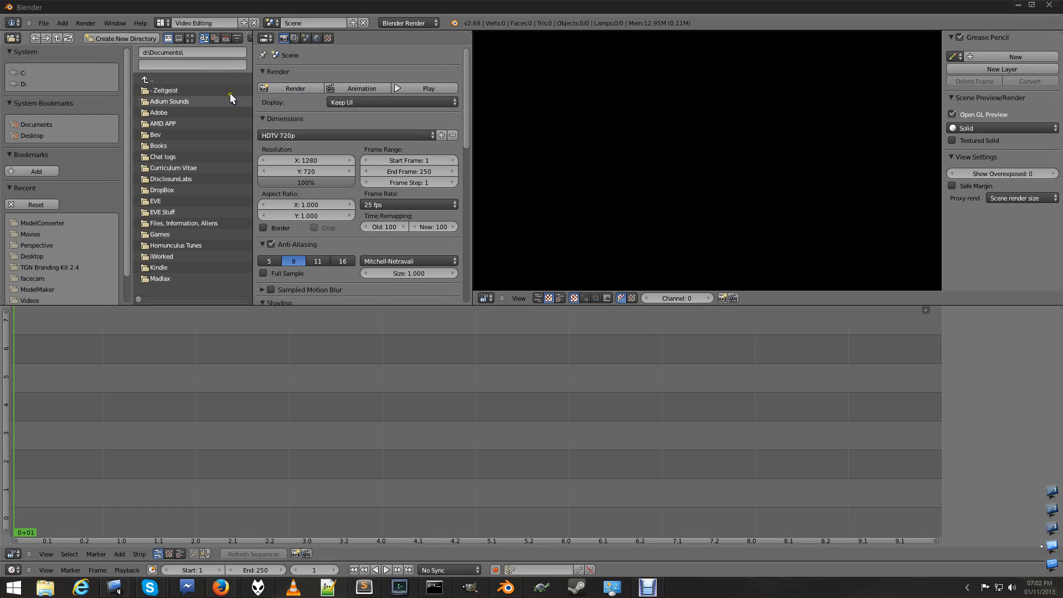
- Open User Preferences System with compute device None, then minimize the main Blender window
click(42, 22)
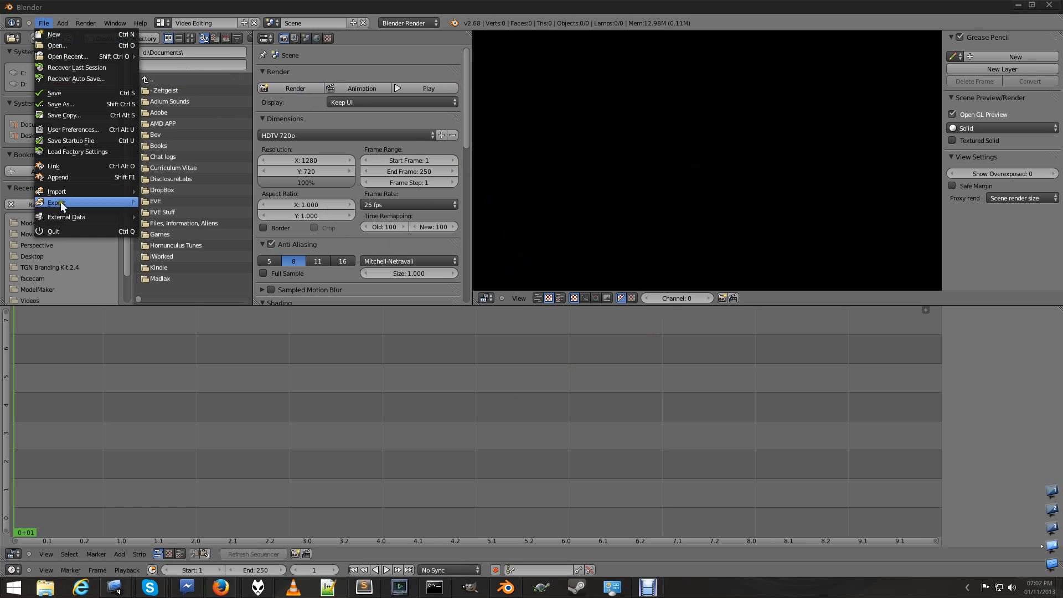
click(73, 130)
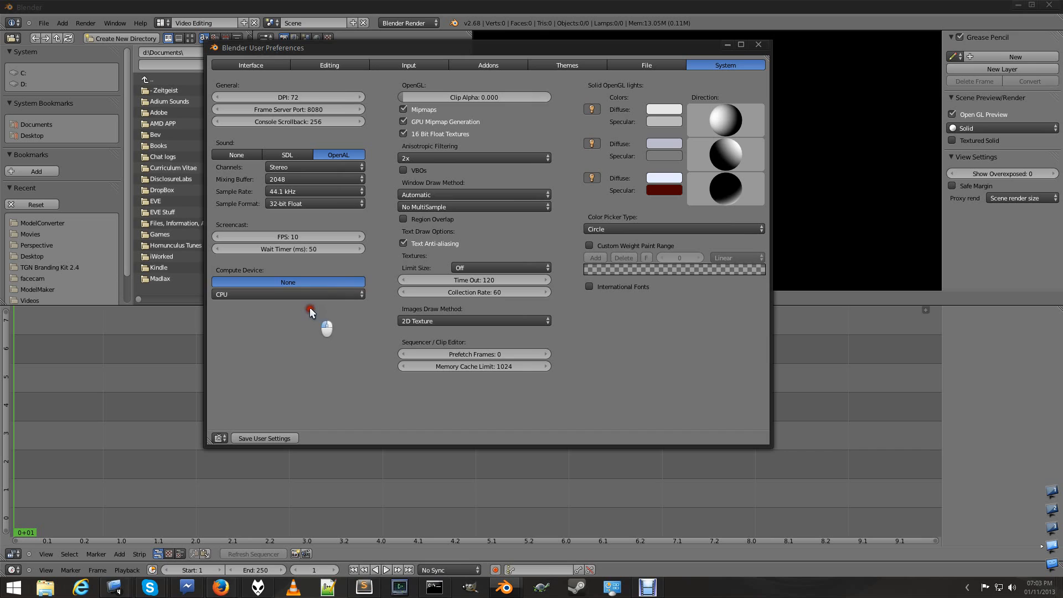
click(287, 281)
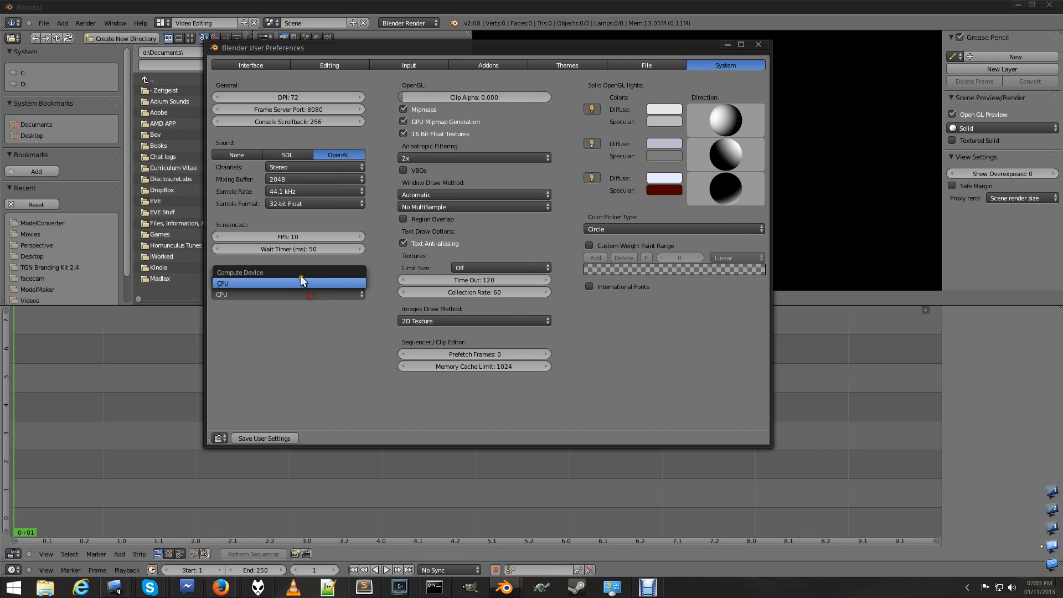
click(288, 282)
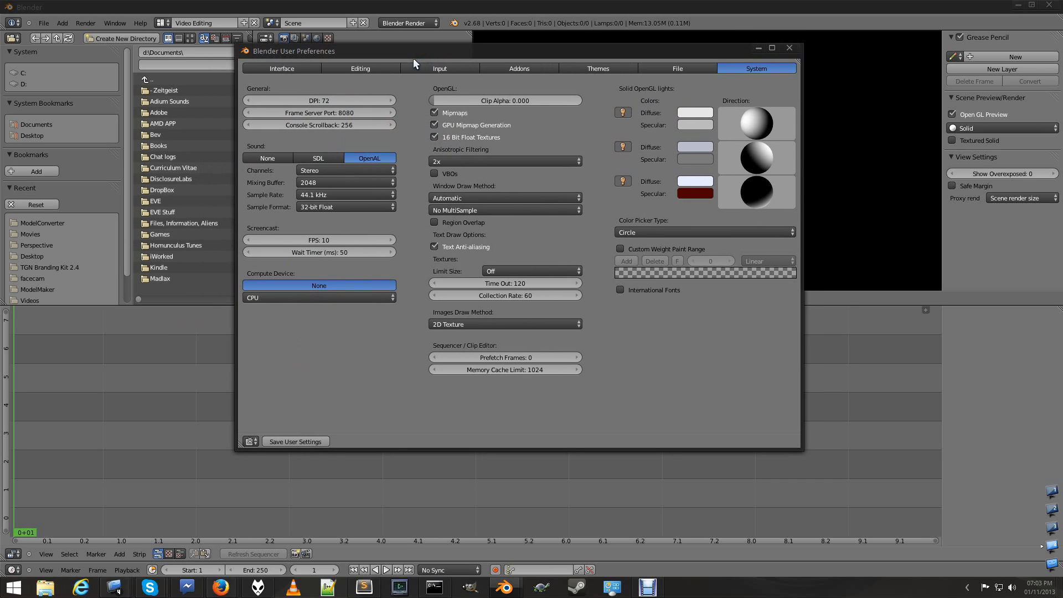
mouse_move(378, 402)
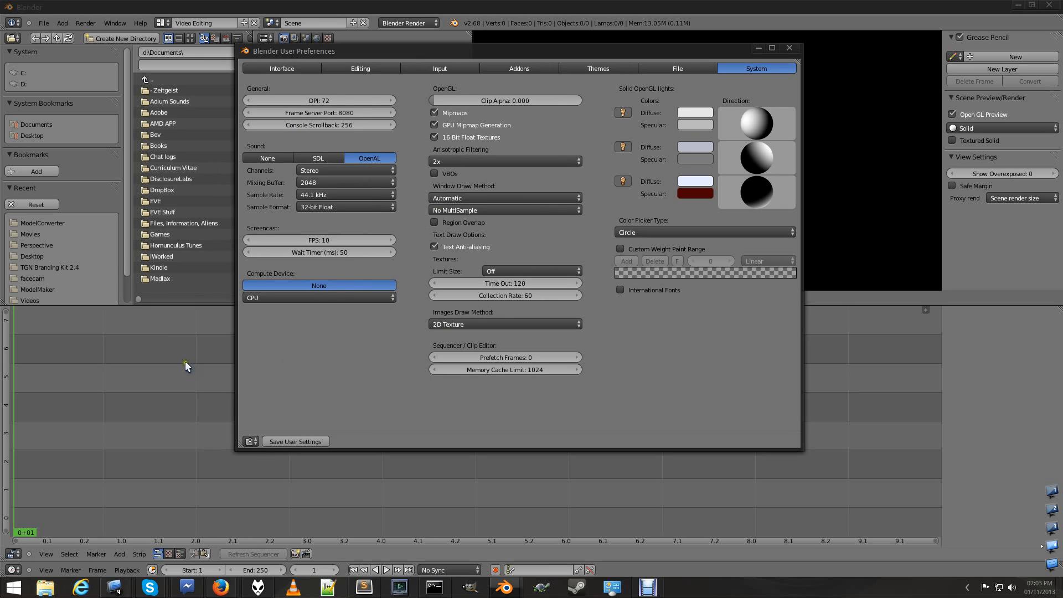
mouse_move(372, 434)
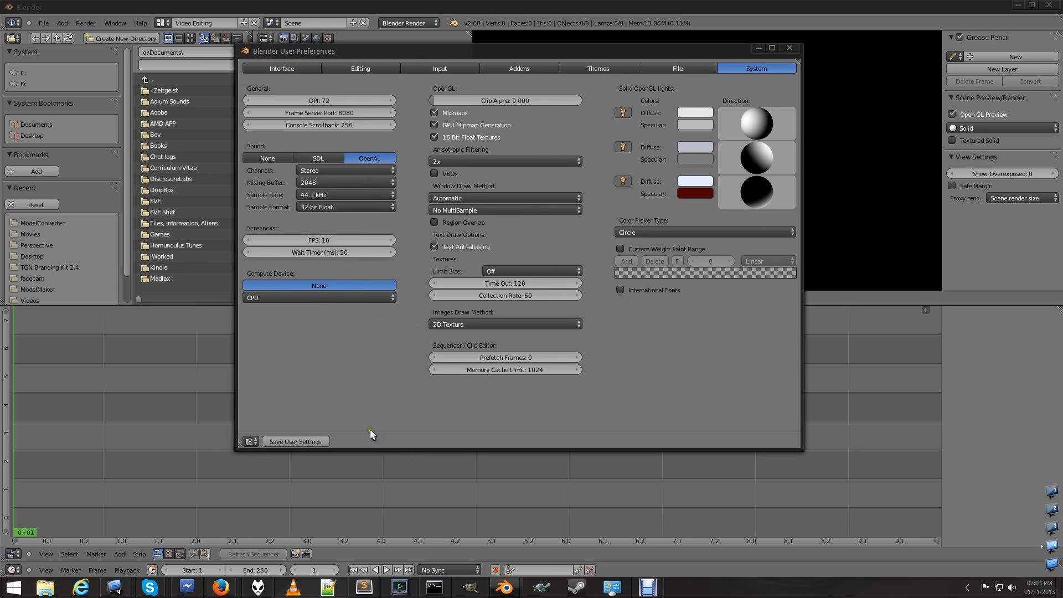
mouse_move(347, 293)
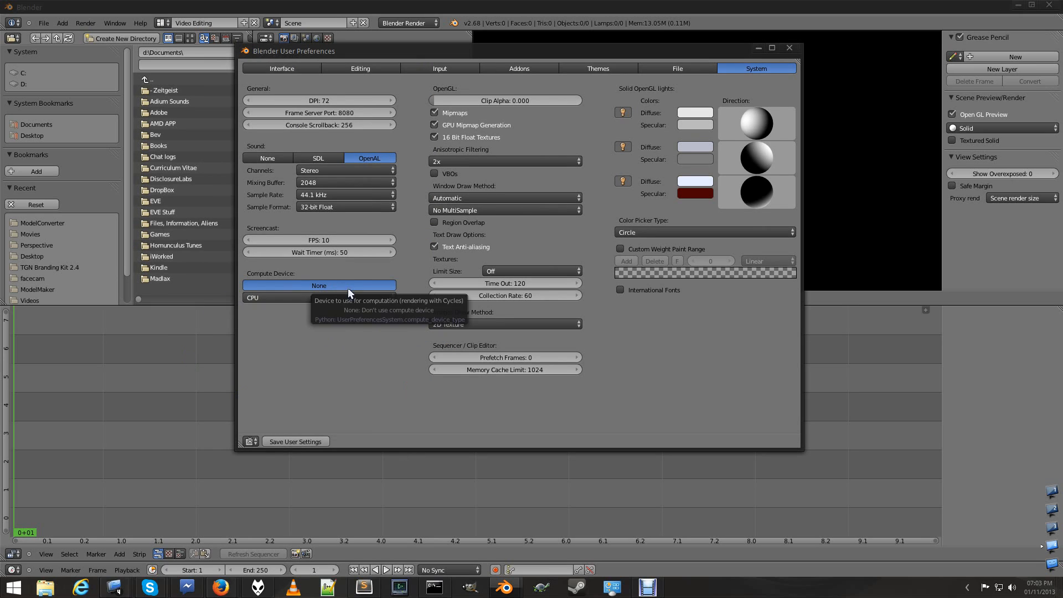
mouse_move(341, 314)
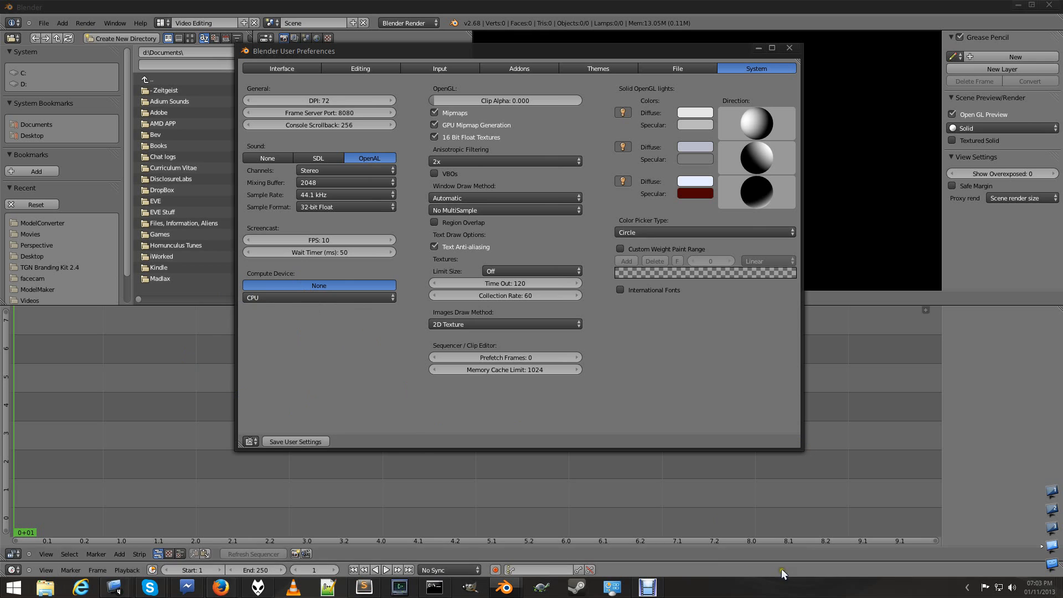
click(789, 49)
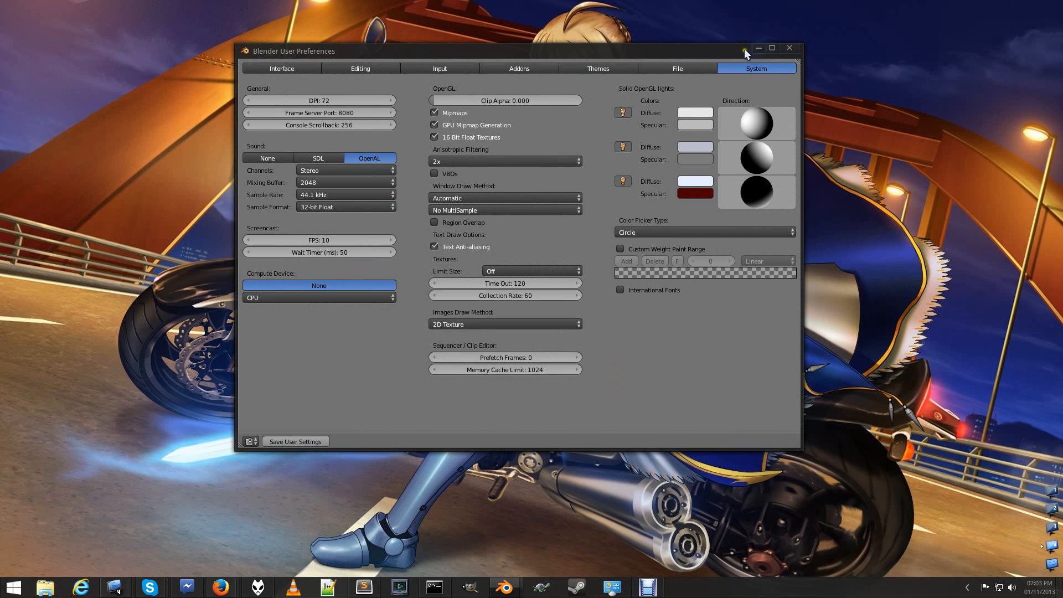
- Launch AMD Catalyst Control Center from the desktop menu and right-click Firefox's taskbar icon
right_click(814, 125)
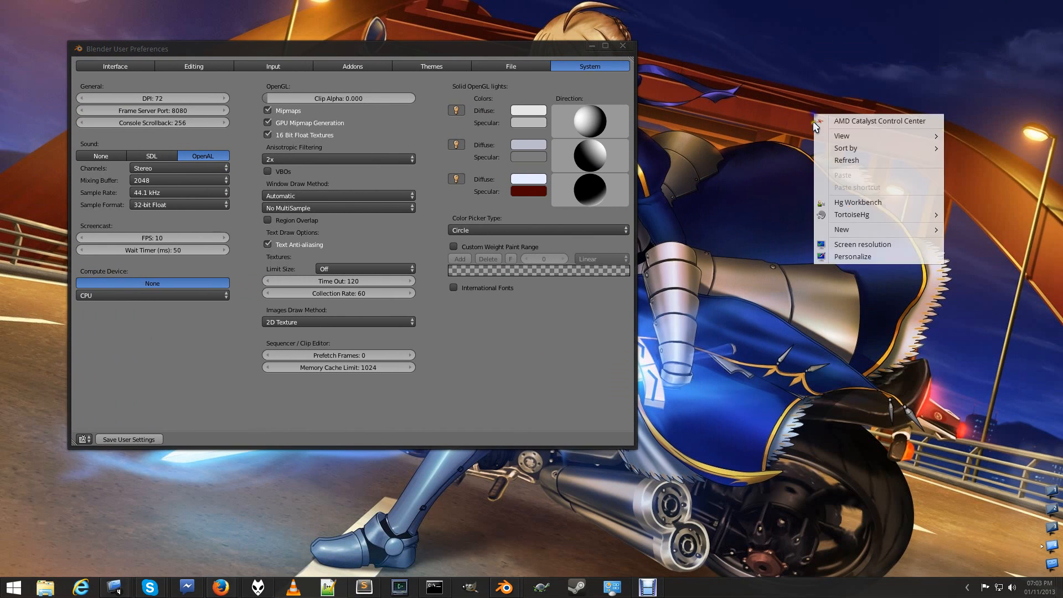
click(553, 88)
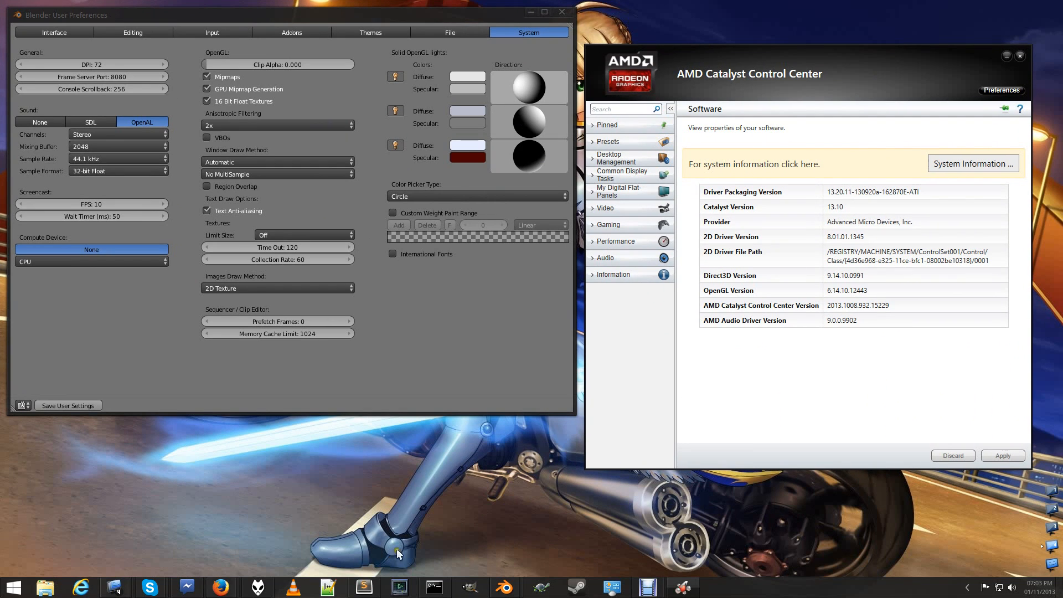
right_click(220, 587)
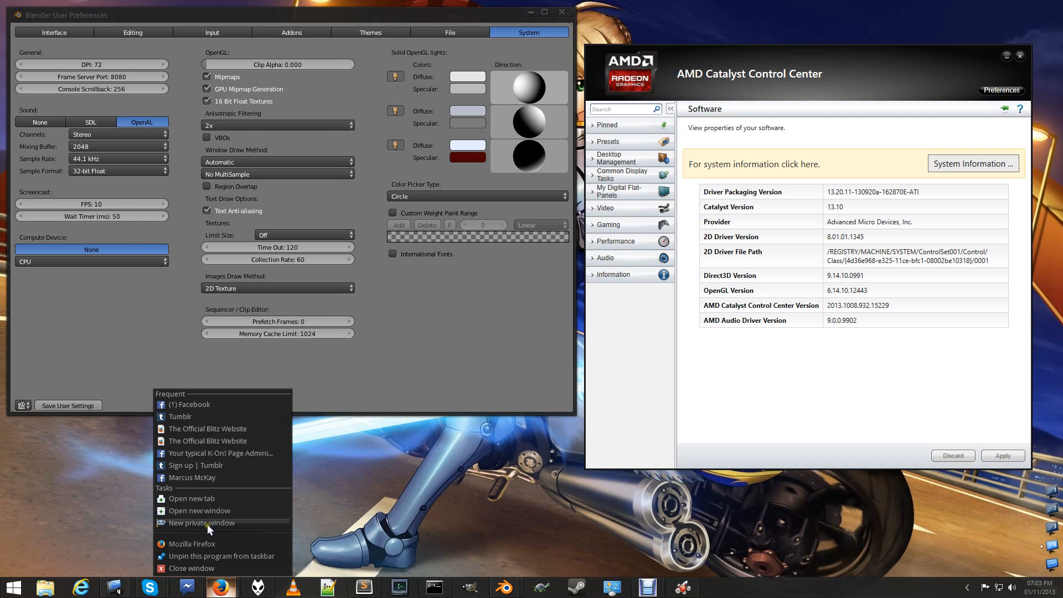
mouse_move(209, 510)
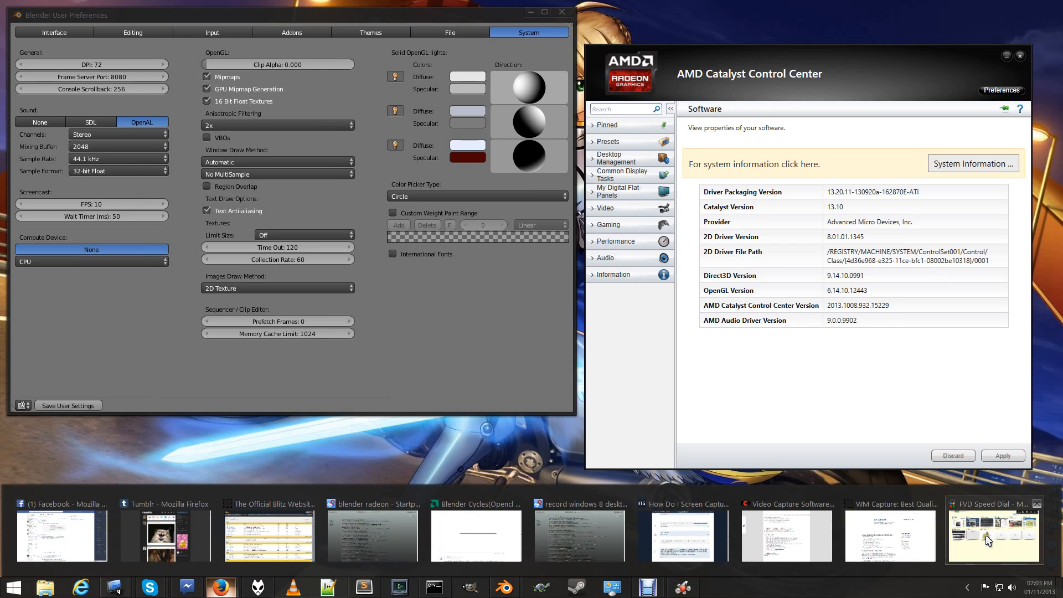
- Search Startpage for 'amd drivers' and open AMD's Support & Drivers page
click(991, 536)
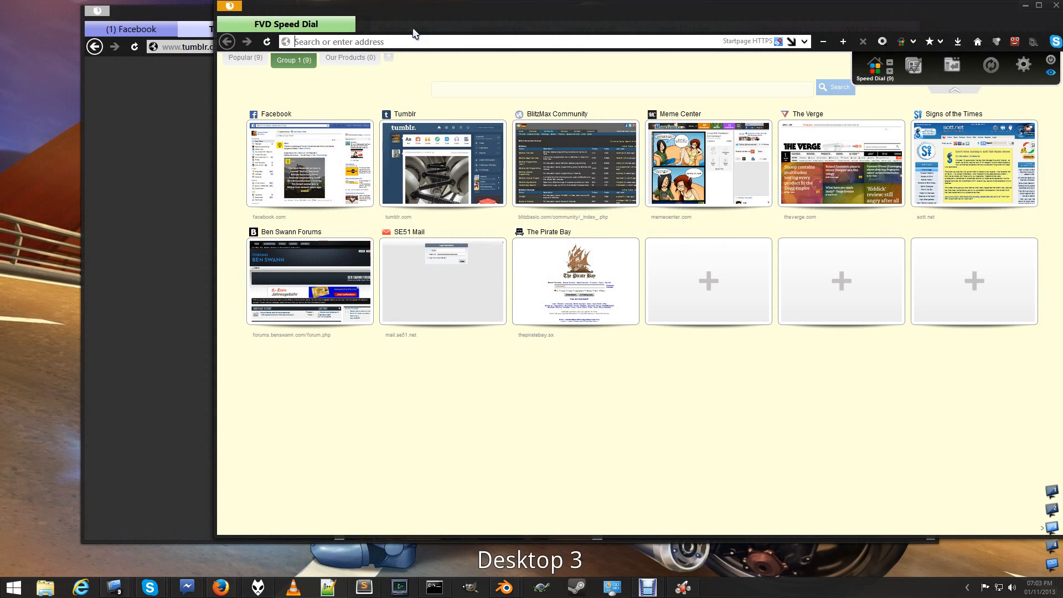
text(amd dri)
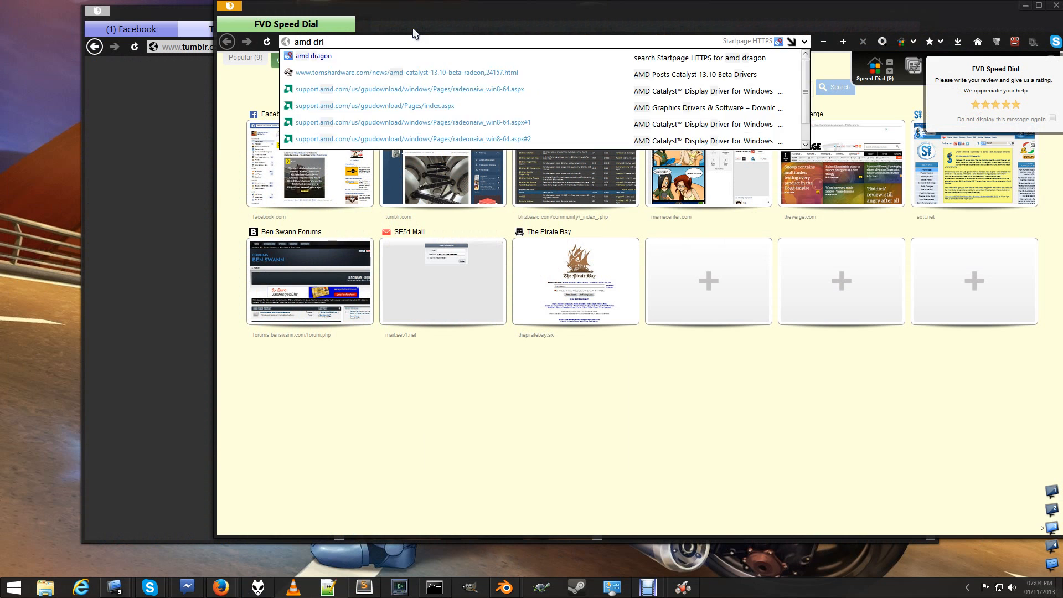
key(Enter)
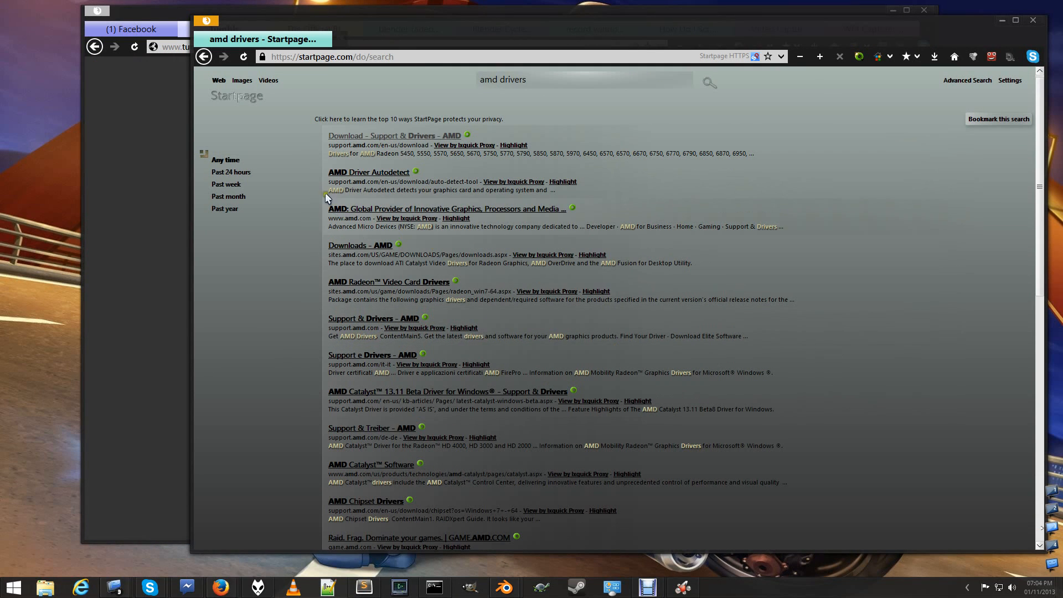
mouse_move(395, 135)
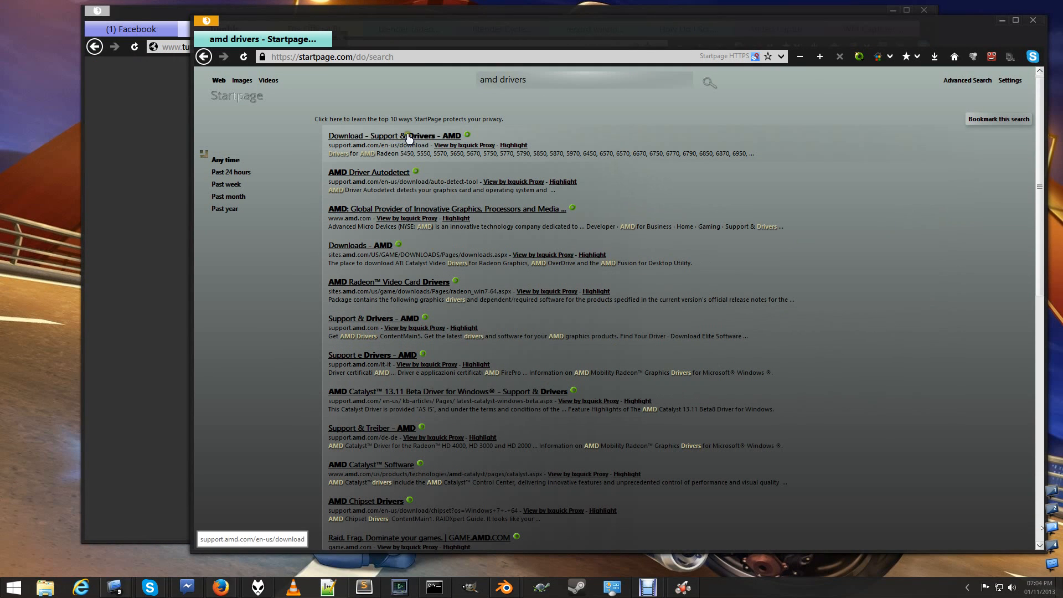
click(395, 136)
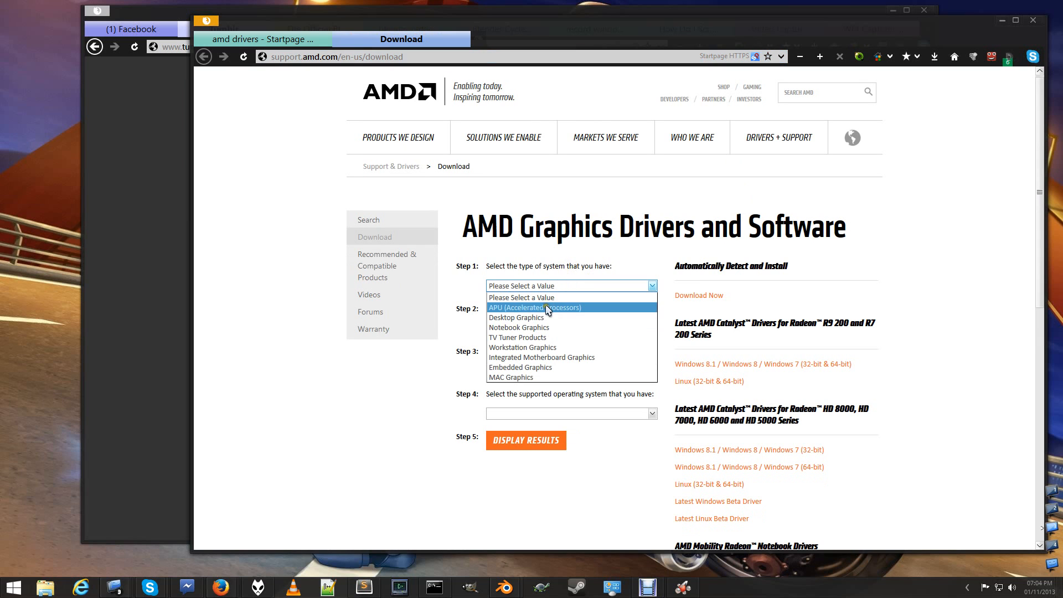
mouse_move(516, 317)
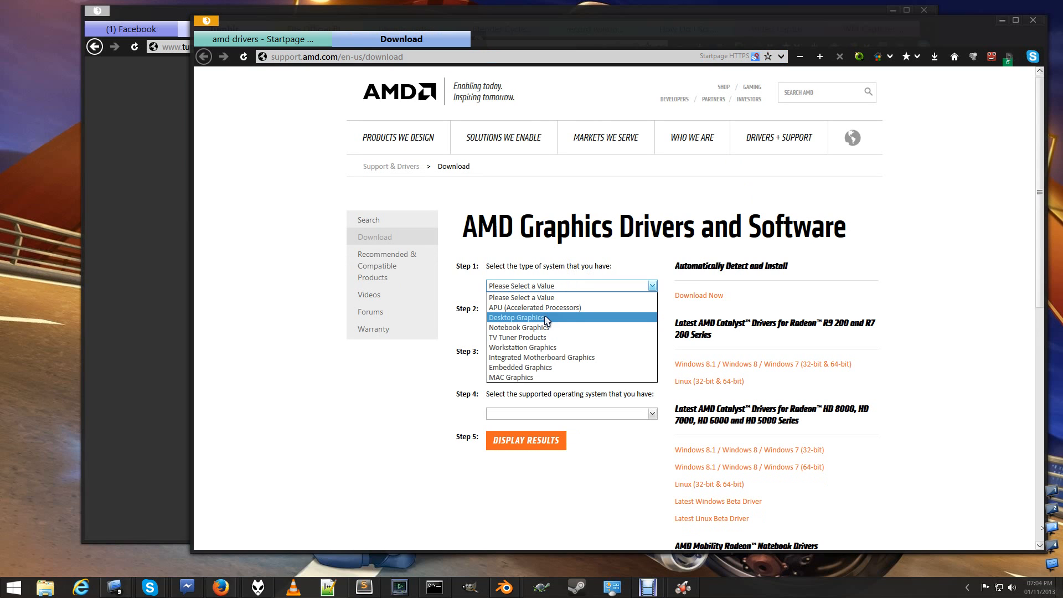
- Select Desktop Graphics, Radeon HD Series, Radeon HD 7xxx Series PCIe, and Windows 8 - 64 Bit
click(516, 317)
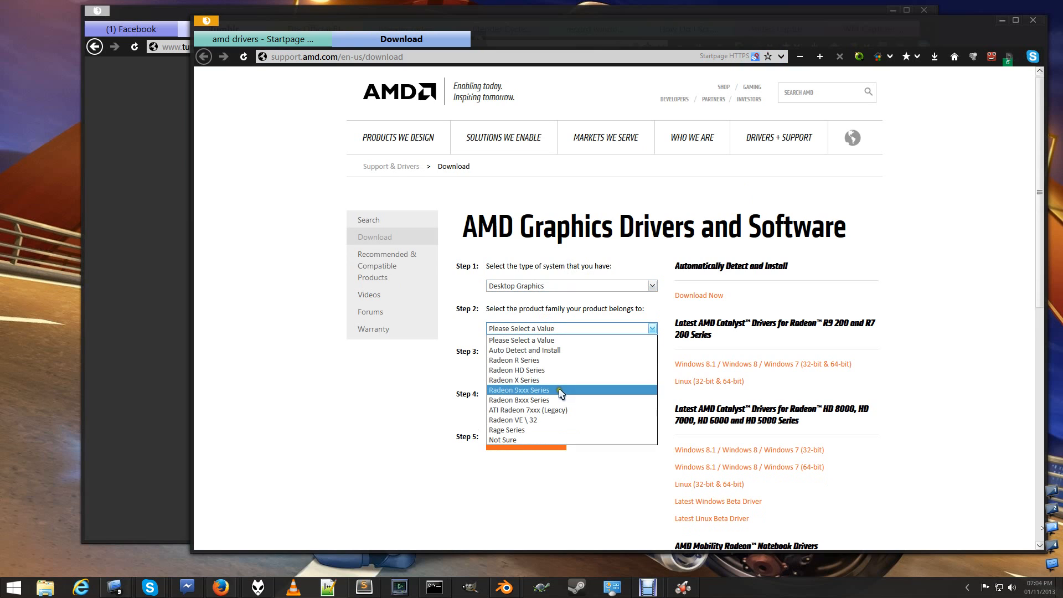
mouse_move(556, 380)
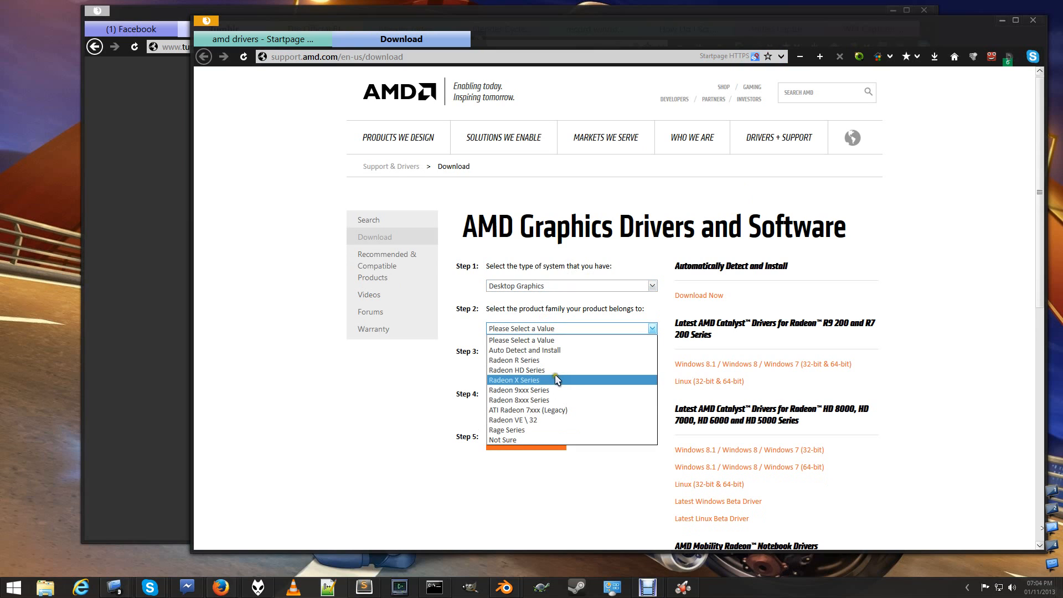
click(517, 369)
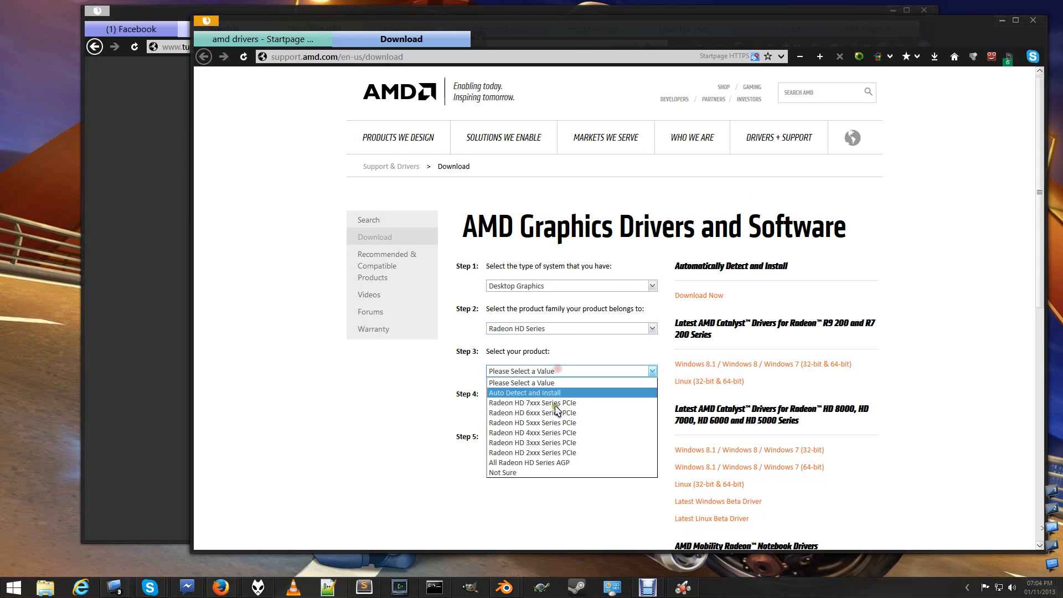
mouse_move(533, 402)
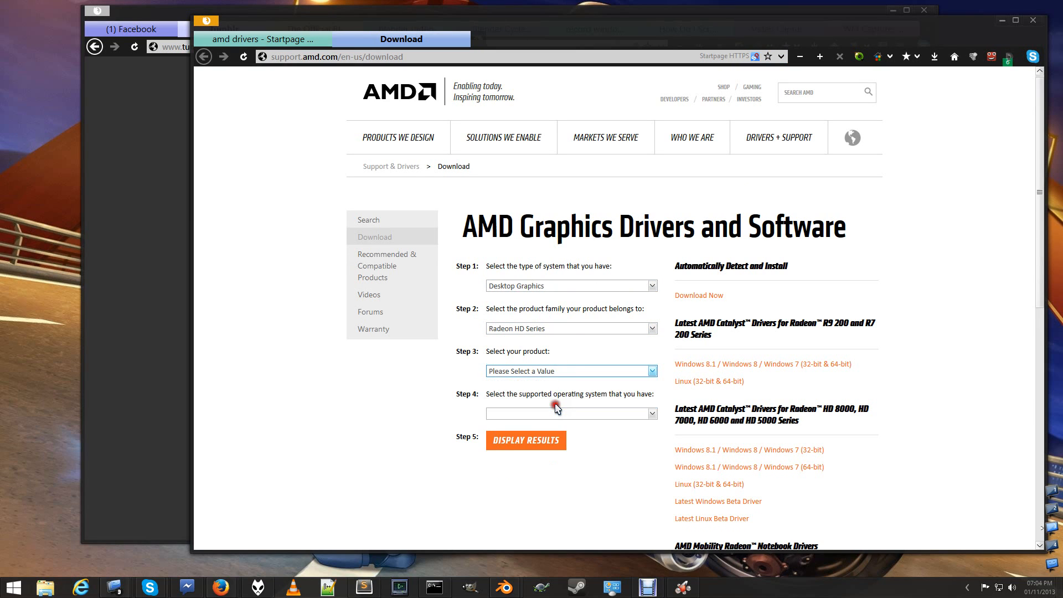
click(571, 414)
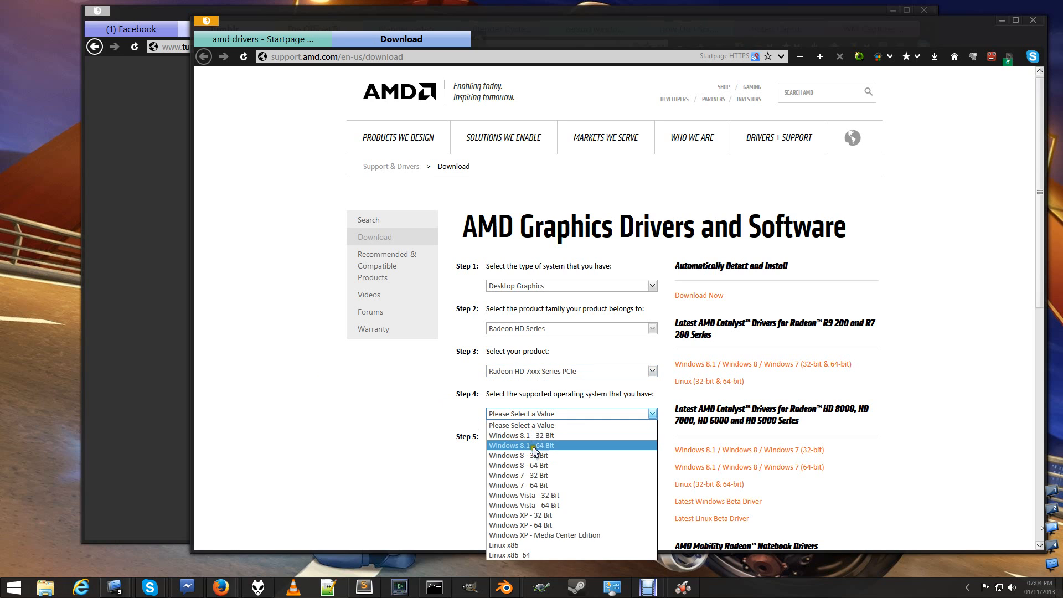
mouse_move(537, 495)
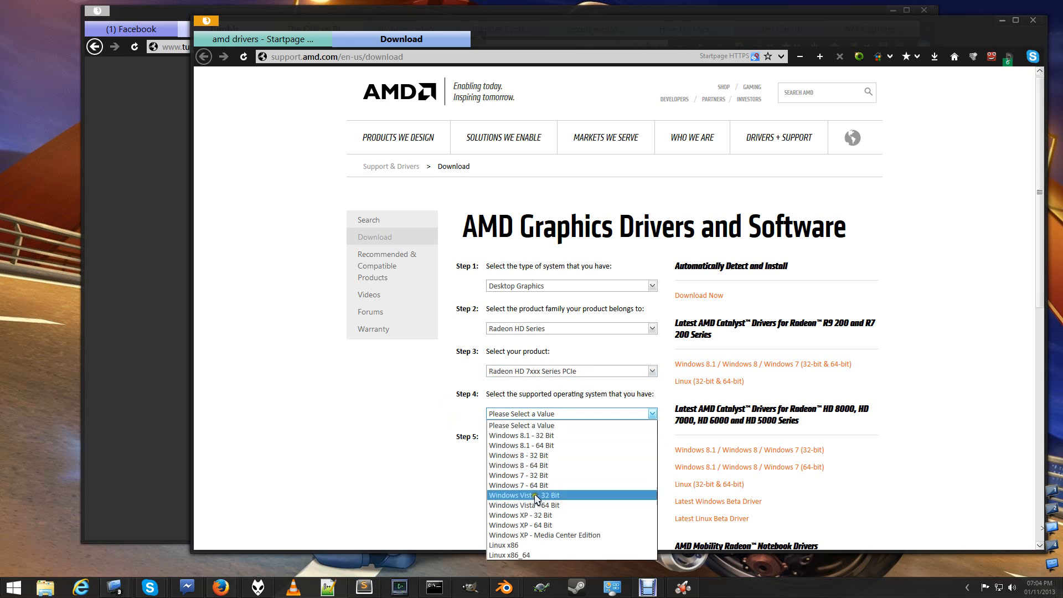
mouse_move(561, 478)
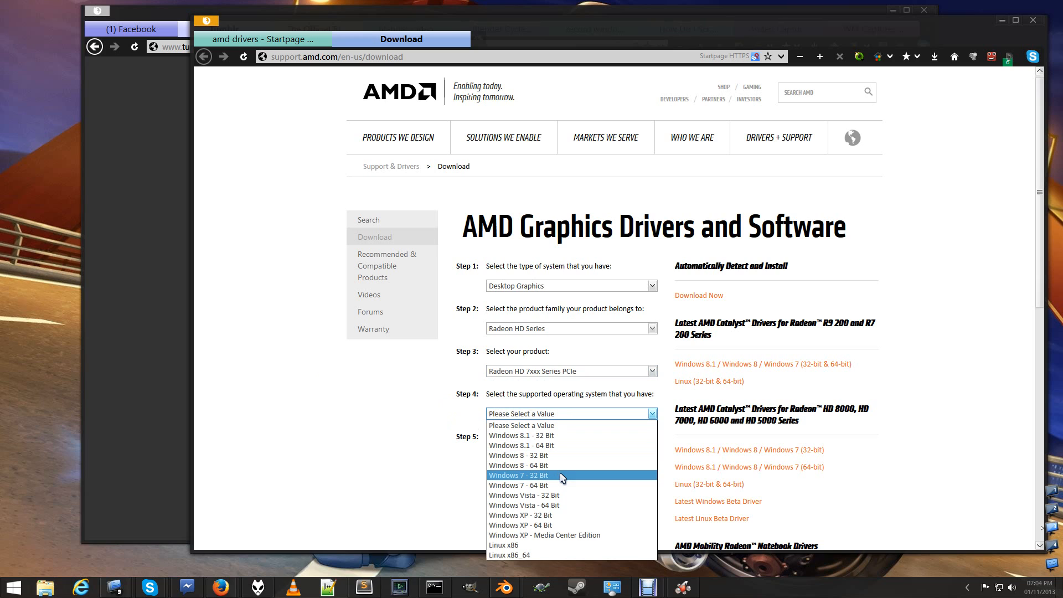
mouse_move(561, 464)
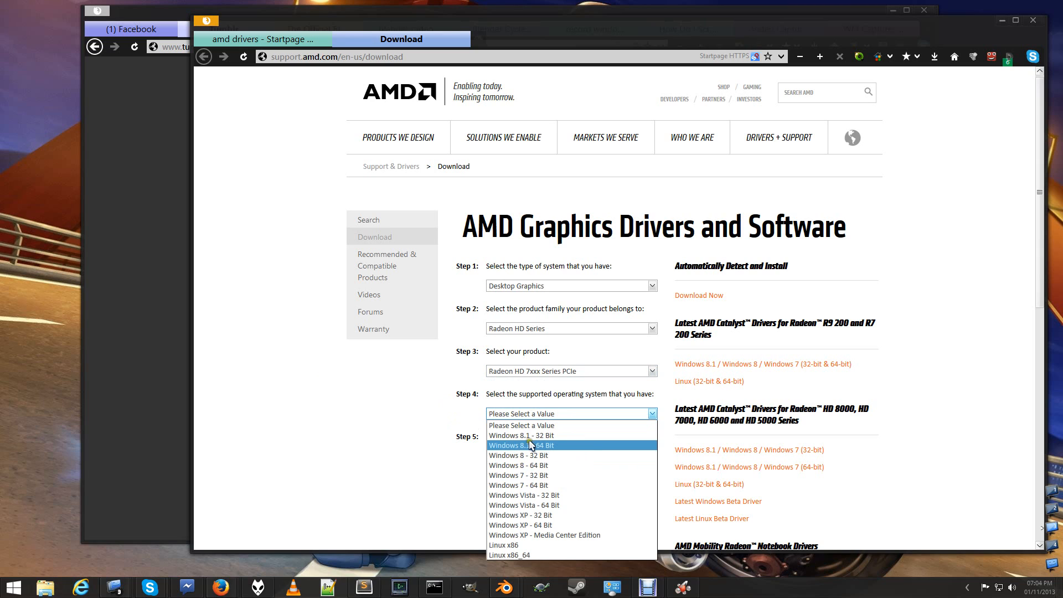
mouse_move(535, 435)
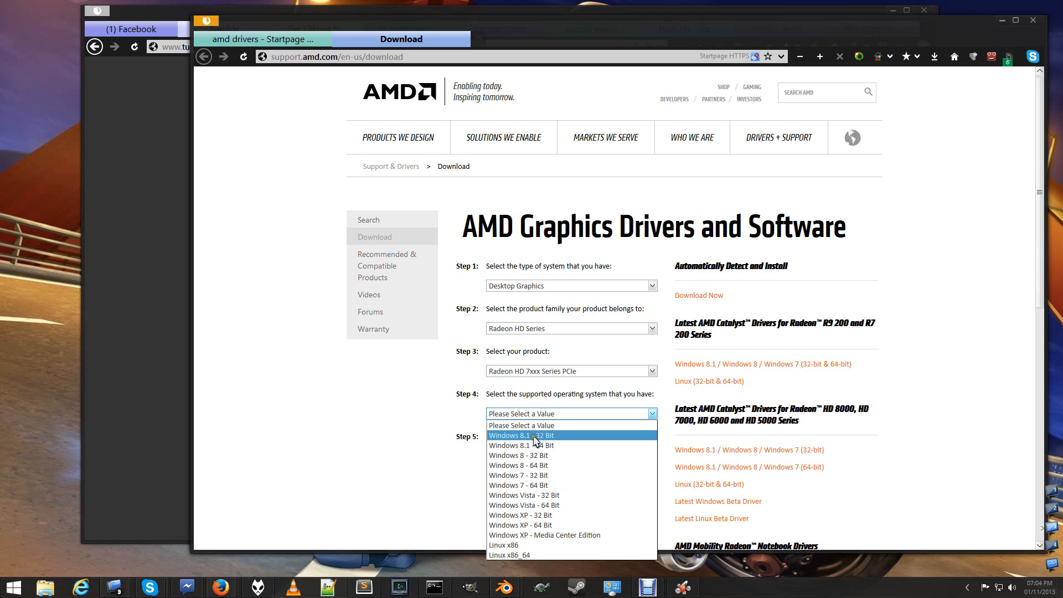
mouse_move(538, 439)
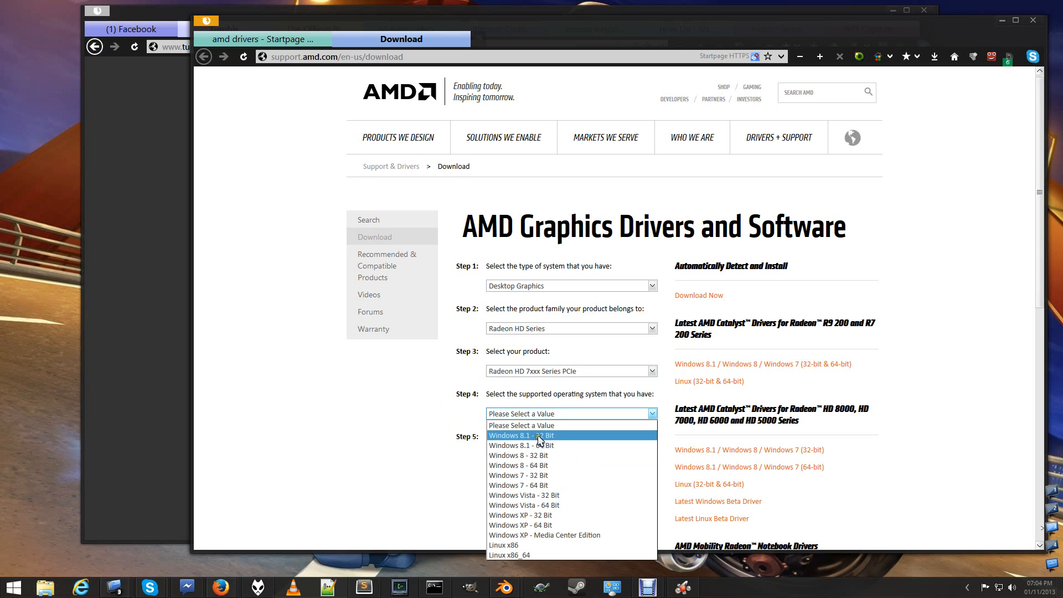
mouse_move(538, 446)
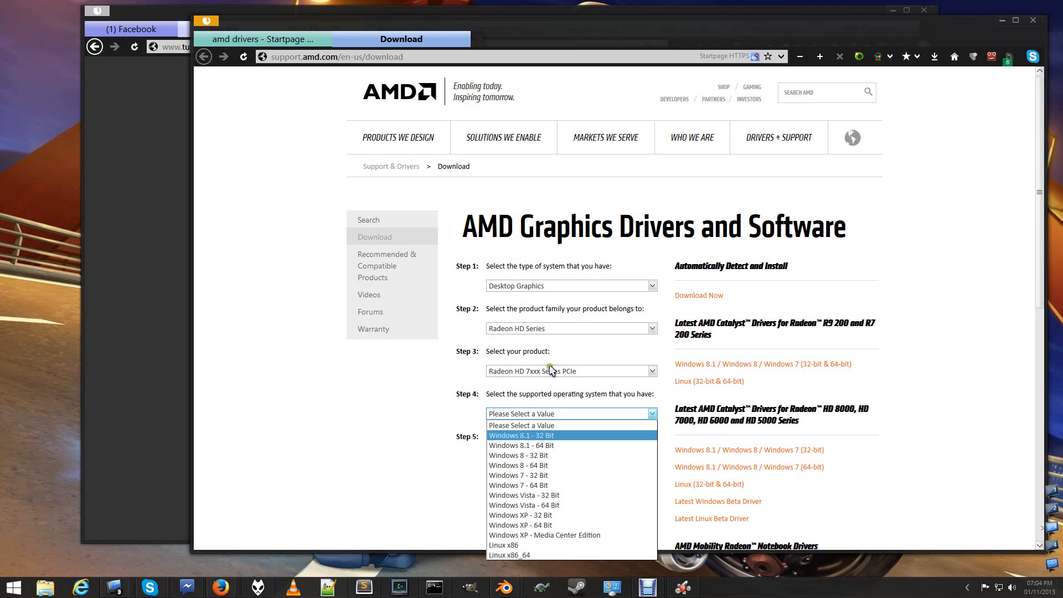
mouse_move(551, 456)
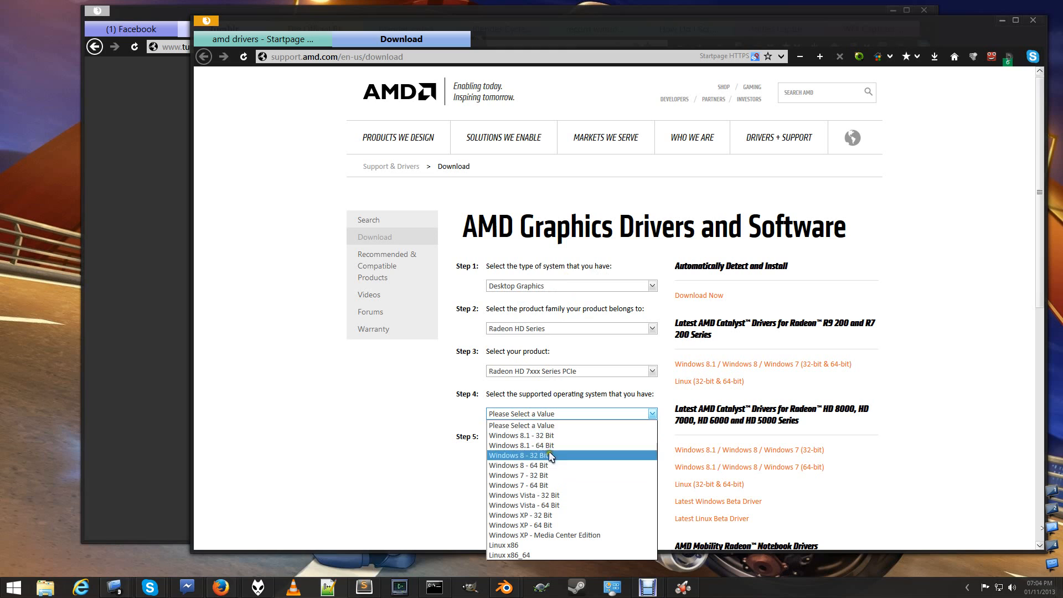
mouse_move(521, 444)
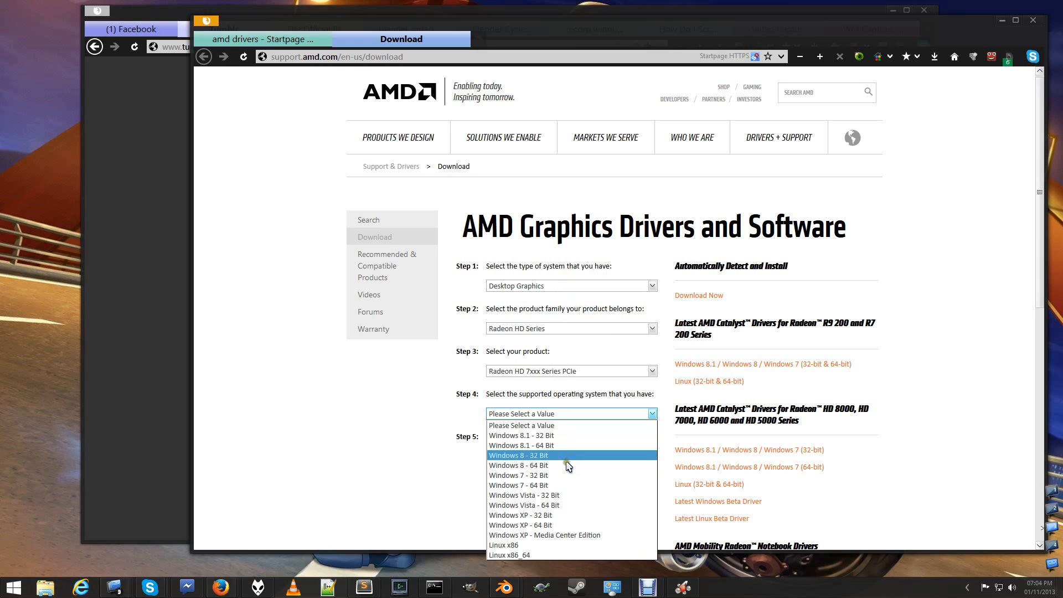
mouse_move(529, 465)
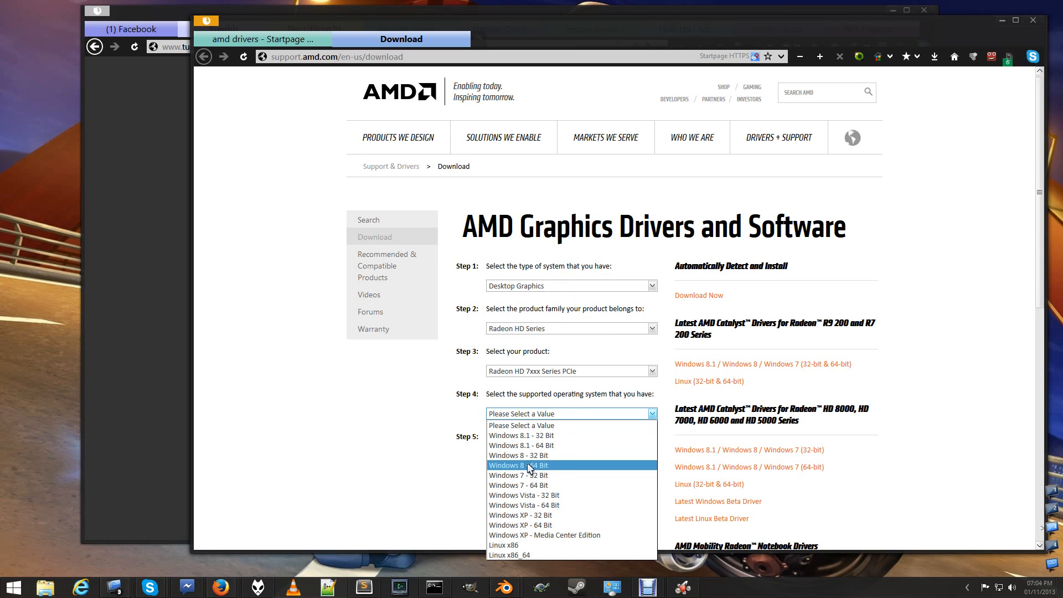
click(517, 465)
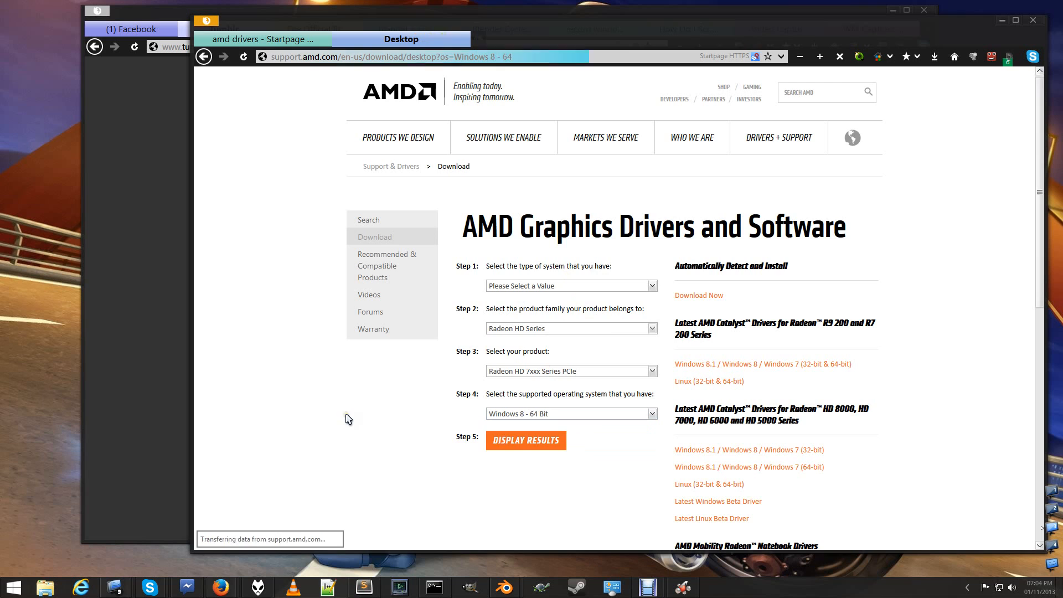
- Display the Windows 8 64-bit Catalyst results, listing Software Suite 13.9 and 13.11 Beta
click(526, 441)
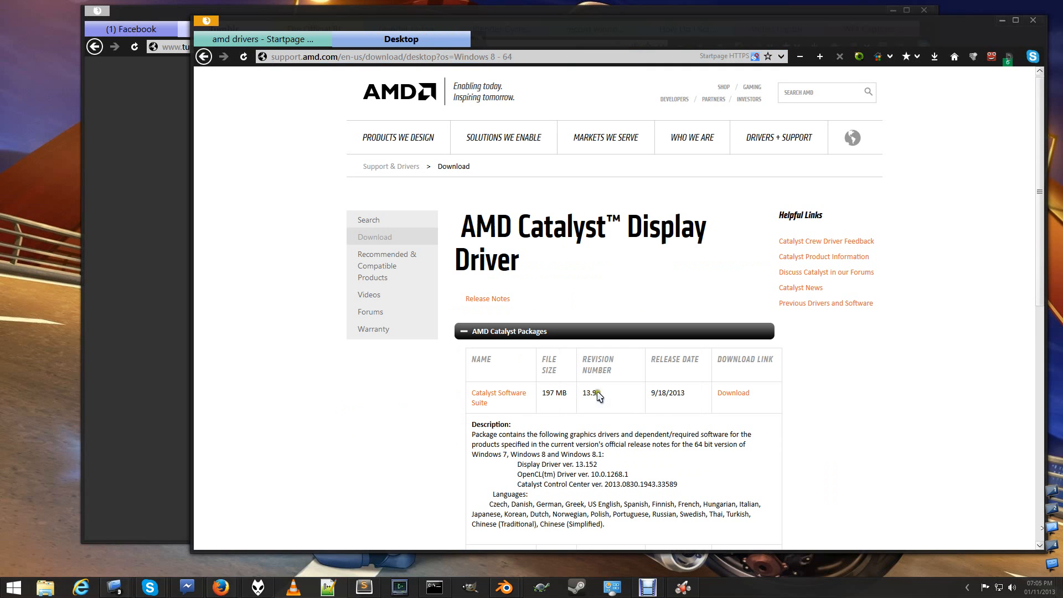
scroll(down, 3)
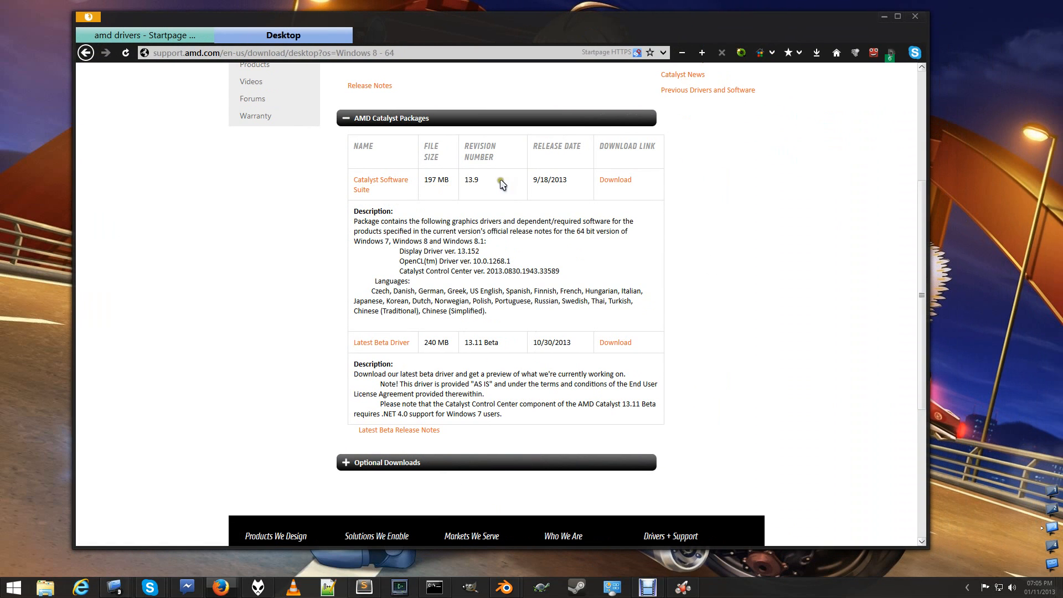
mouse_move(447, 296)
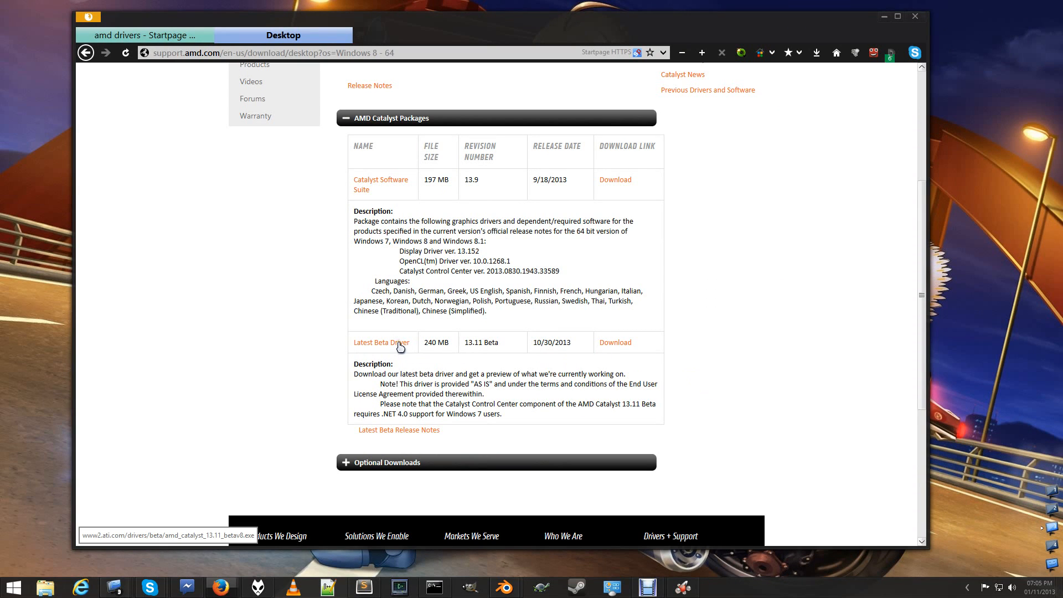
mouse_move(569, 32)
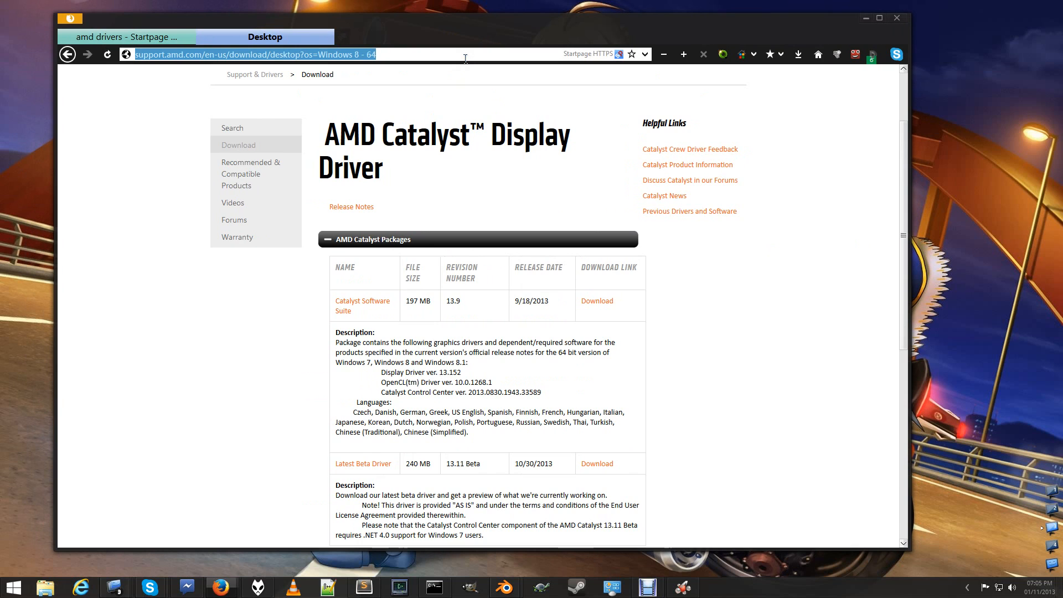
- Search 'amd opencl', open the OpenCL Zone, then its Getting Started – Software & Hardware page
text(amd opencl)
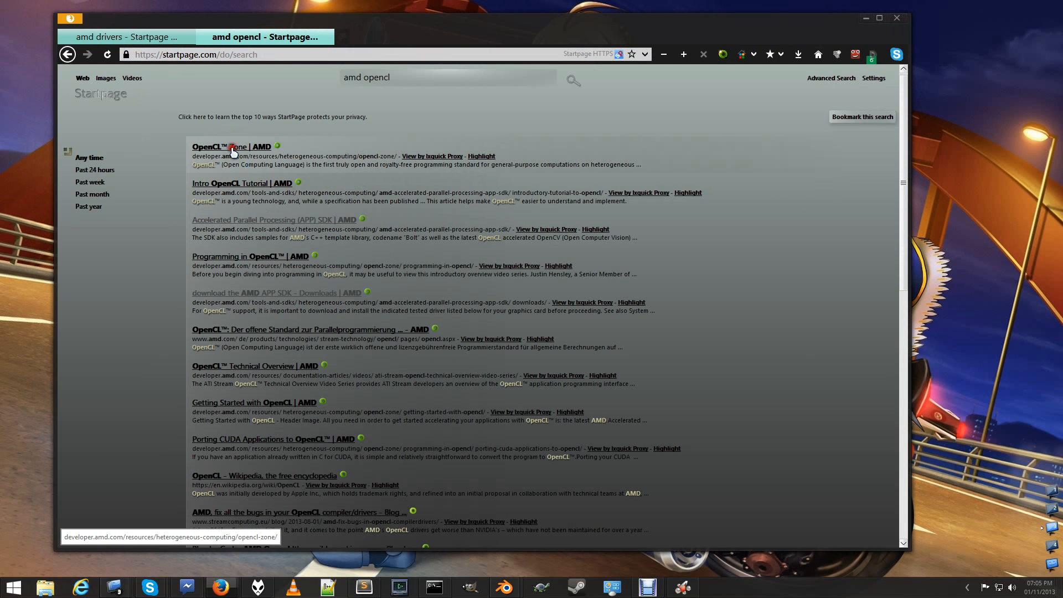
click(224, 146)
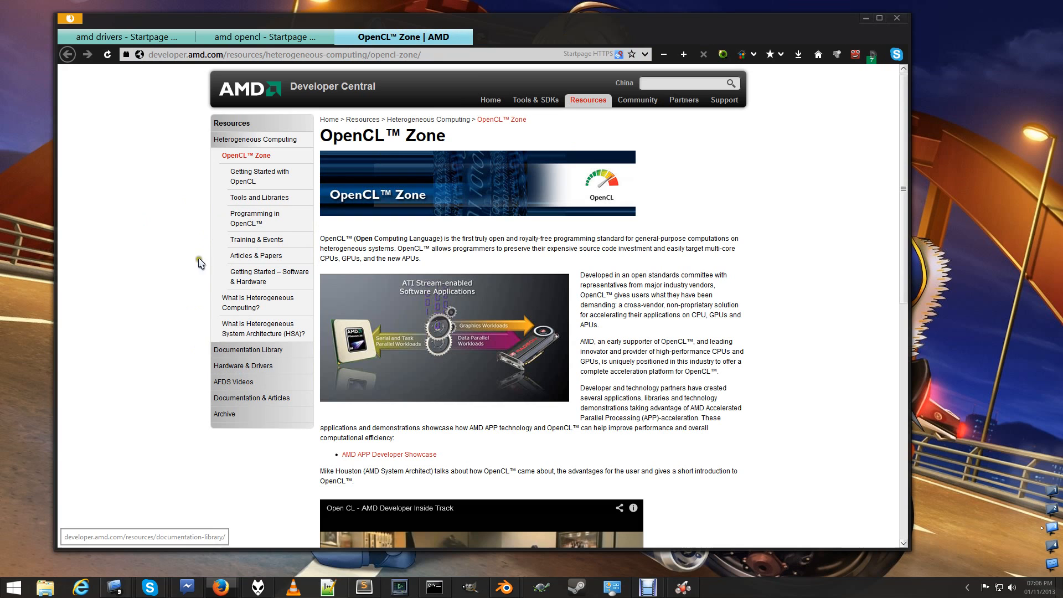
mouse_move(242, 366)
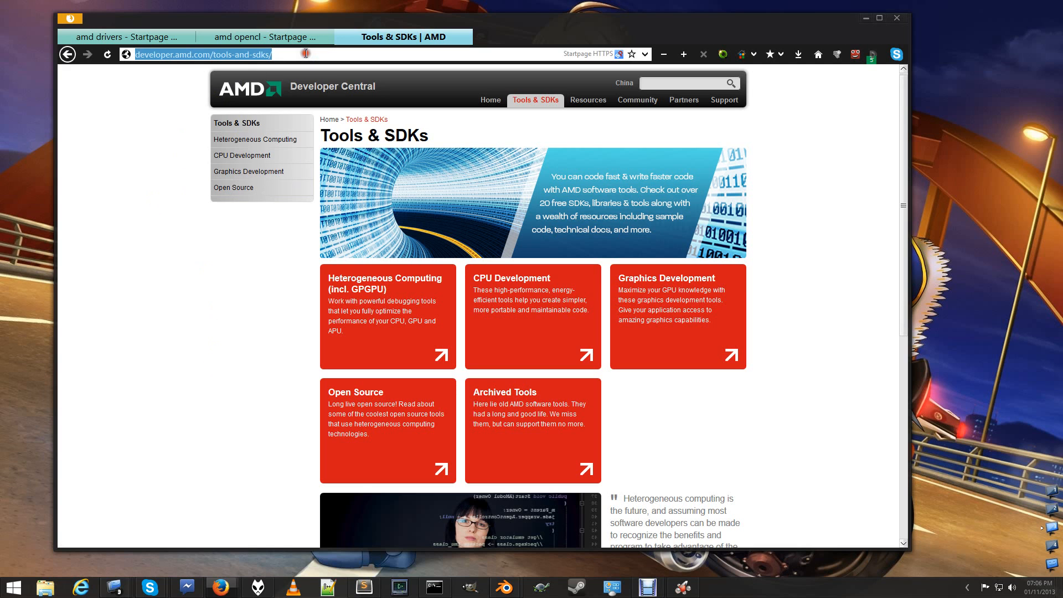
text(amd opencl)
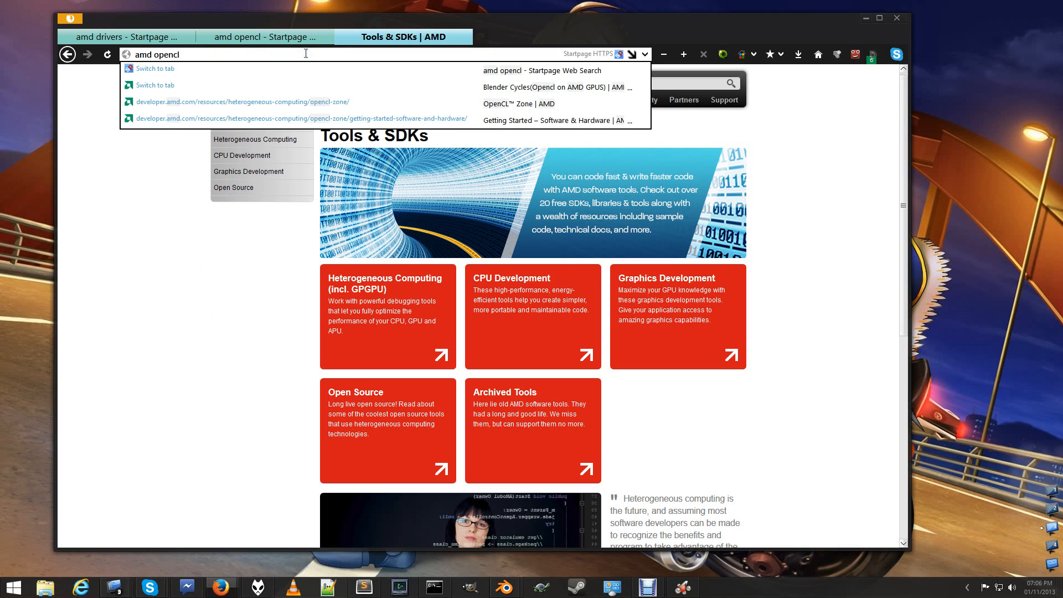
click(303, 118)
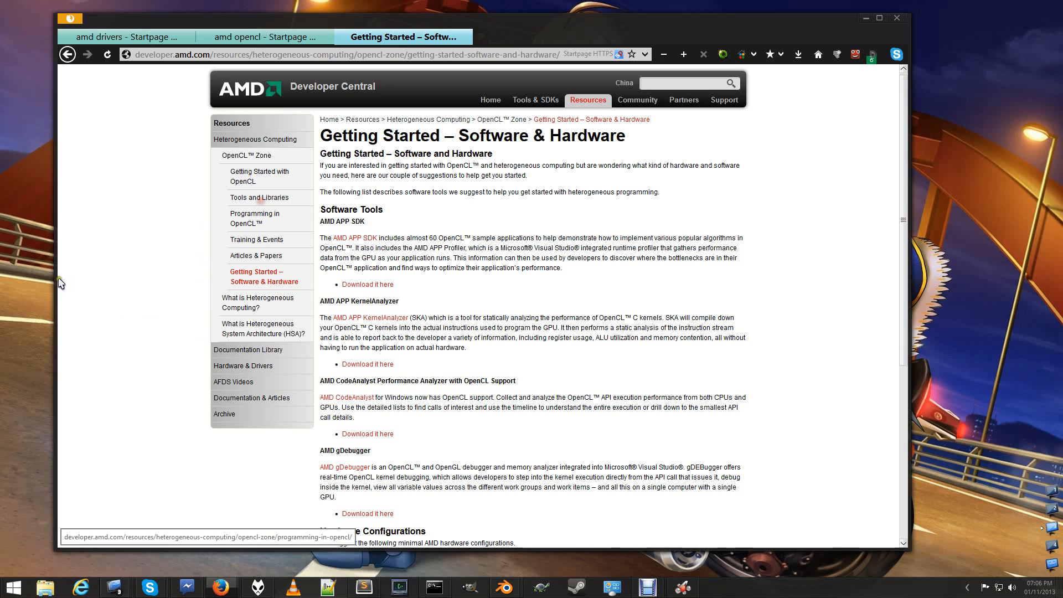
click(256, 218)
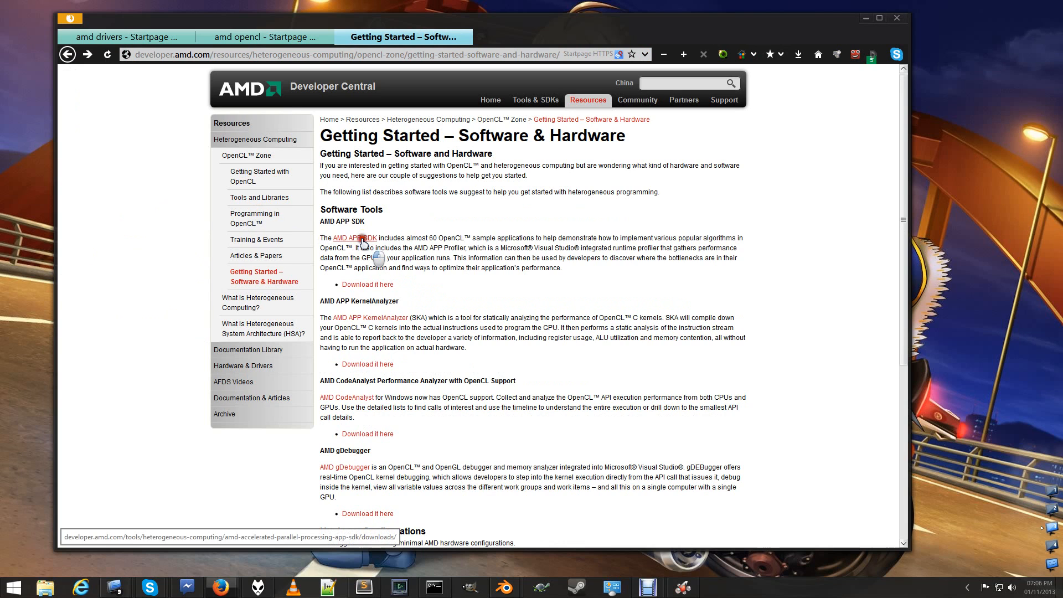
- Open the AMD APP SDK Downloads page showing MD5 checksums and tested Catalyst drivers
click(354, 238)
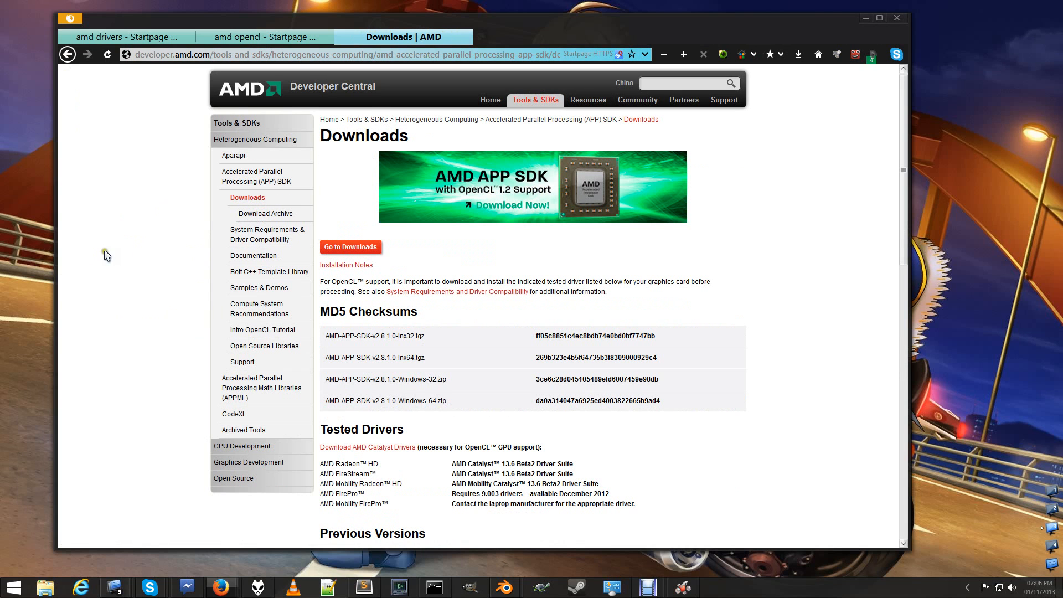
click(345, 54)
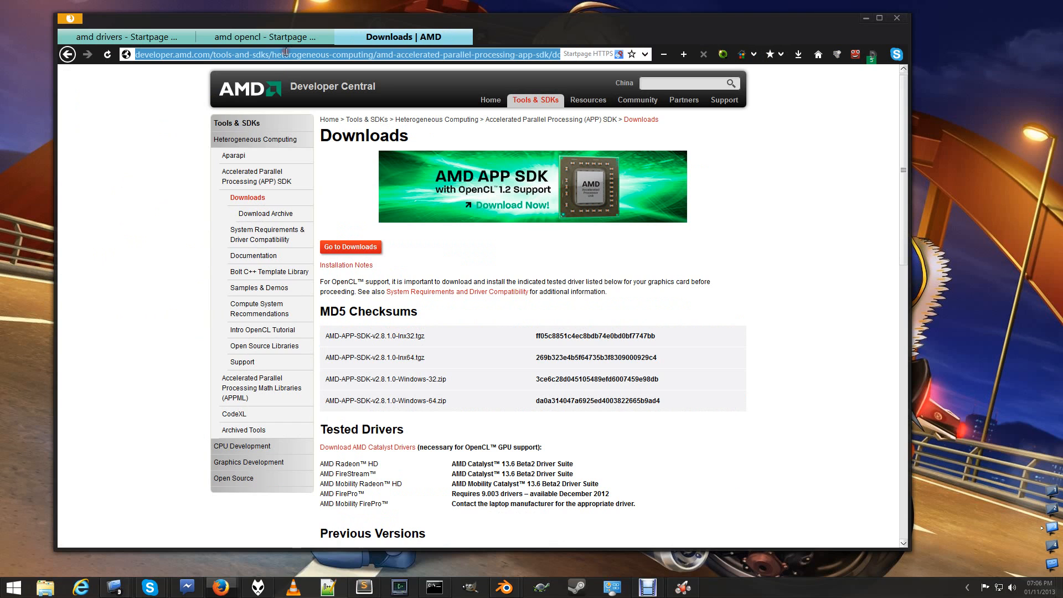
scroll(down, 3)
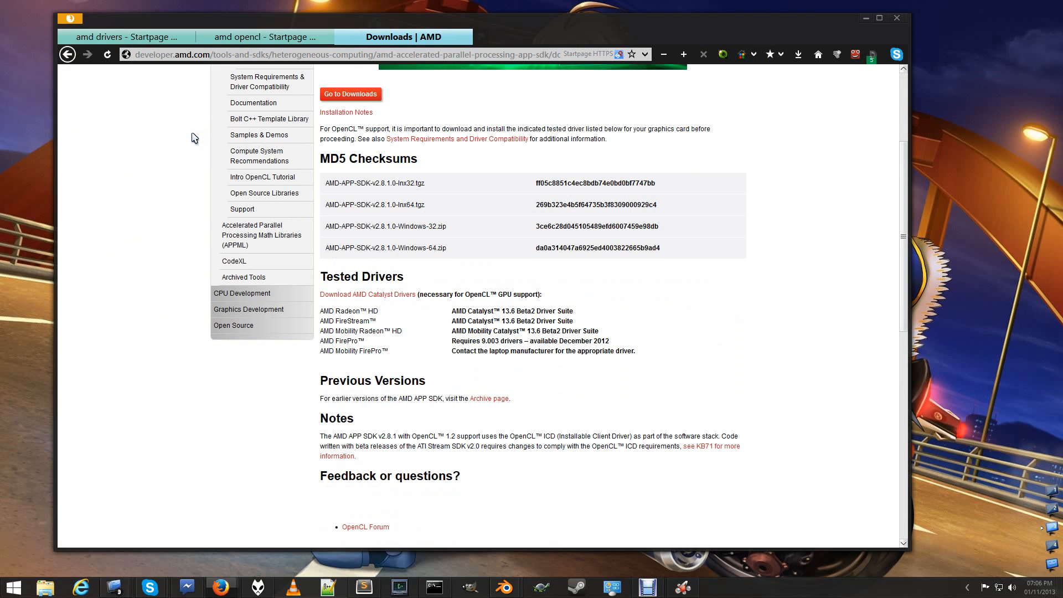
scroll(down, 3)
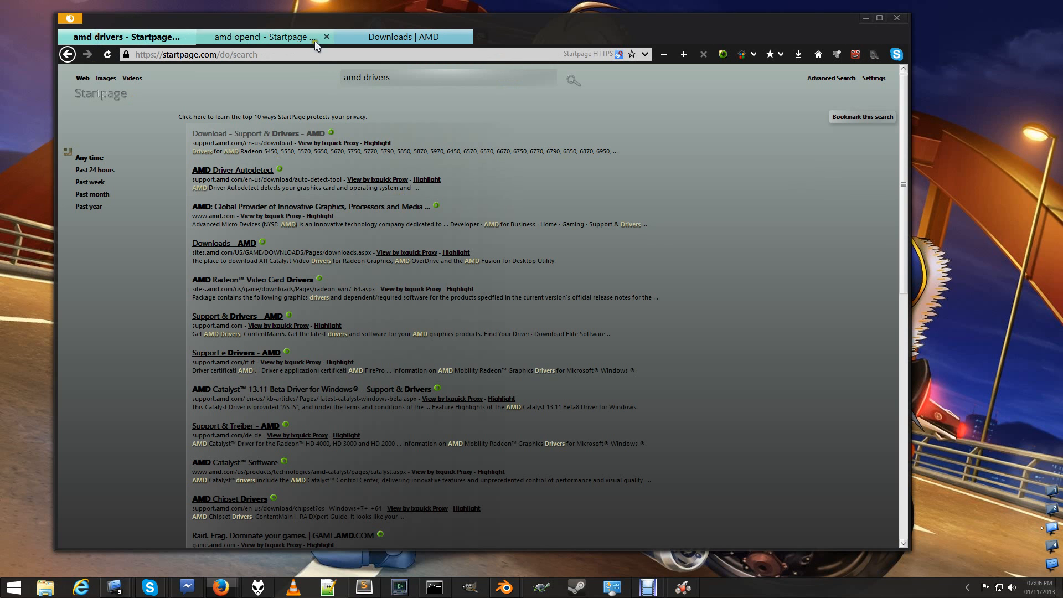
click(402, 37)
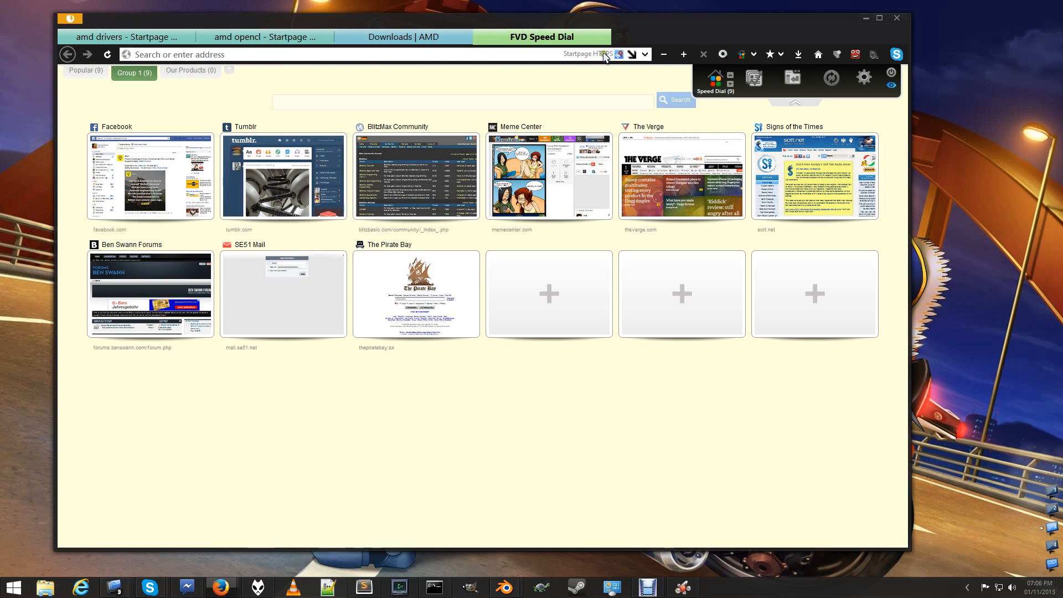
click(402, 37)
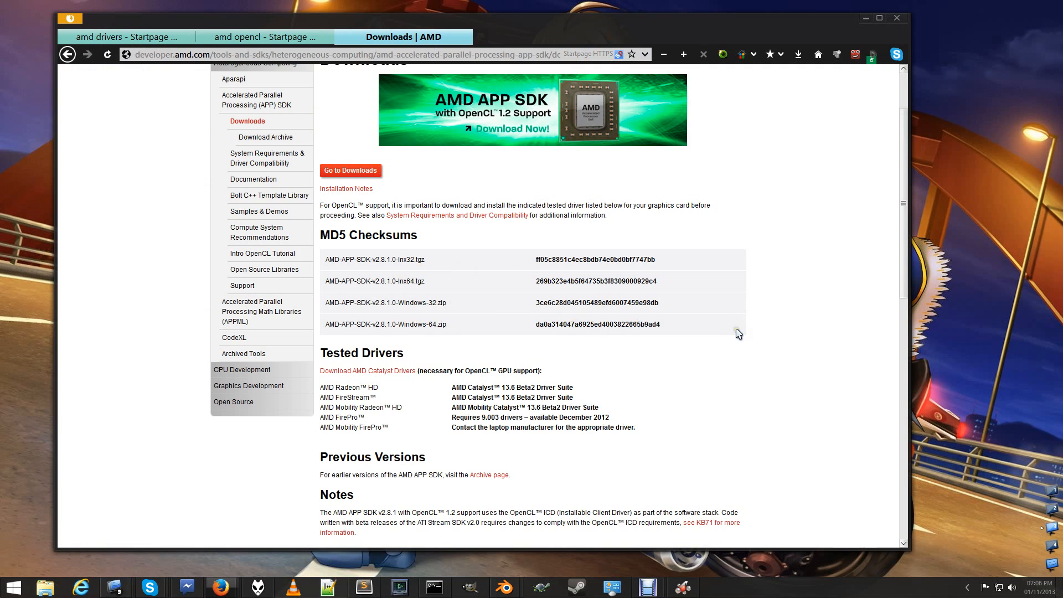
- Scroll to the Current Version table with the v2.8.1 Linux and Windows SDK packages
scroll(down, 3)
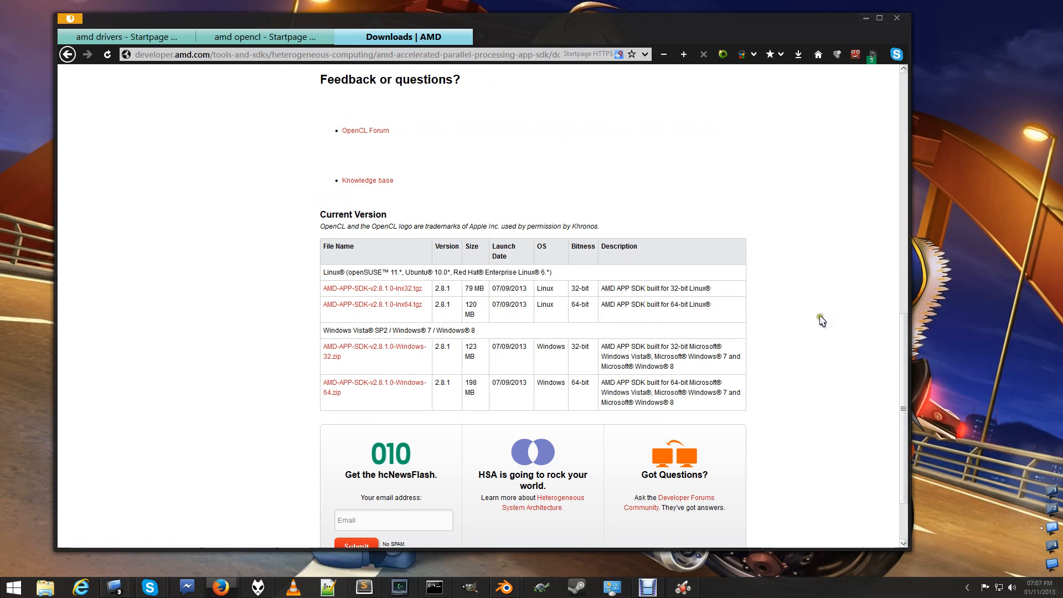
mouse_move(372, 400)
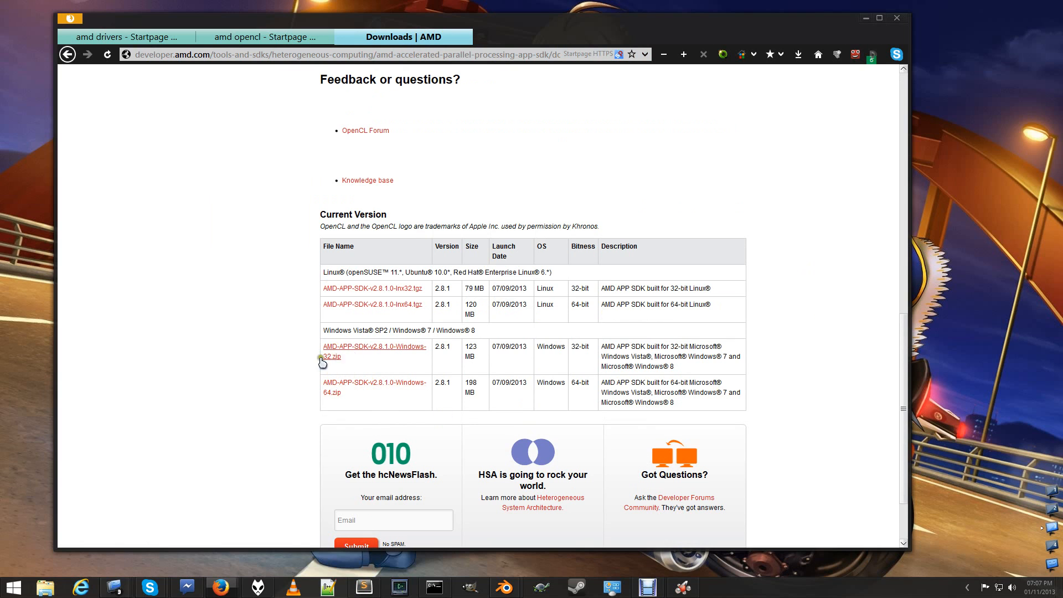
mouse_move(643, 342)
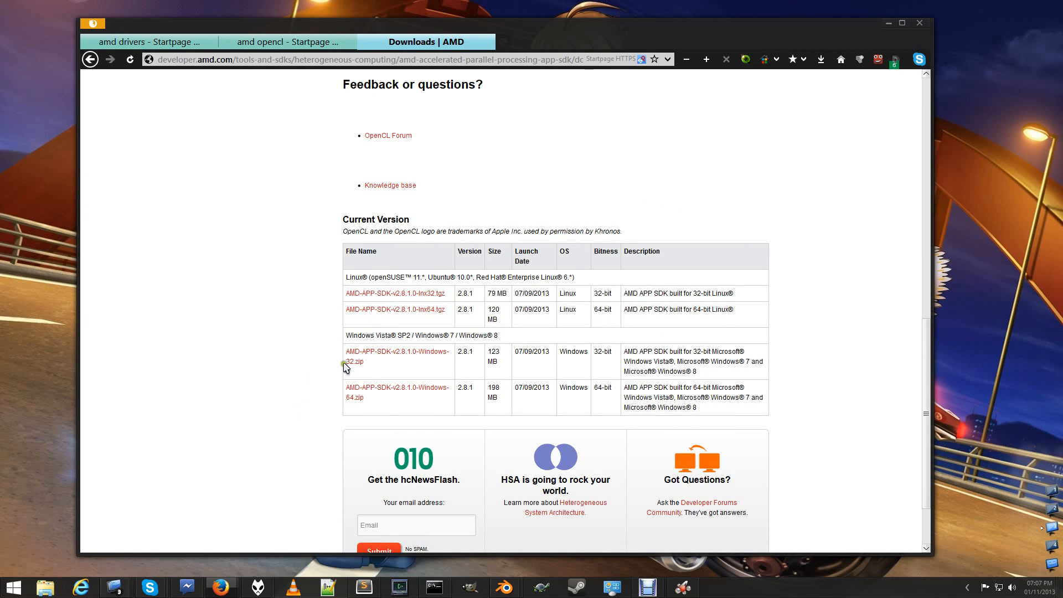
mouse_move(845, 188)
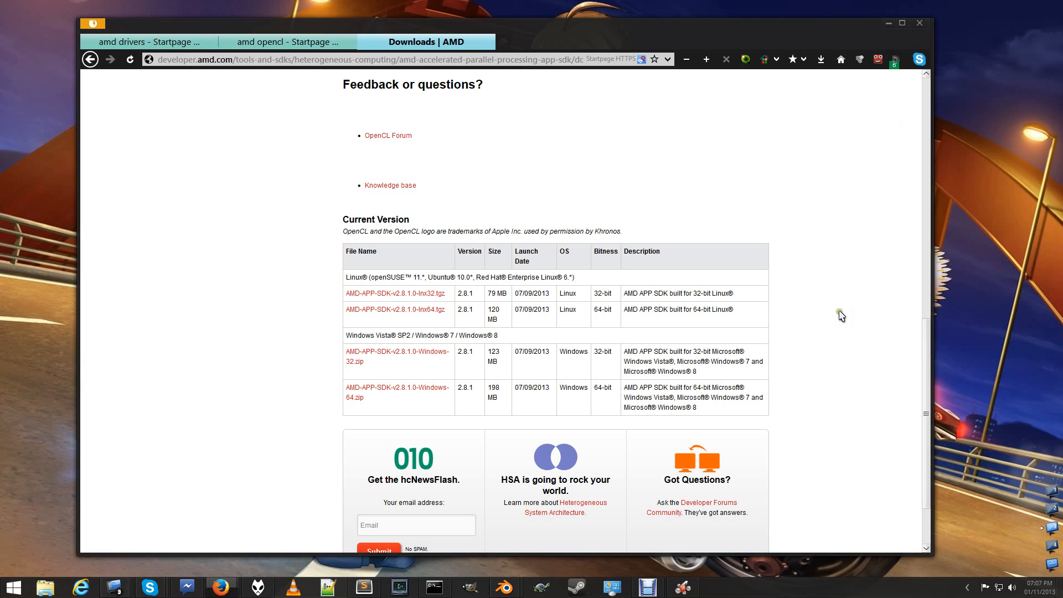
mouse_move(745, 229)
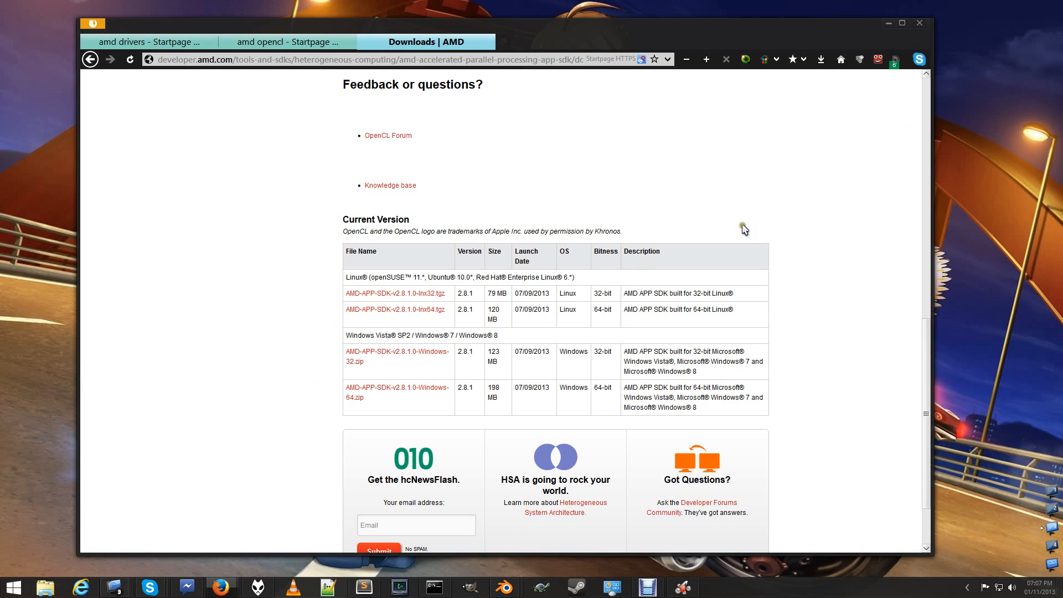
mouse_move(744, 237)
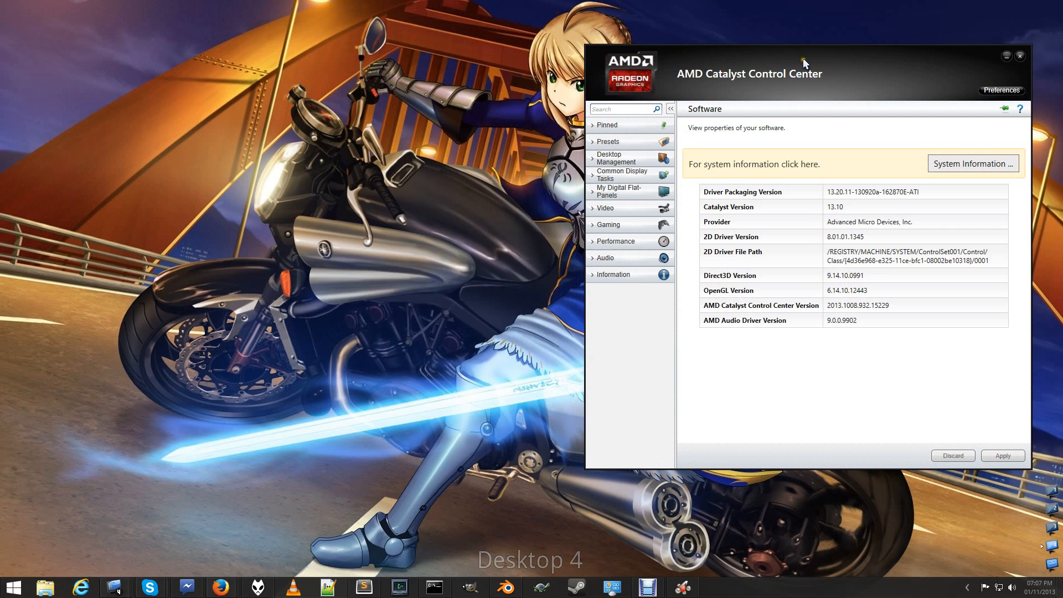
- Close Catalyst Control Center and bring Blender forward from the taskbar
click(1019, 55)
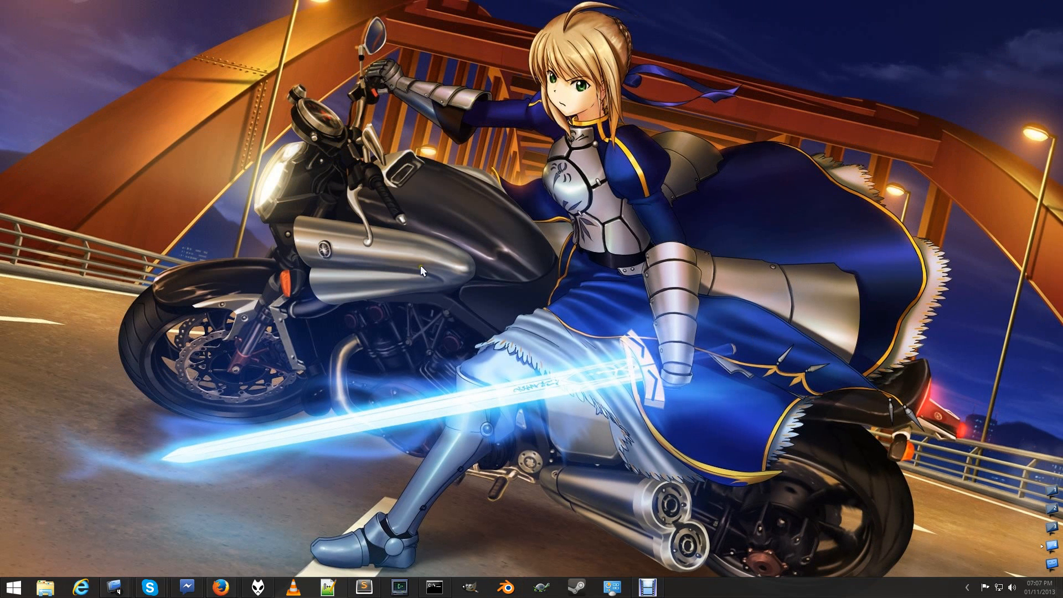
mouse_move(427, 377)
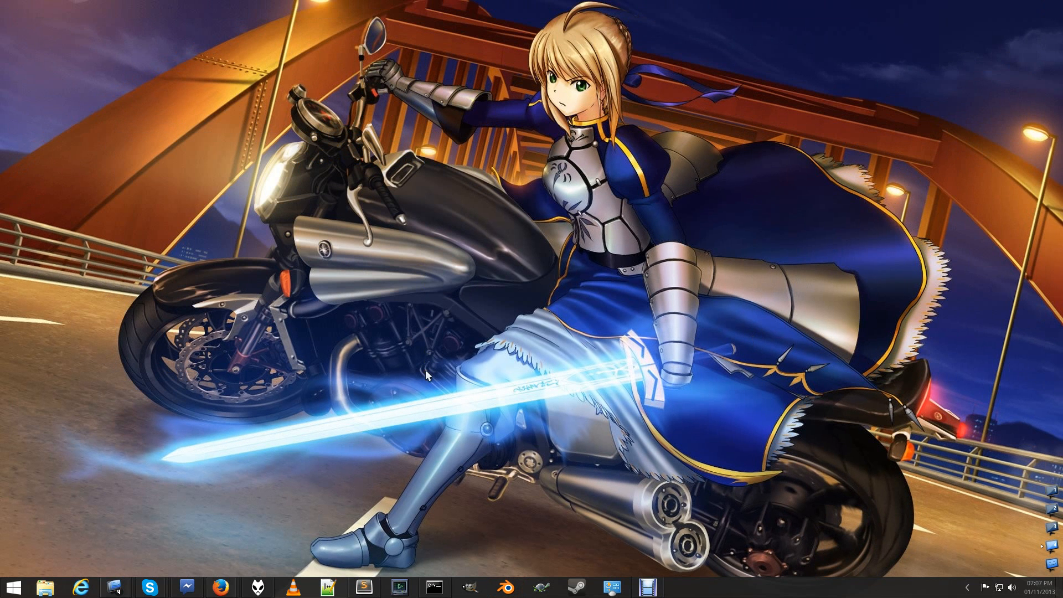
mouse_move(498, 563)
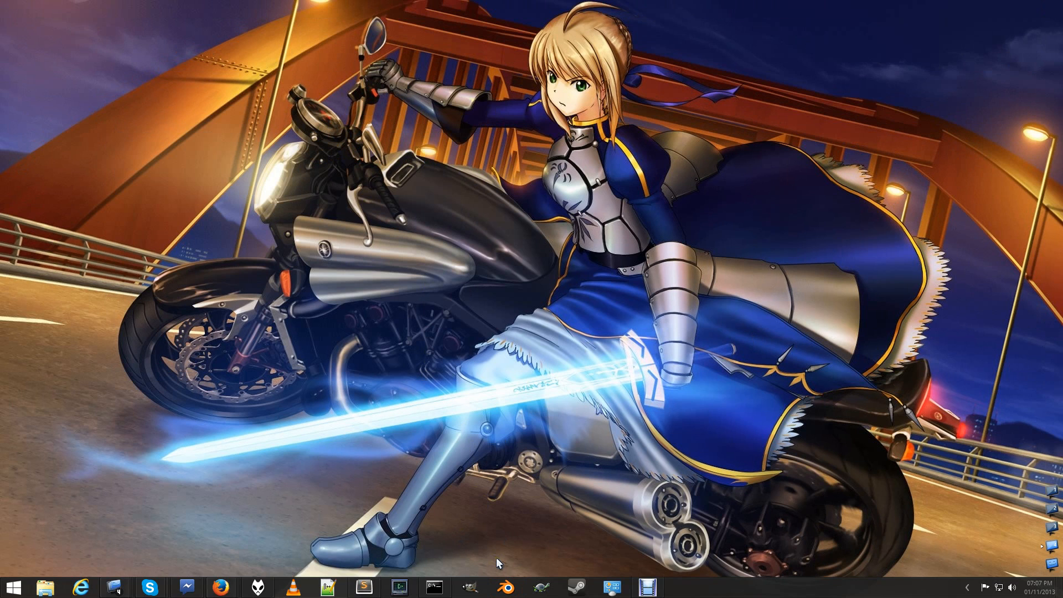
mouse_move(516, 571)
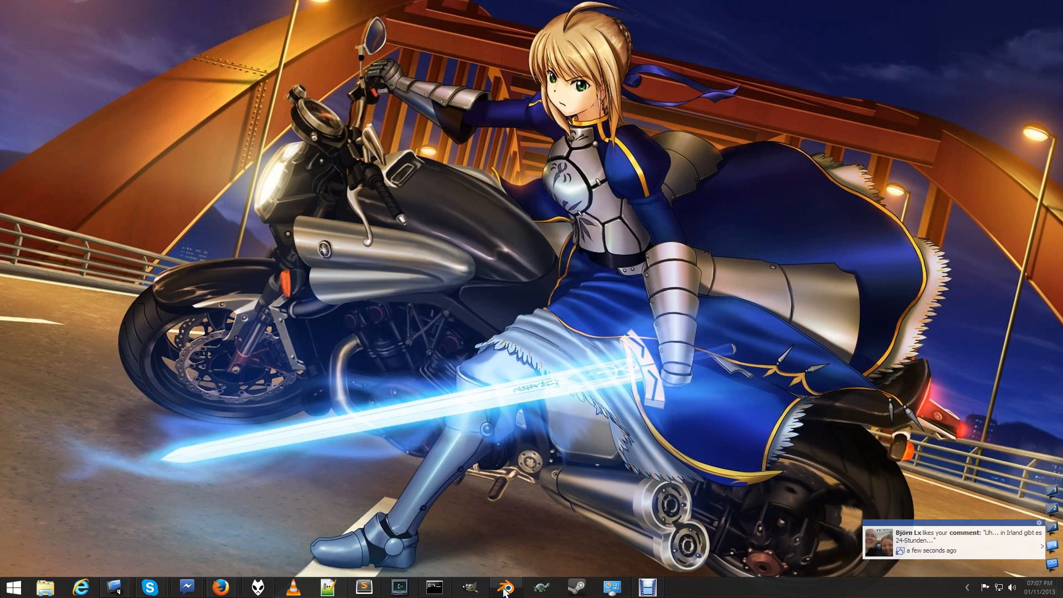
click(505, 587)
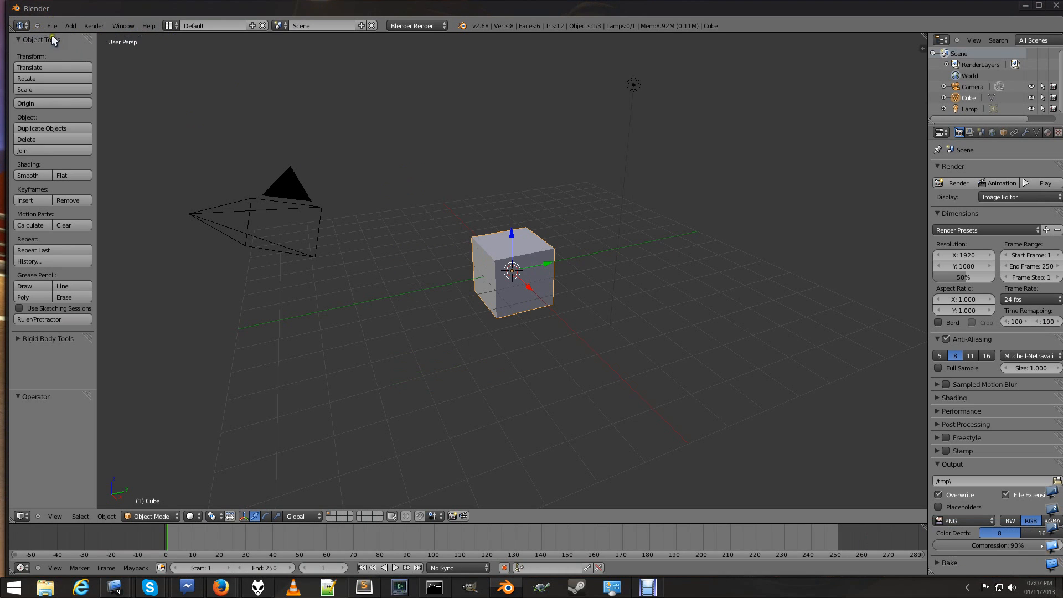
click(52, 26)
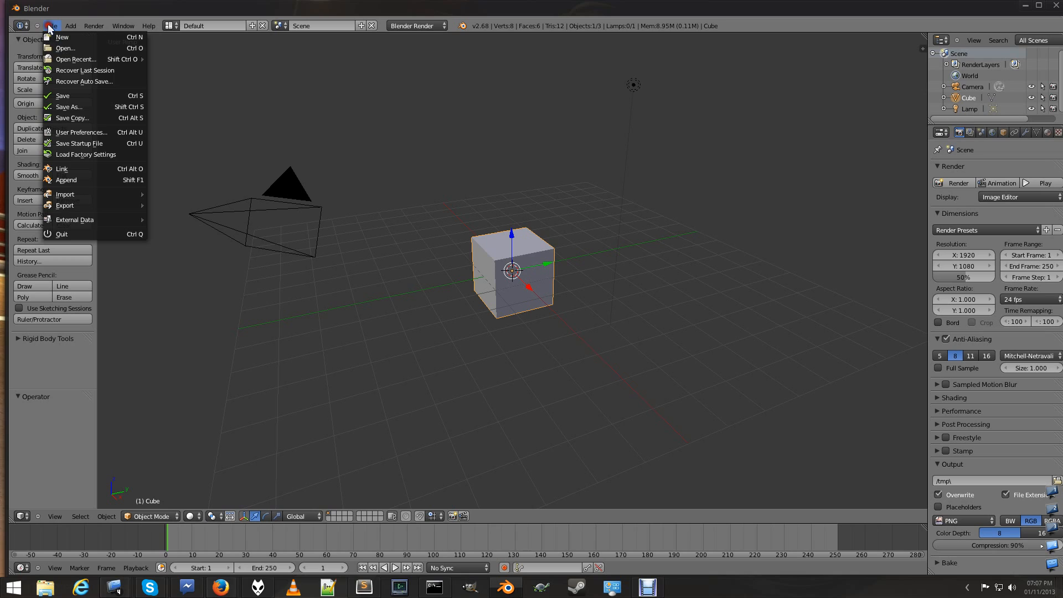
mouse_move(75, 164)
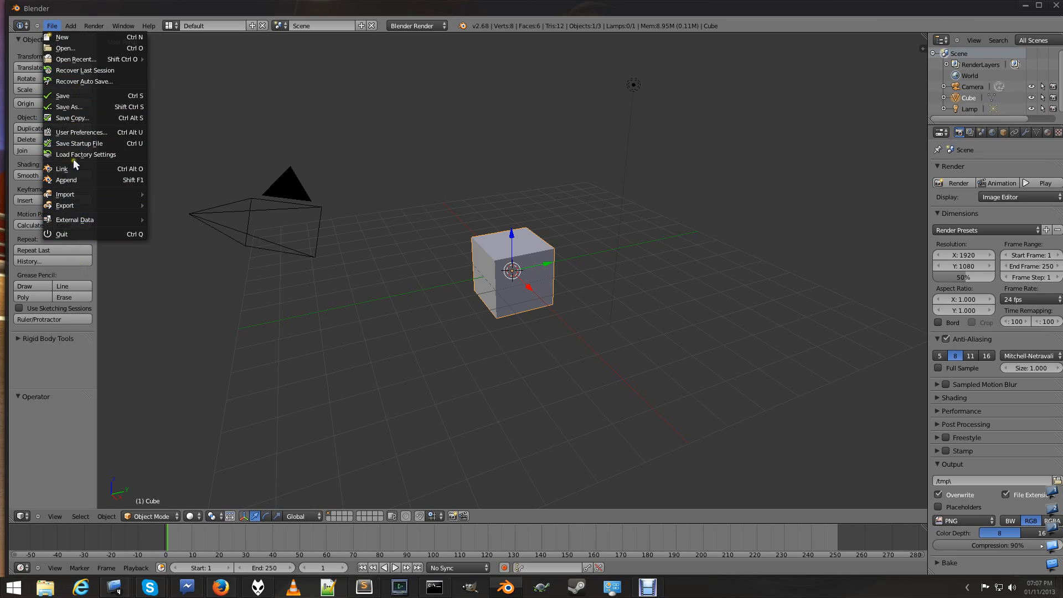
mouse_move(75, 132)
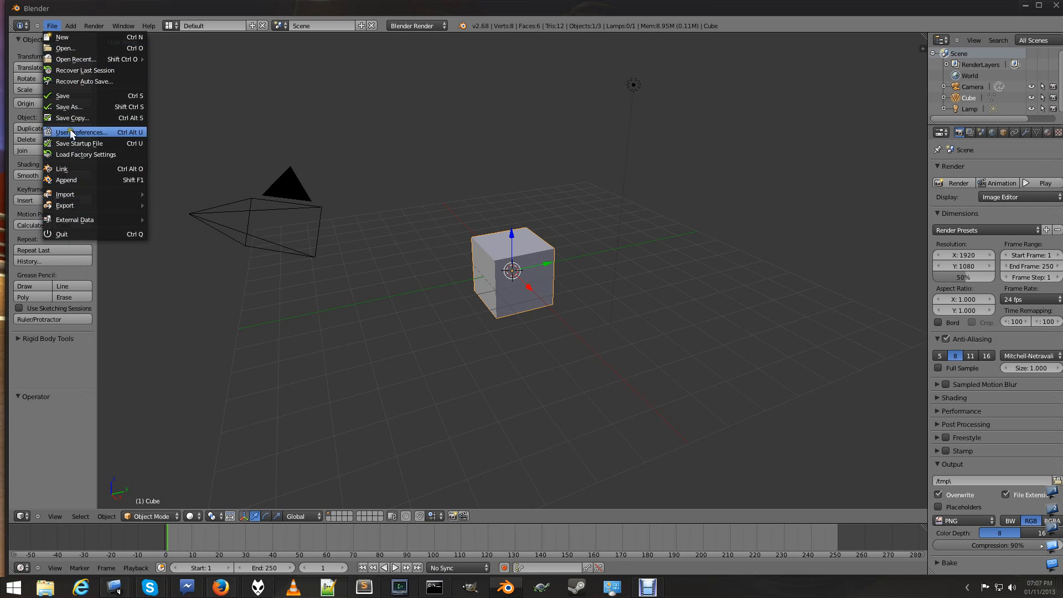
click(83, 132)
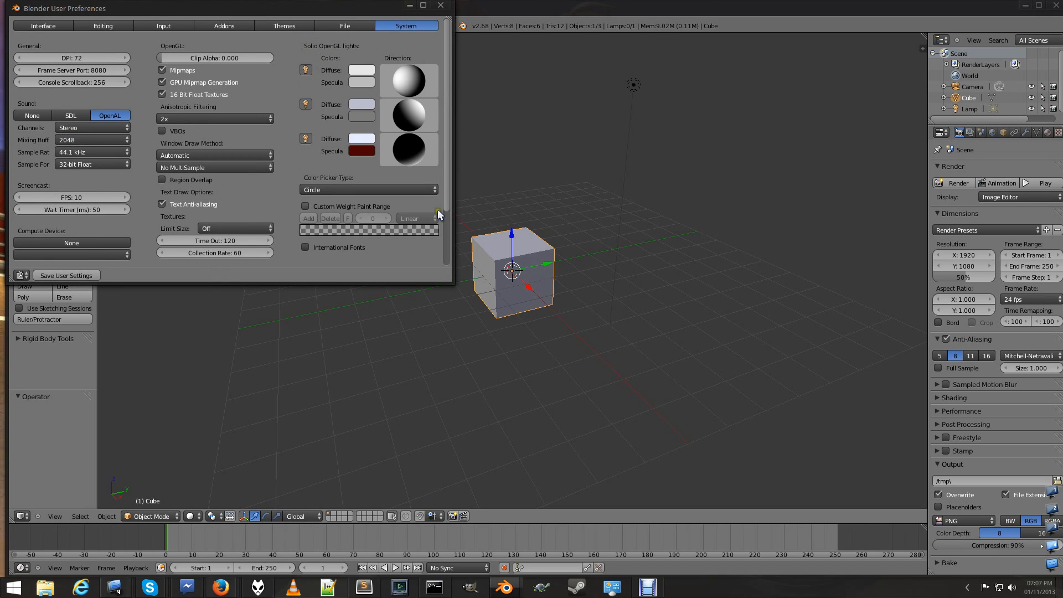
click(72, 243)
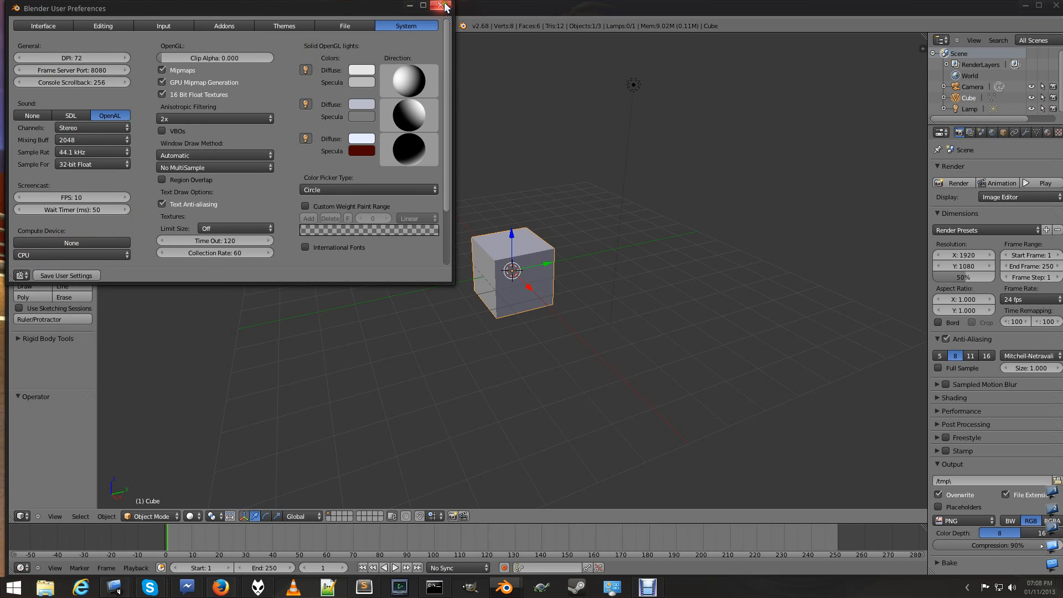
click(446, 7)
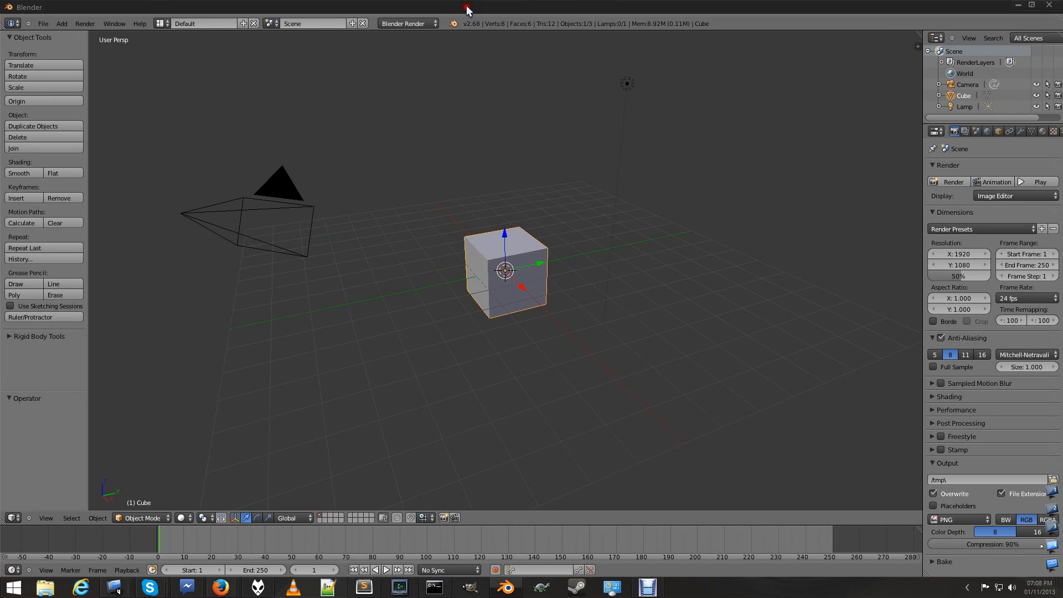
mouse_move(879, 58)
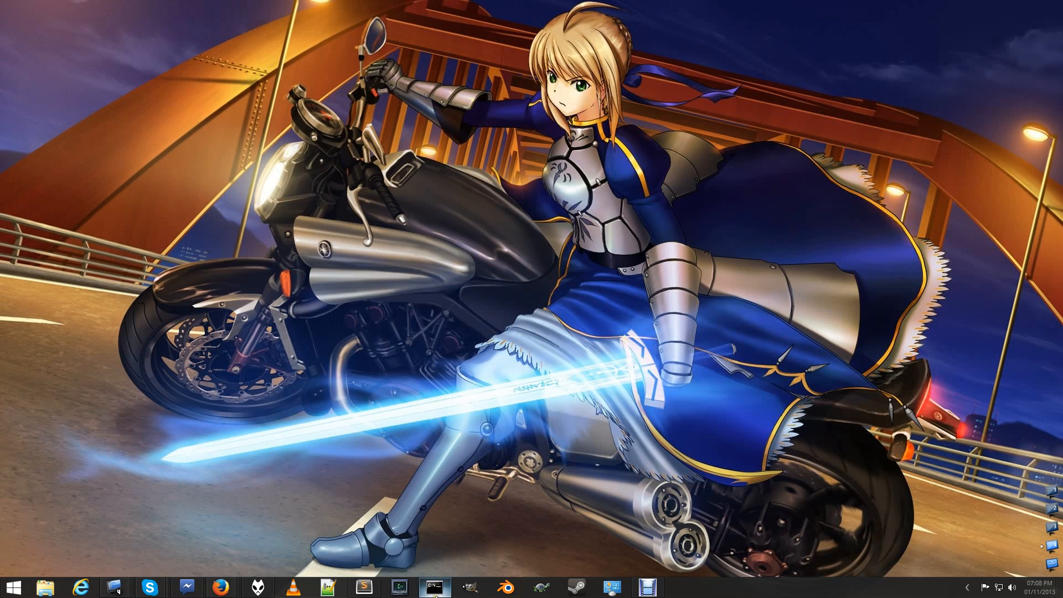
- In Command Prompt, enter 'Set CYCLES_OPENCL_TEST=all', then run 'blender'
click(435, 587)
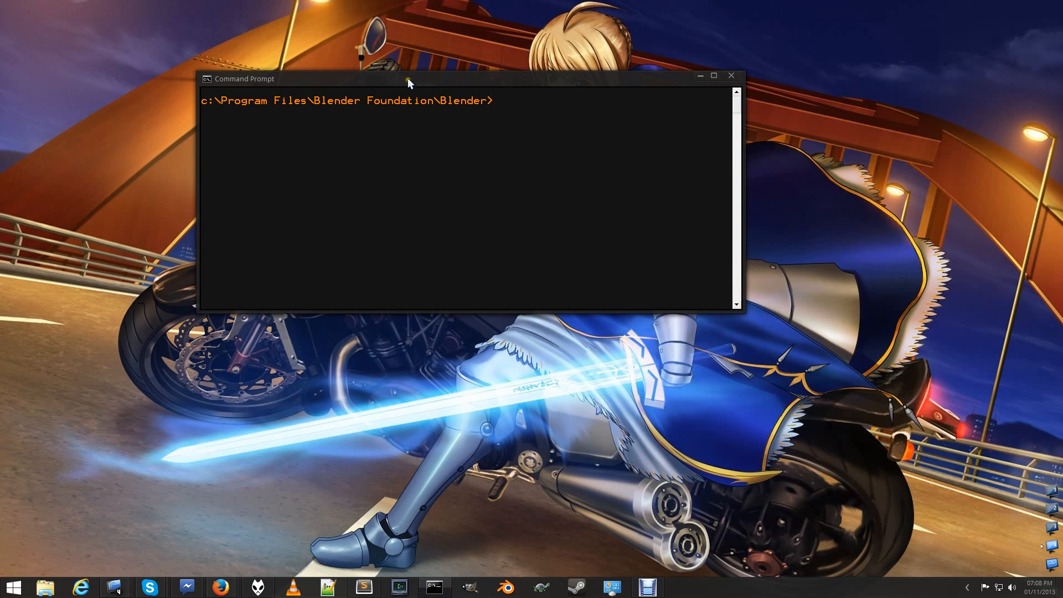
drag(407, 78, 442, 82)
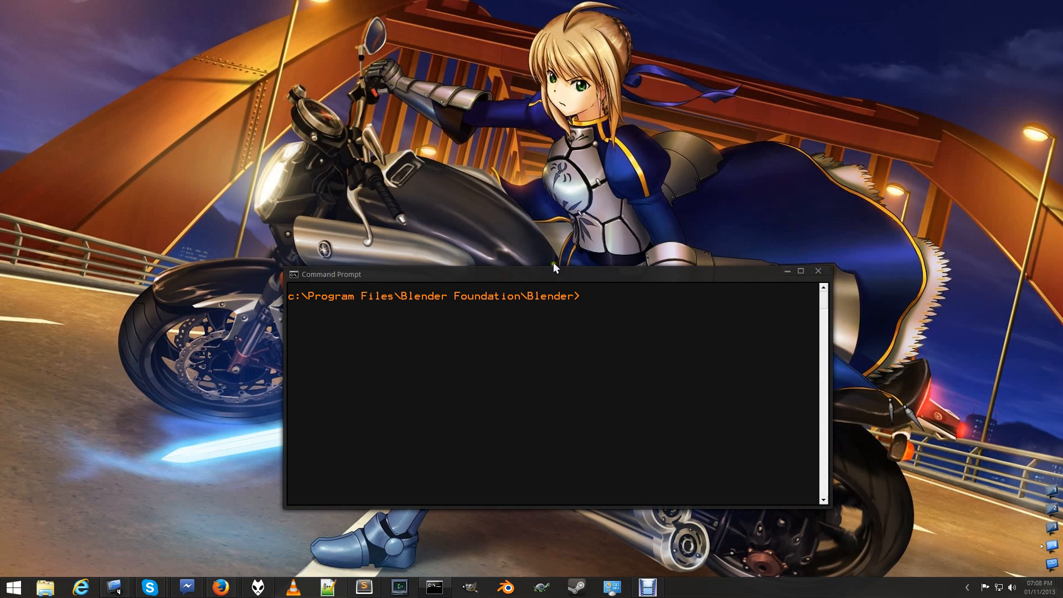
drag(554, 274, 438, 112)
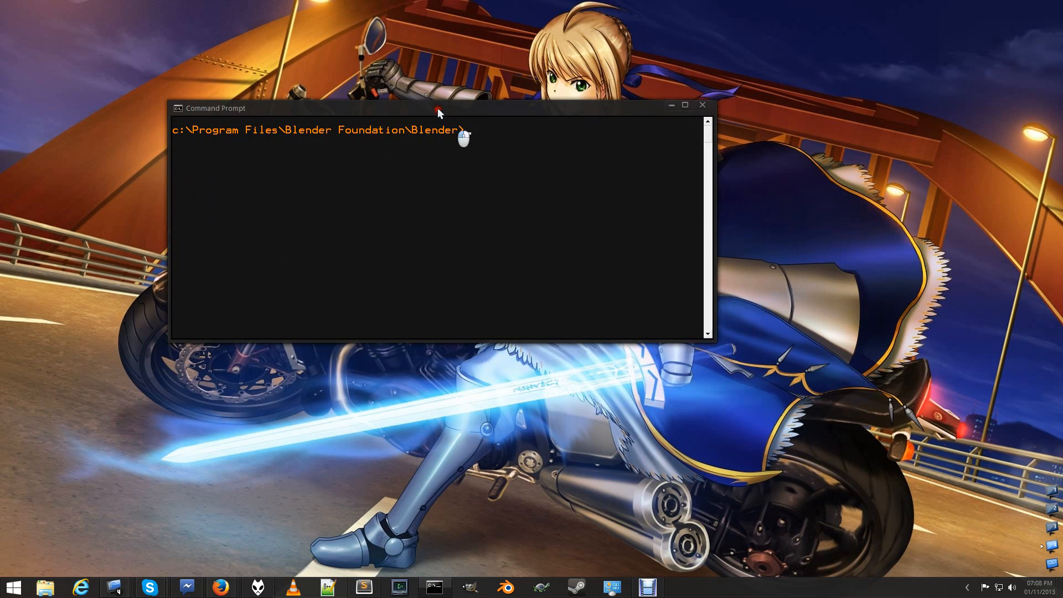
drag(438, 109, 420, 165)
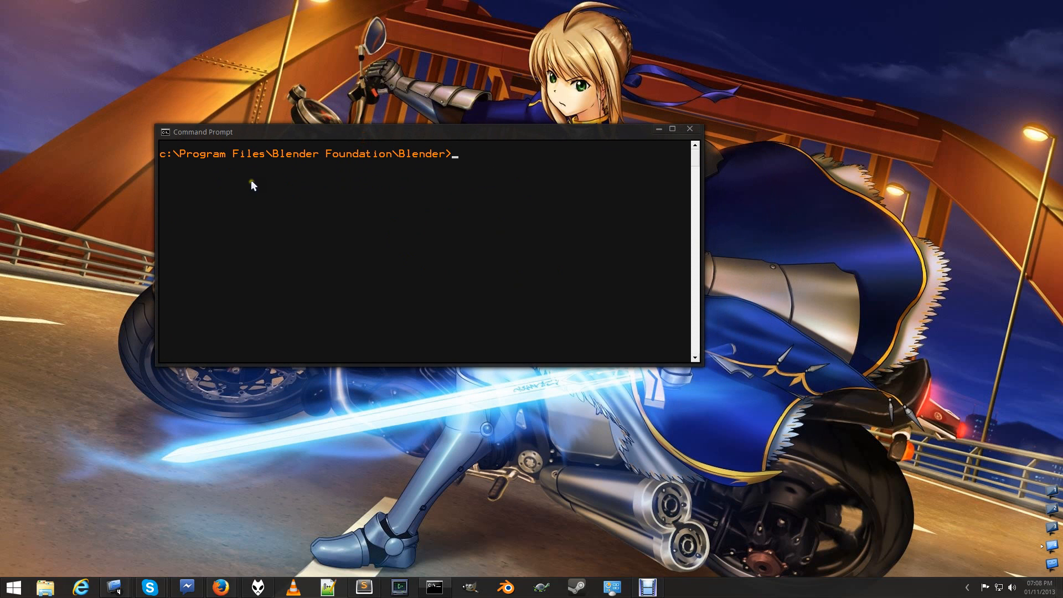
mouse_move(287, 162)
text(ls)
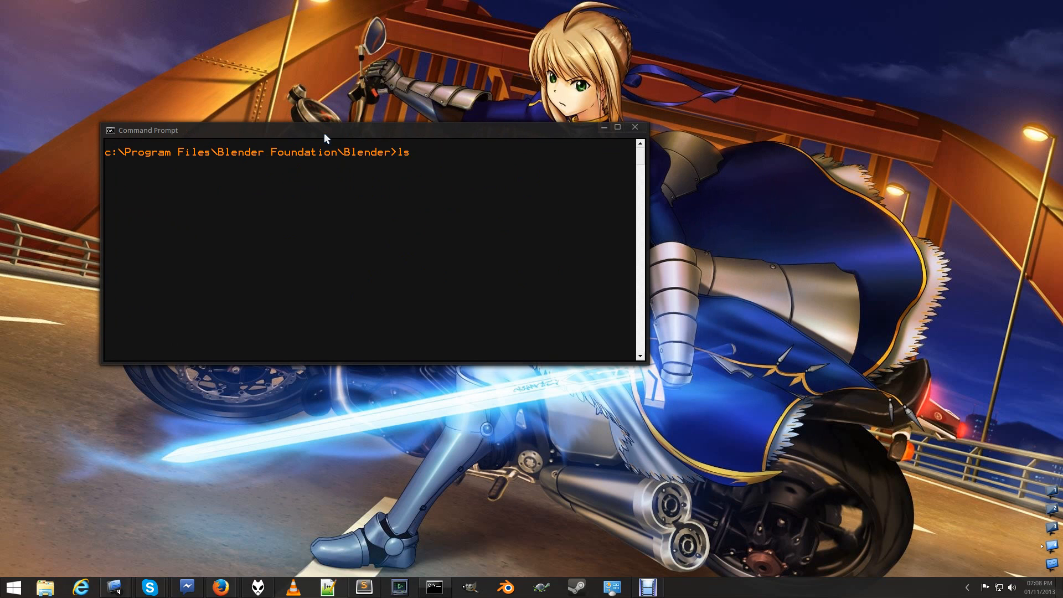
text(Set CYCLES_OPENCL_TEST=all)
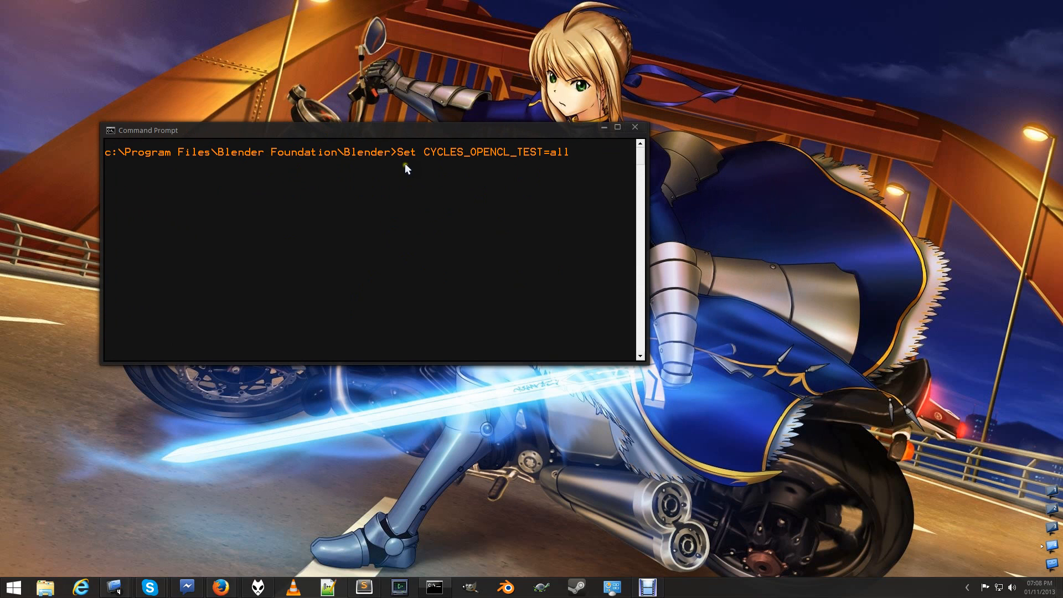
mouse_move(486, 157)
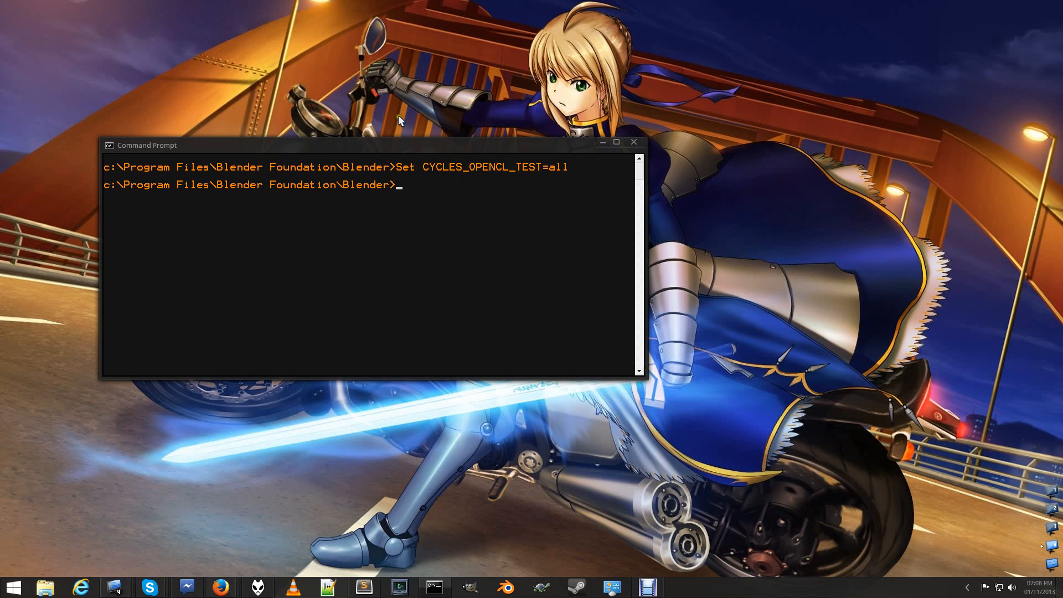
text(bl)
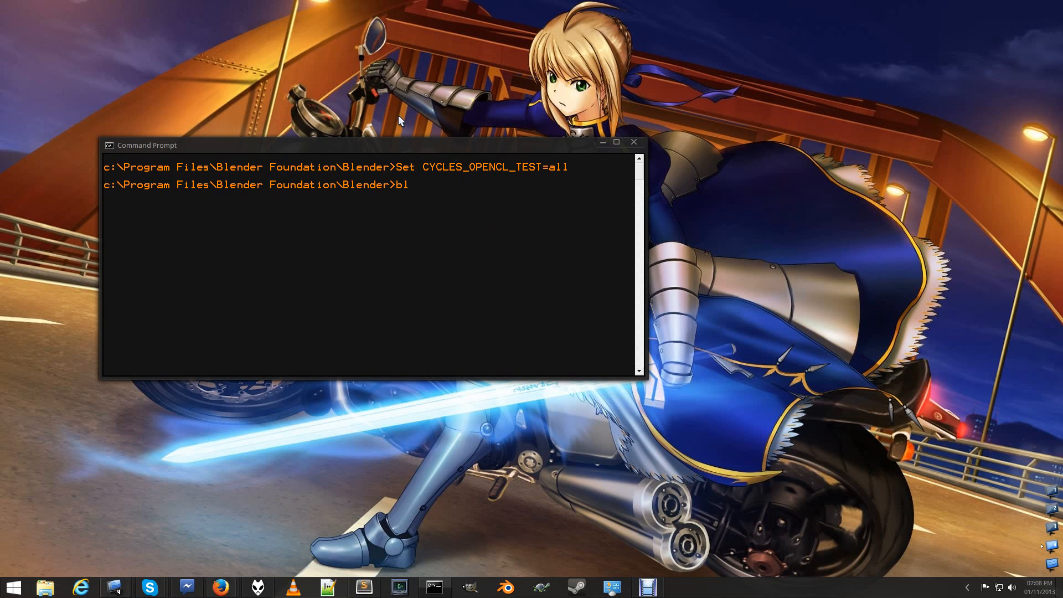
text(ender)
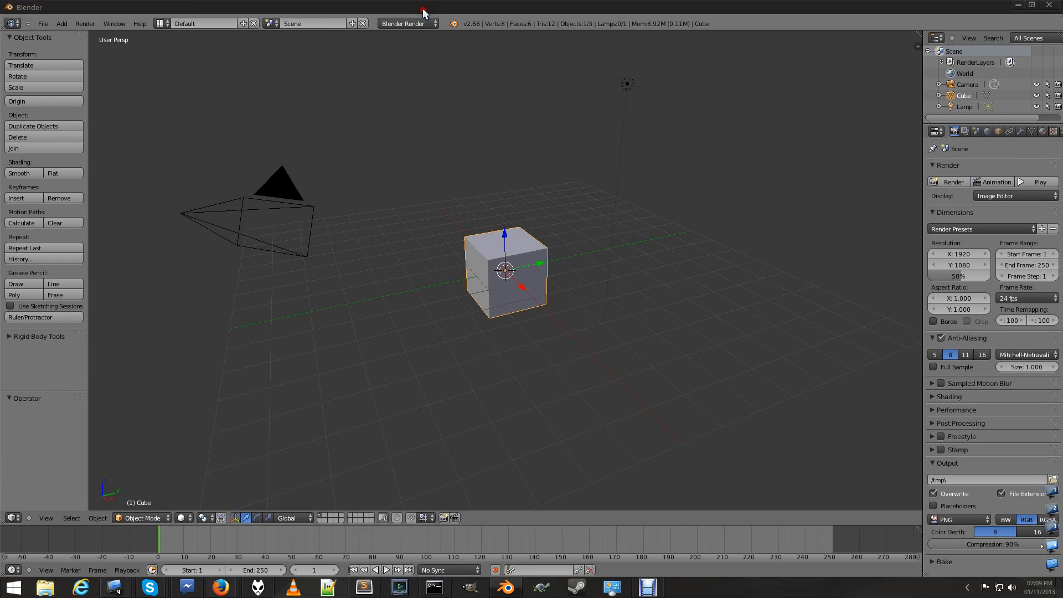
- In File > User Preferences > System, set Compute Device to Intel Core i5-3470 CPU + Capeverde
click(43, 23)
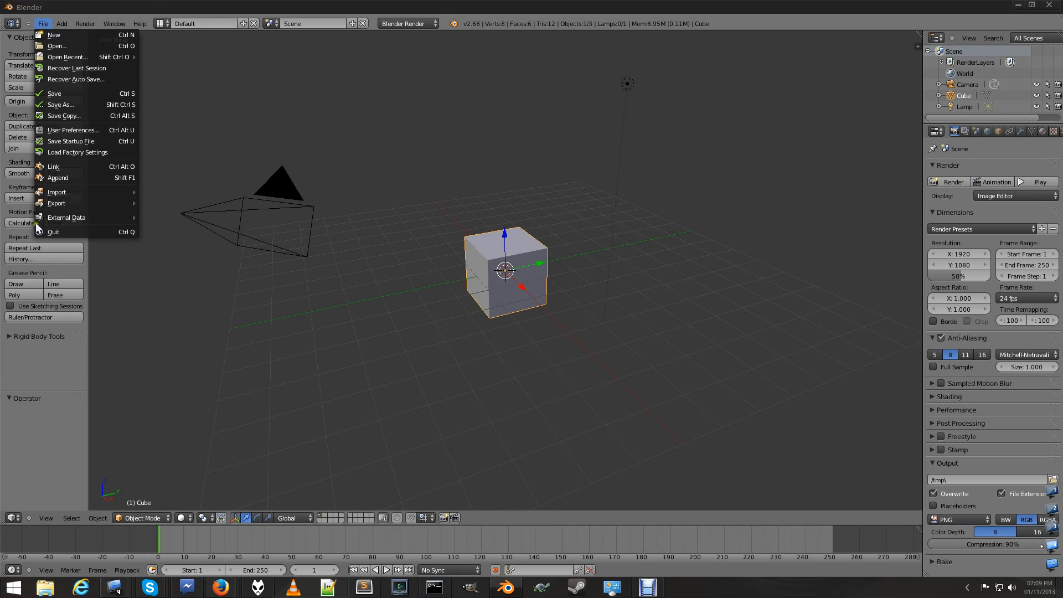
click(73, 129)
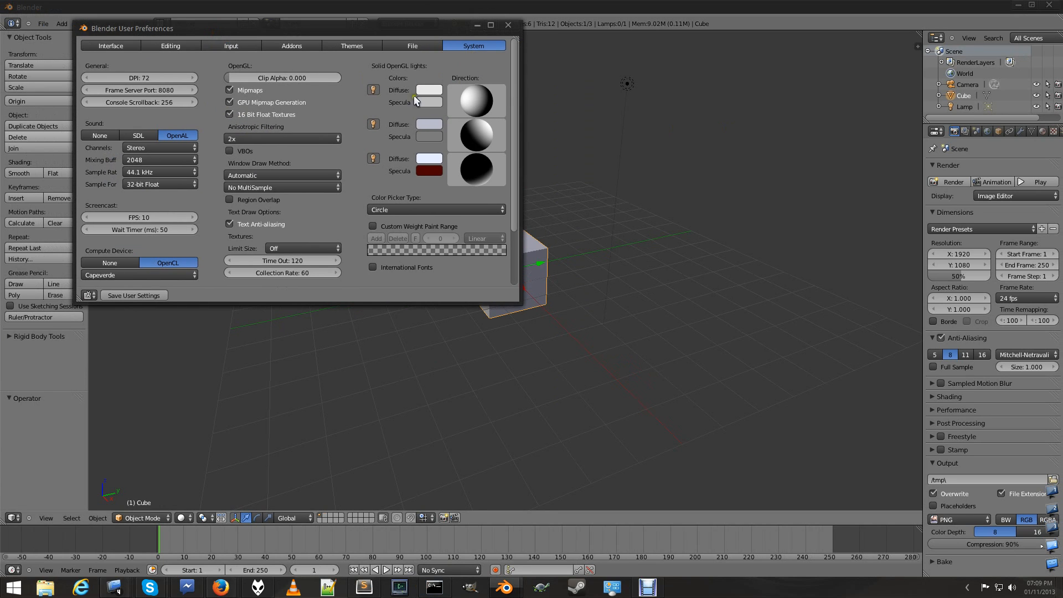
mouse_move(510, 341)
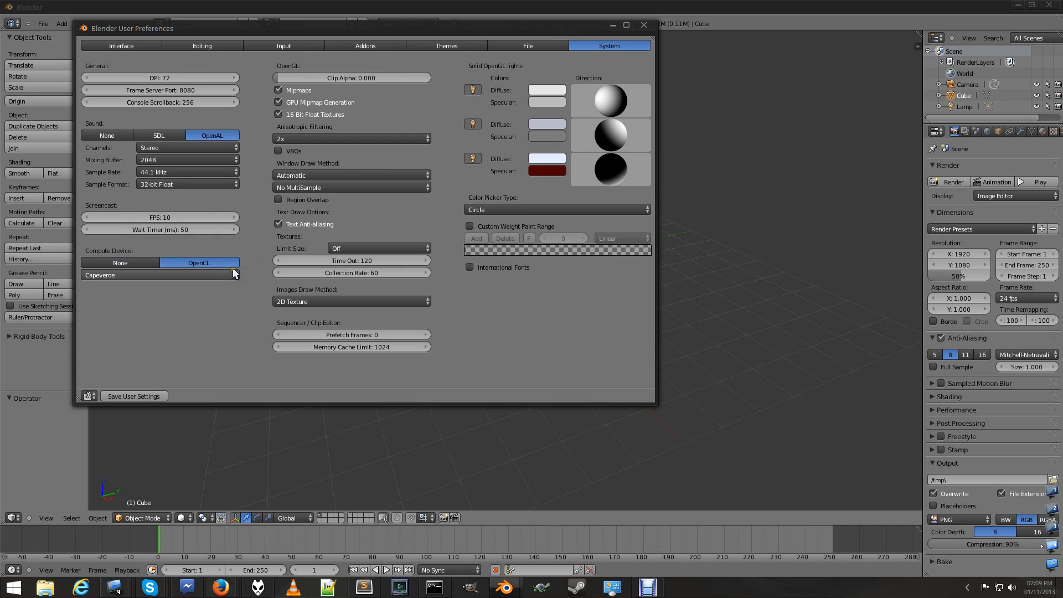
click(160, 274)
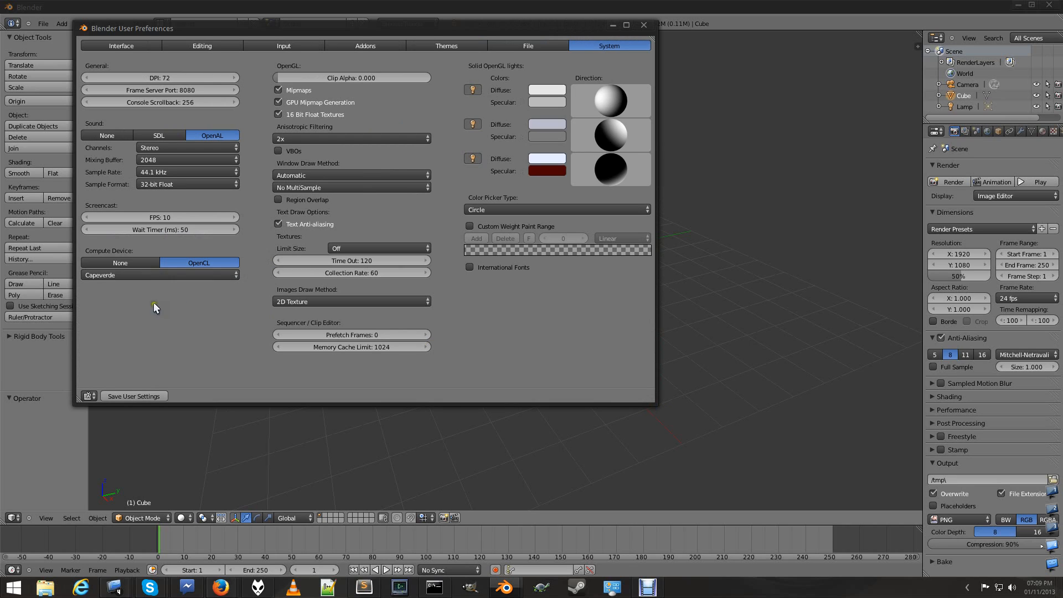
click(160, 274)
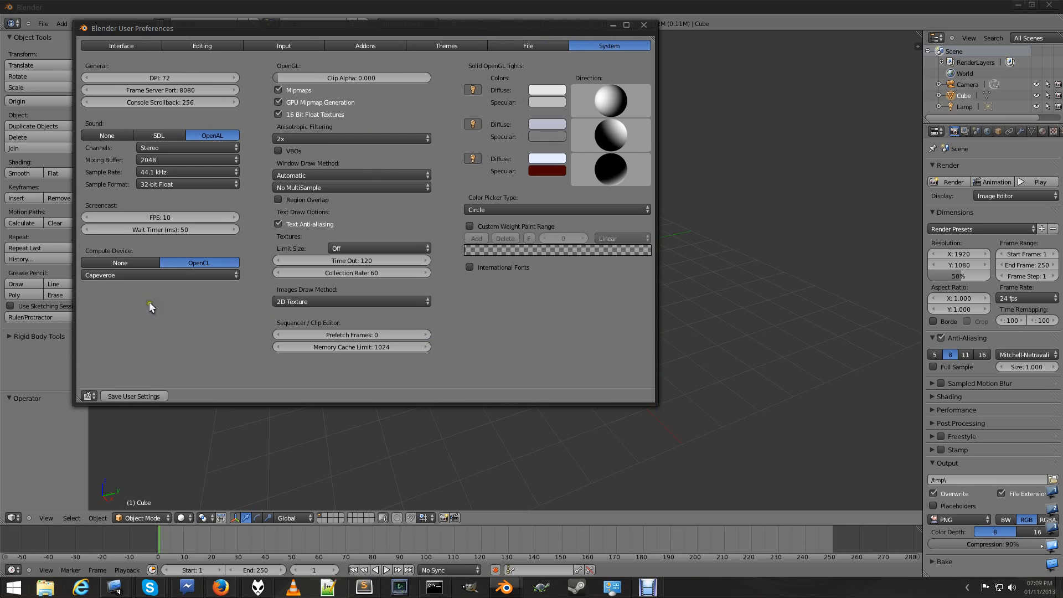
click(161, 275)
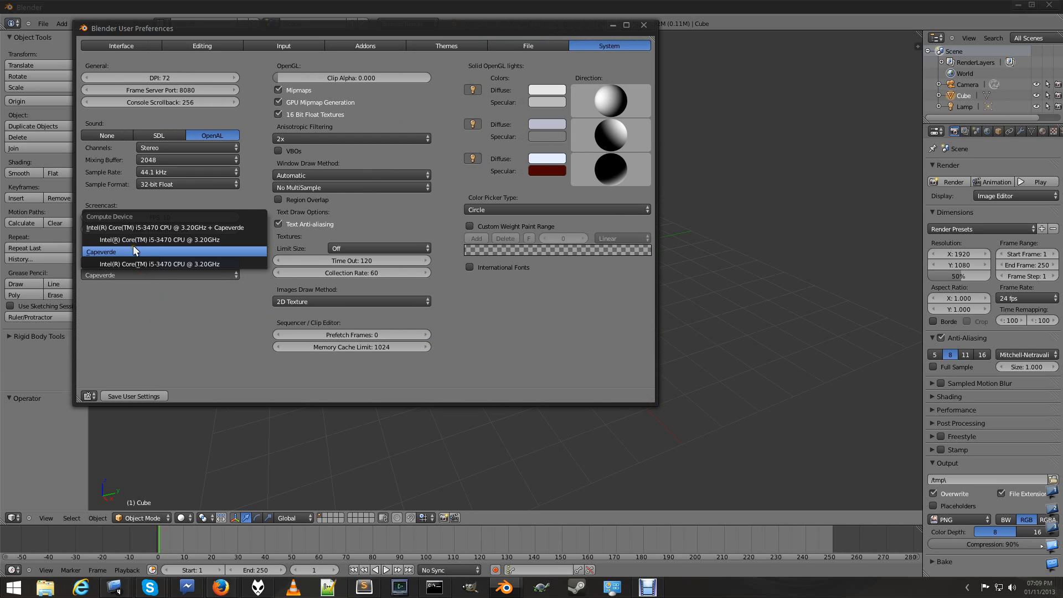
mouse_move(148, 254)
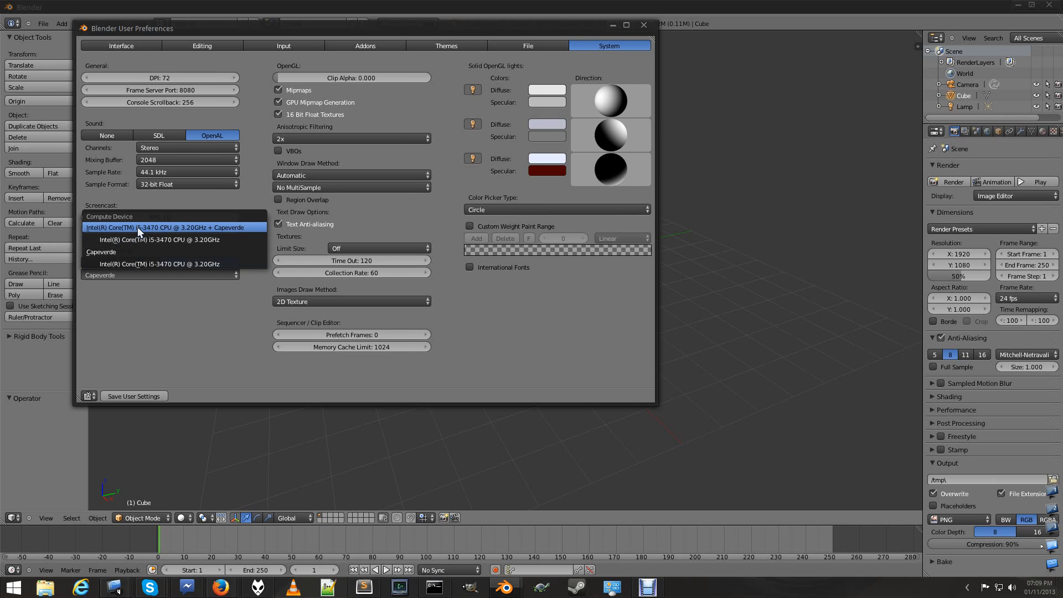
mouse_move(108, 232)
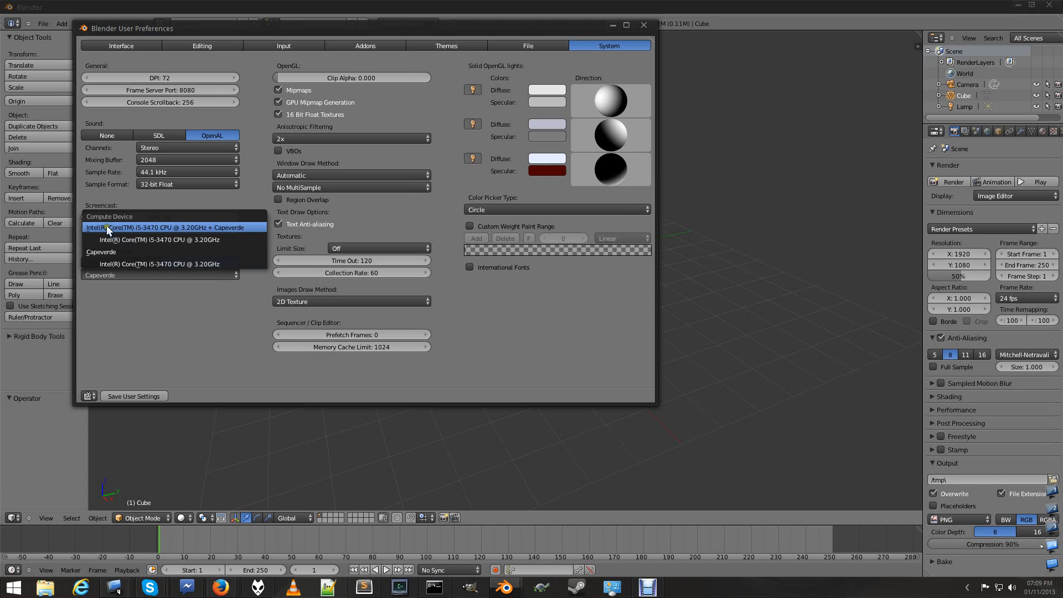
mouse_move(223, 231)
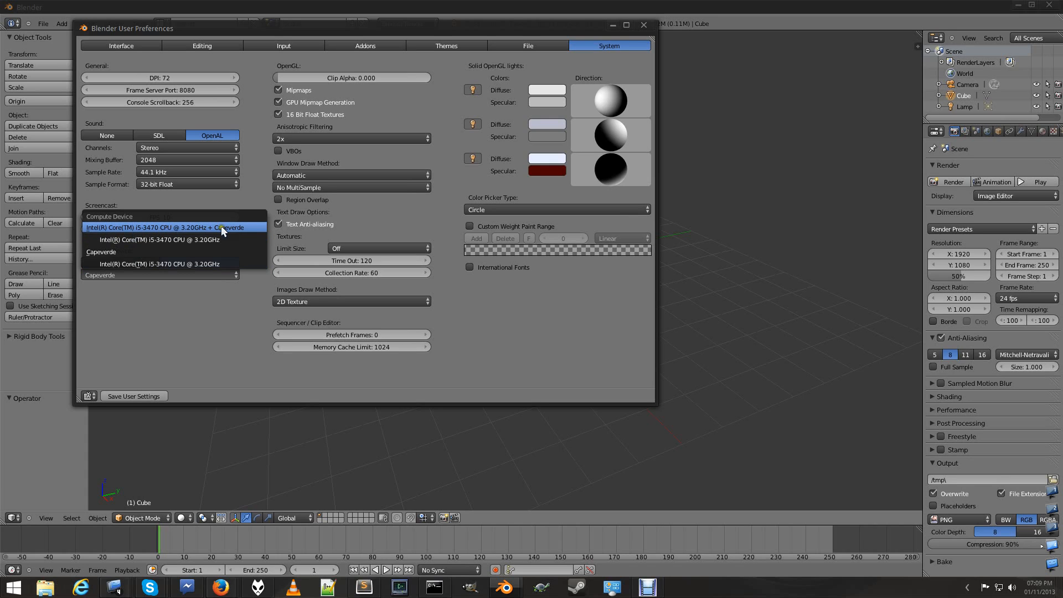
click(169, 227)
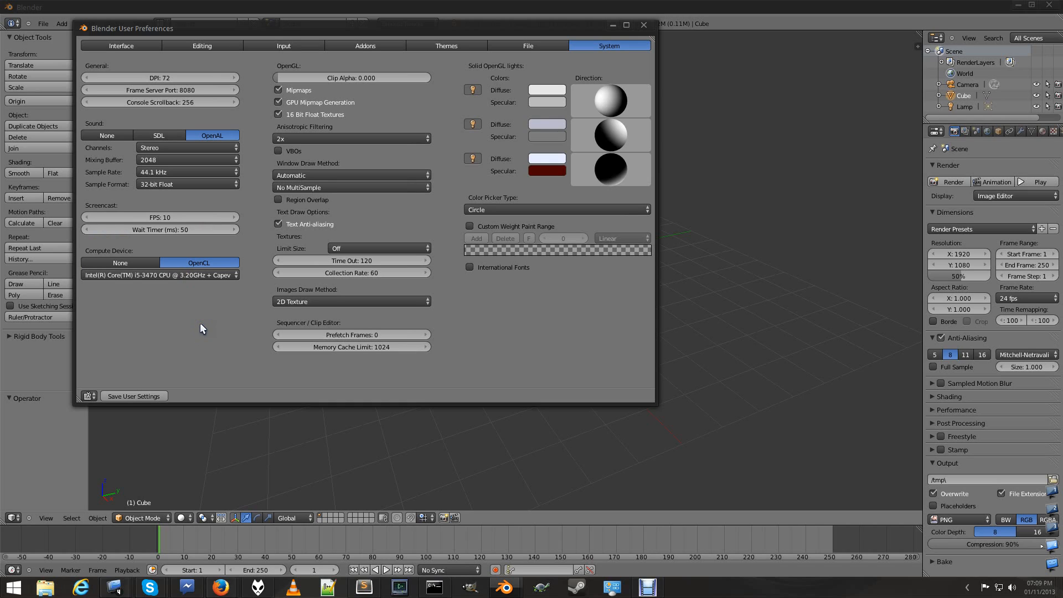
mouse_move(370, 32)
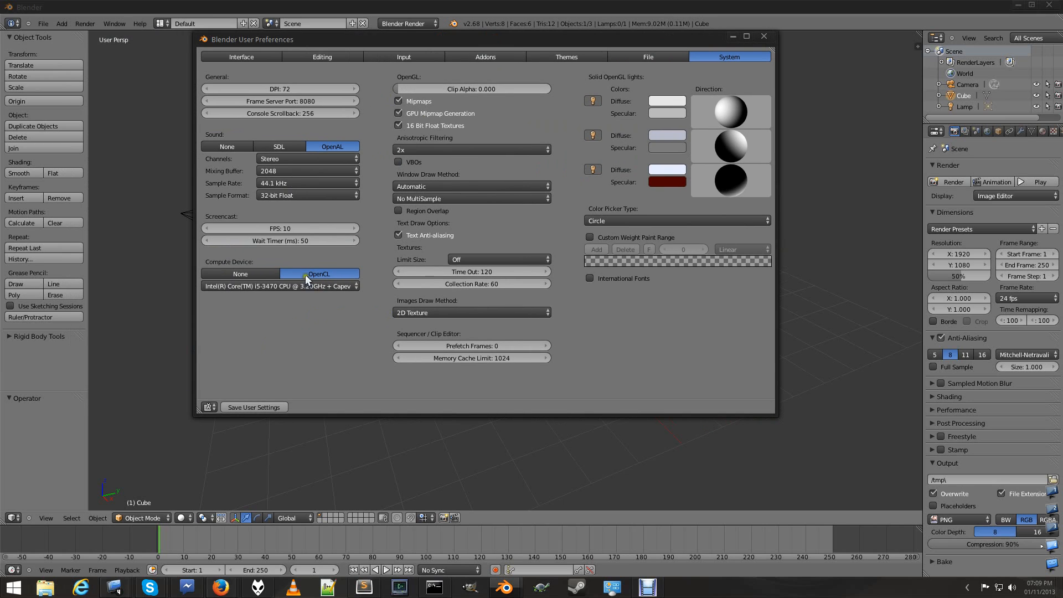
click(279, 286)
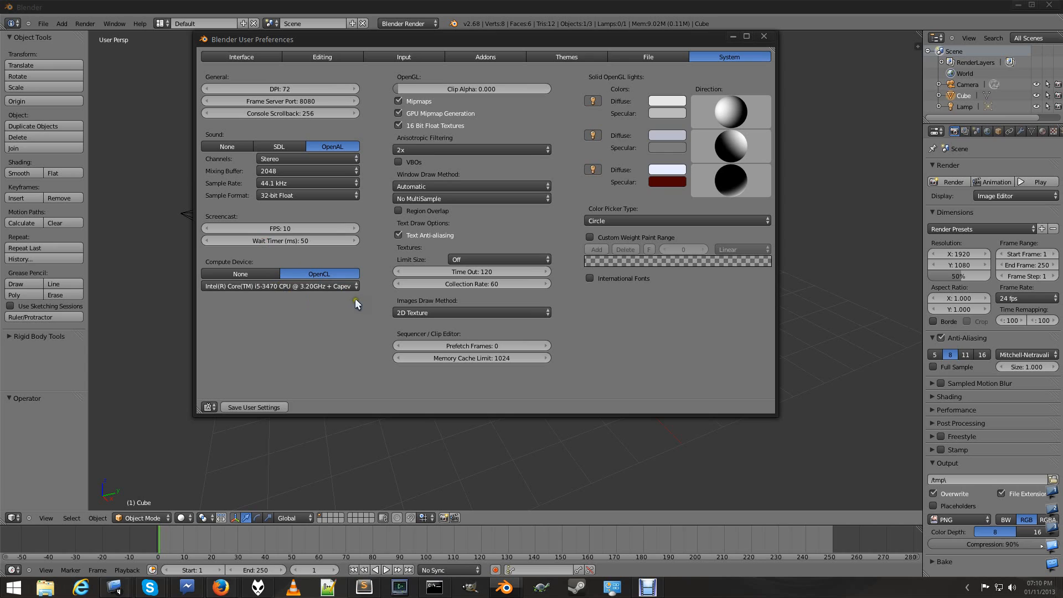
click(280, 286)
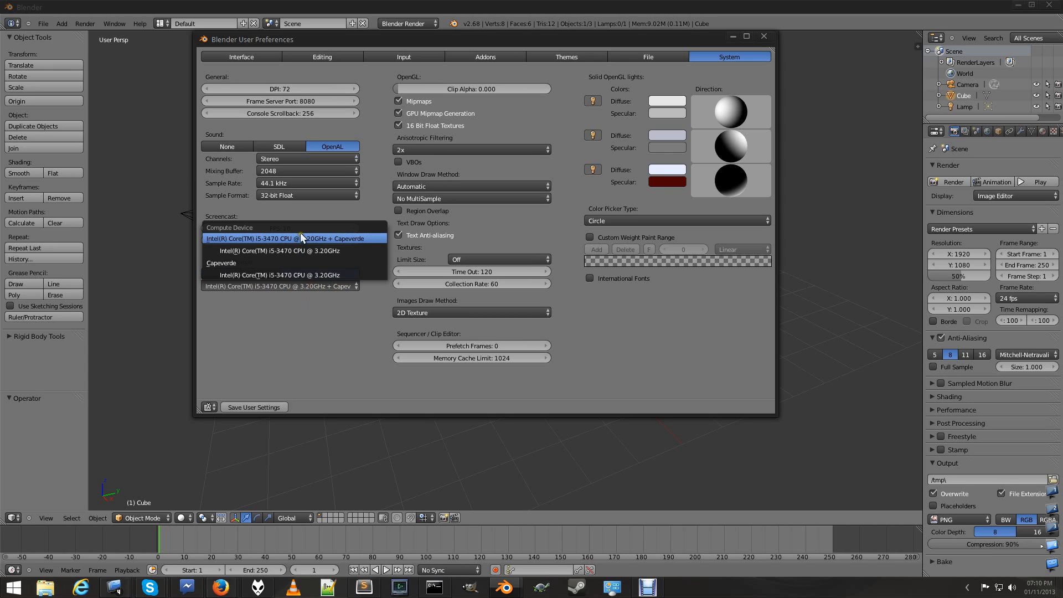
click(287, 239)
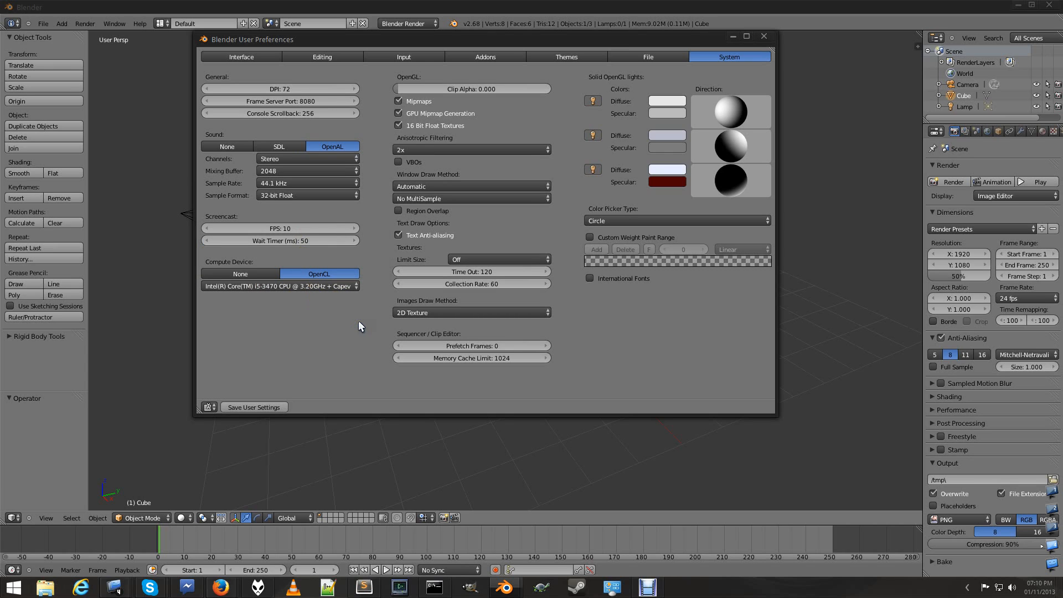
mouse_move(295, 286)
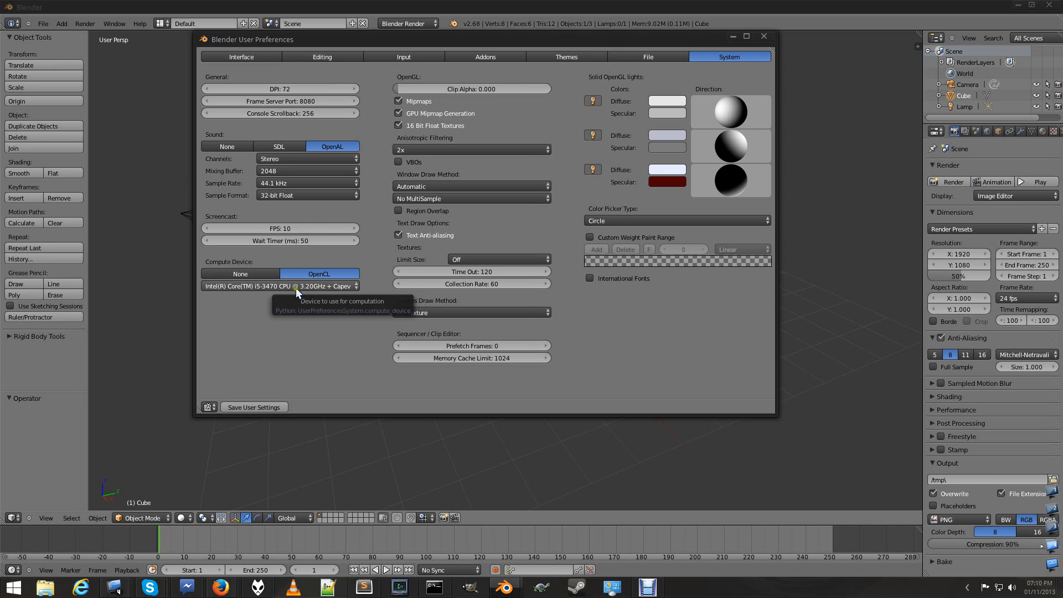
click(280, 286)
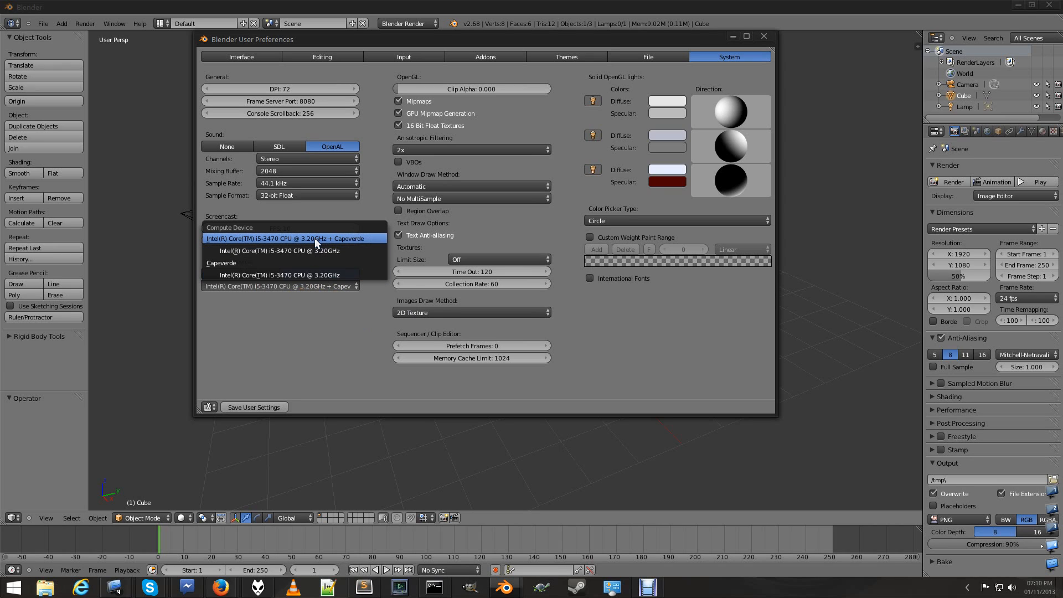
click(292, 238)
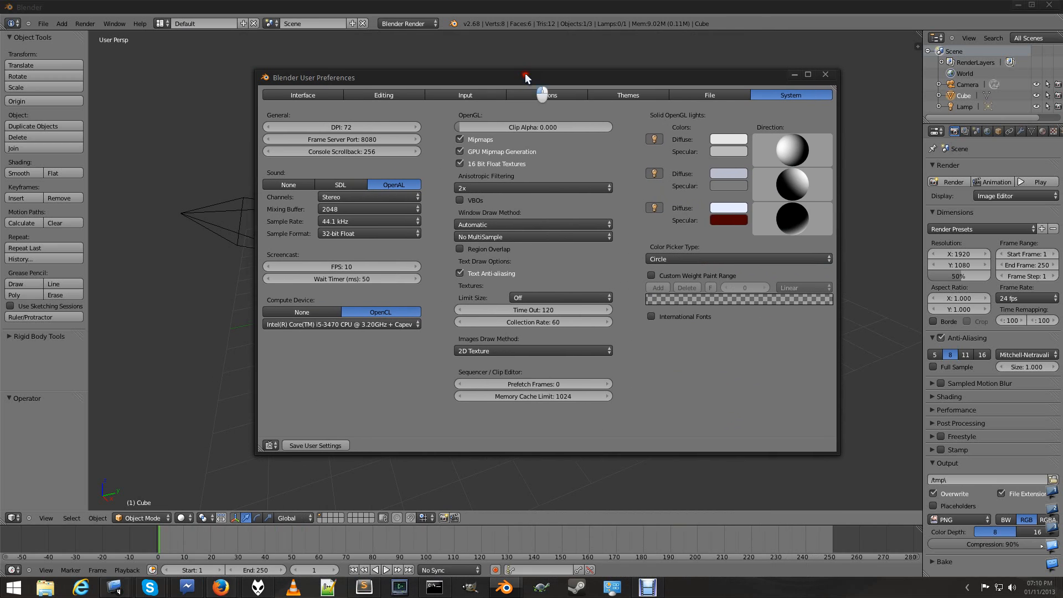
drag(525, 77, 526, 82)
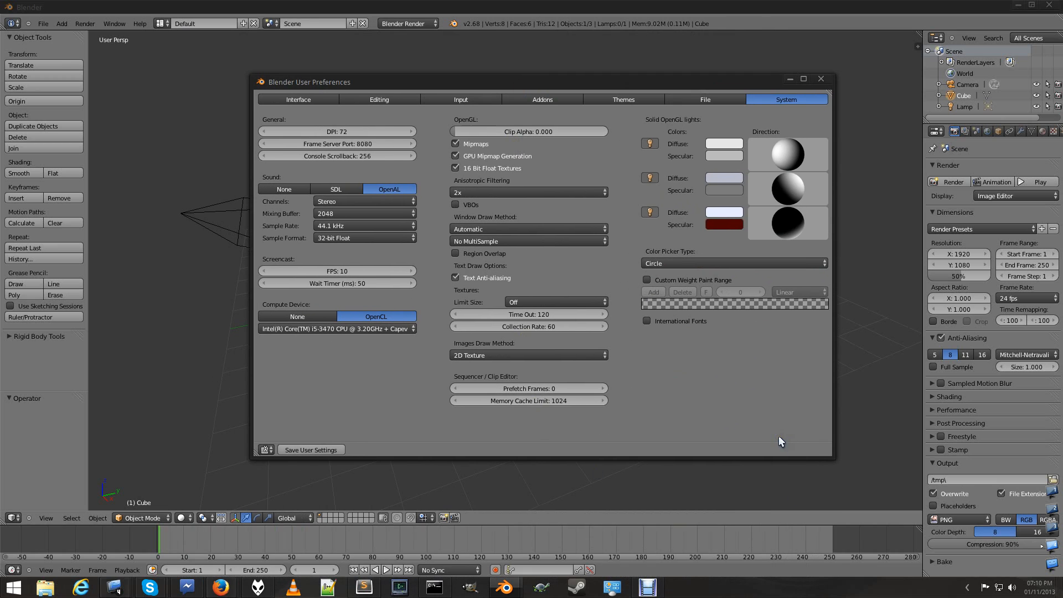